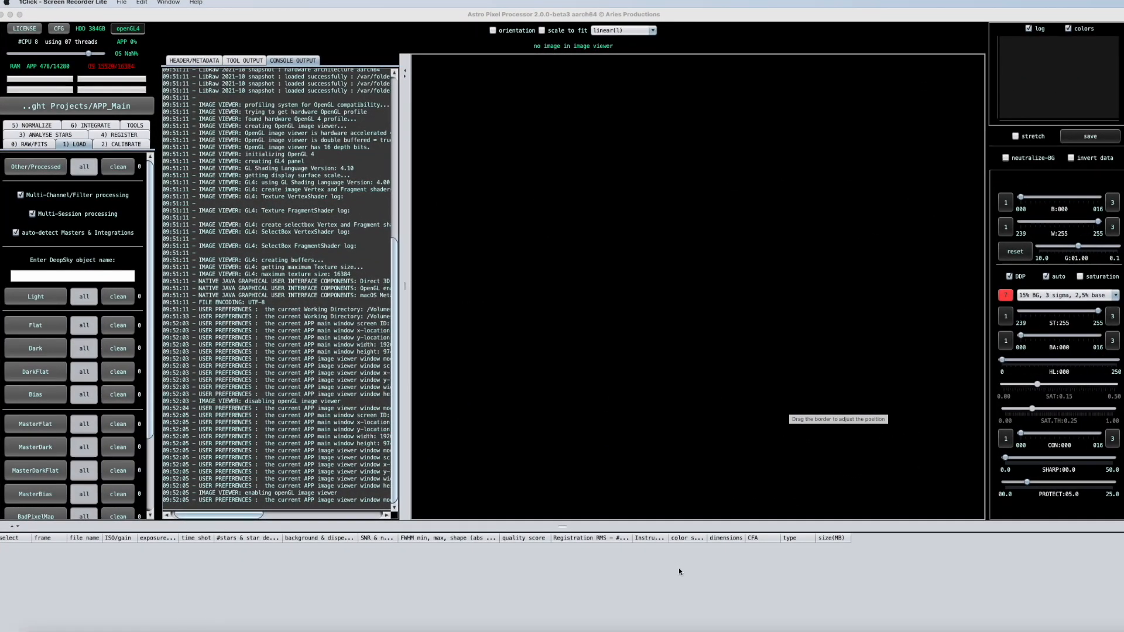
pyautogui.moveTo(813, 347)
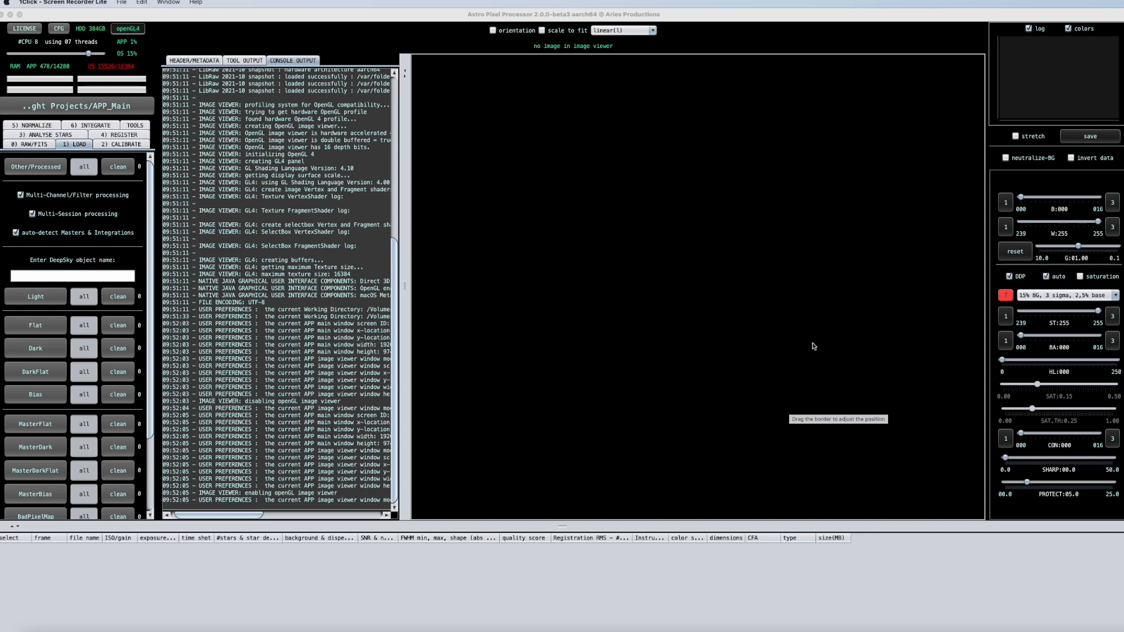
pyautogui.moveTo(599, 330)
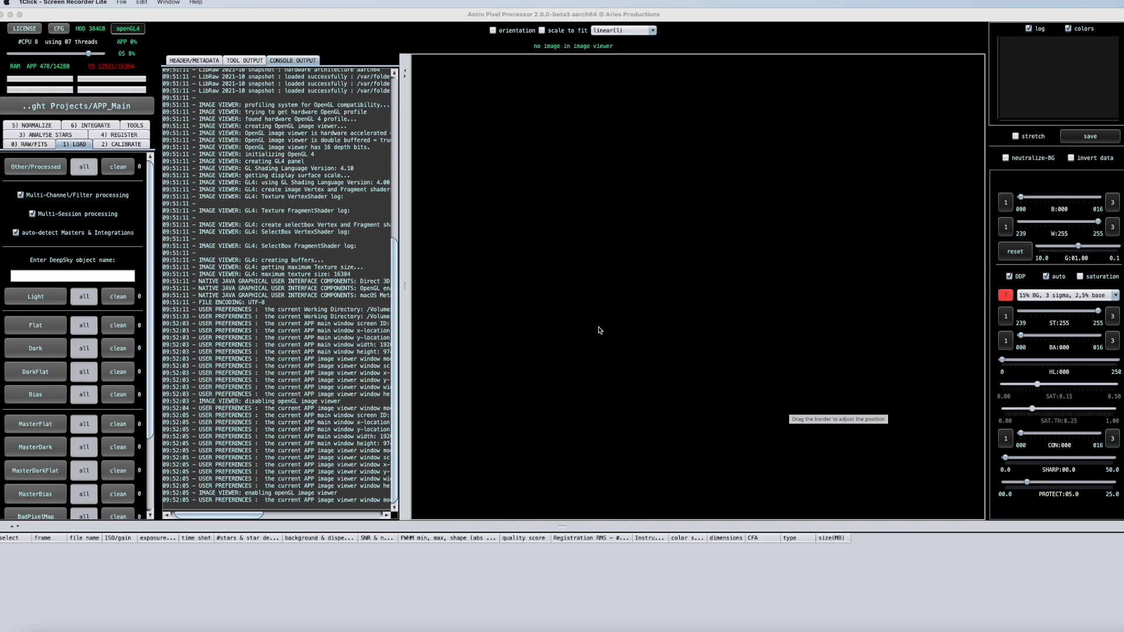
pyautogui.moveTo(305, 353)
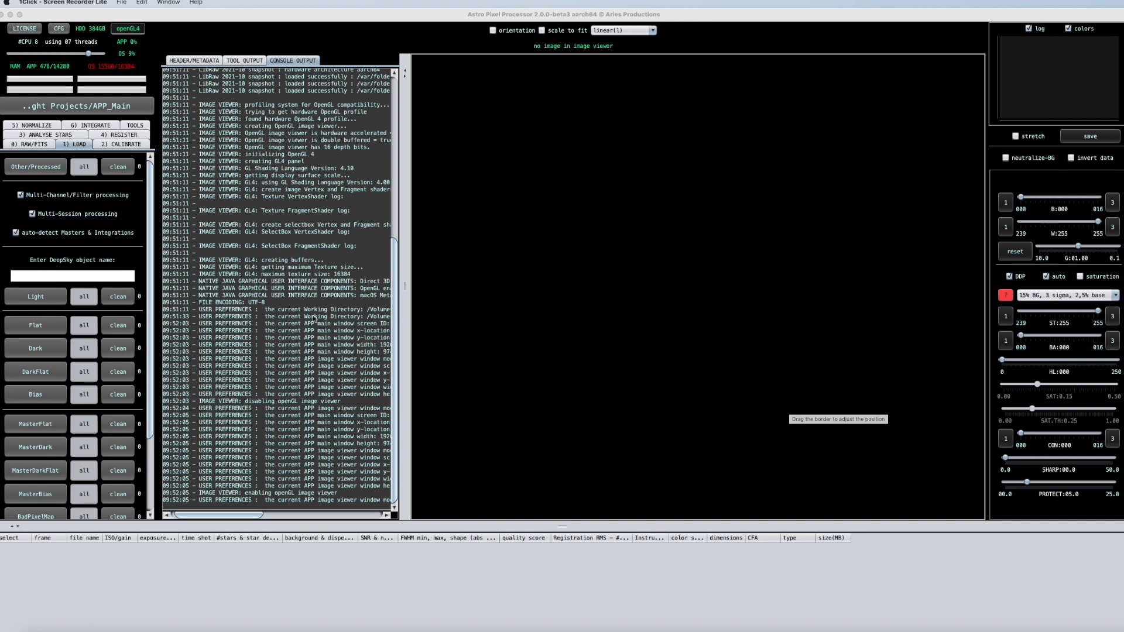
pyautogui.moveTo(357, 306)
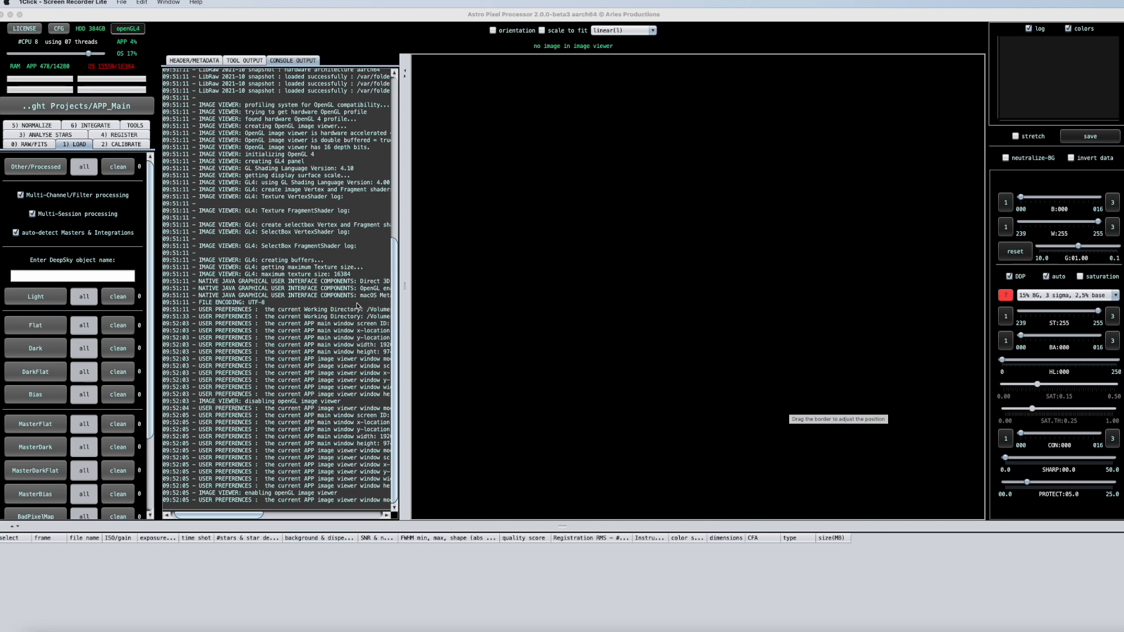
# - Switch to the Tool Output log and collapse the panel to widen the image viewer
pyautogui.click(244, 60)
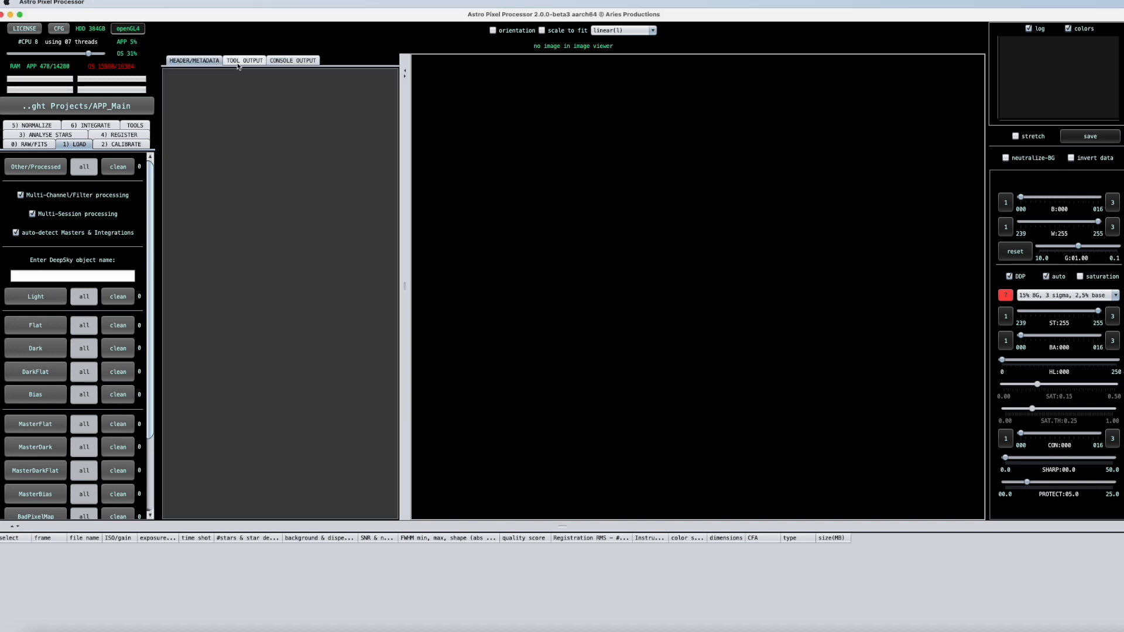
pyautogui.click(292, 60)
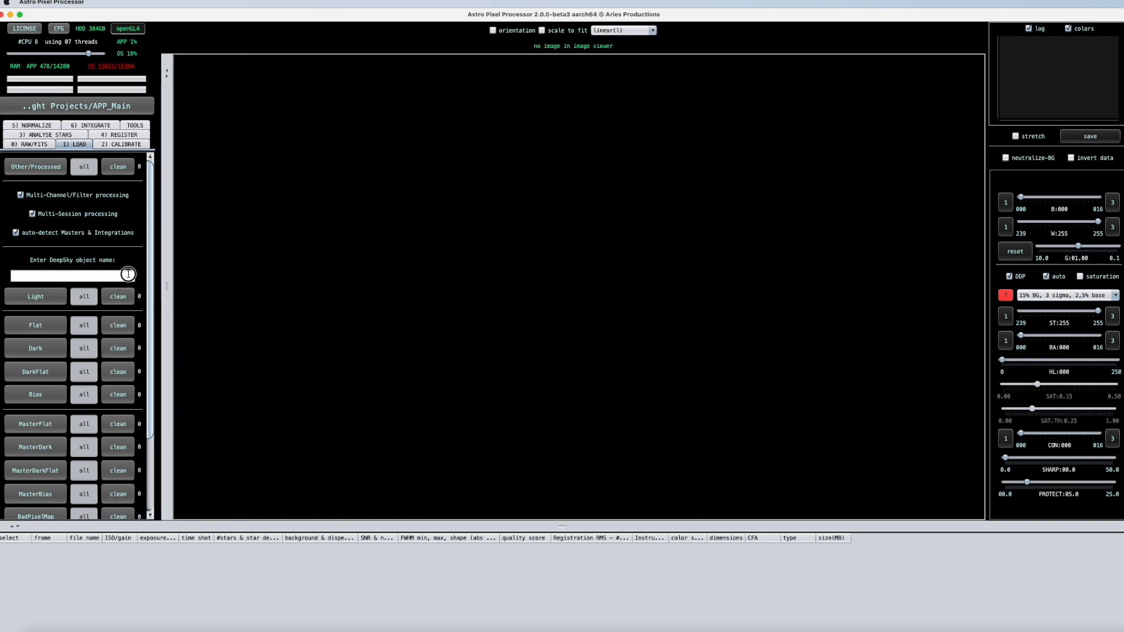
pyautogui.moveTo(188, 263)
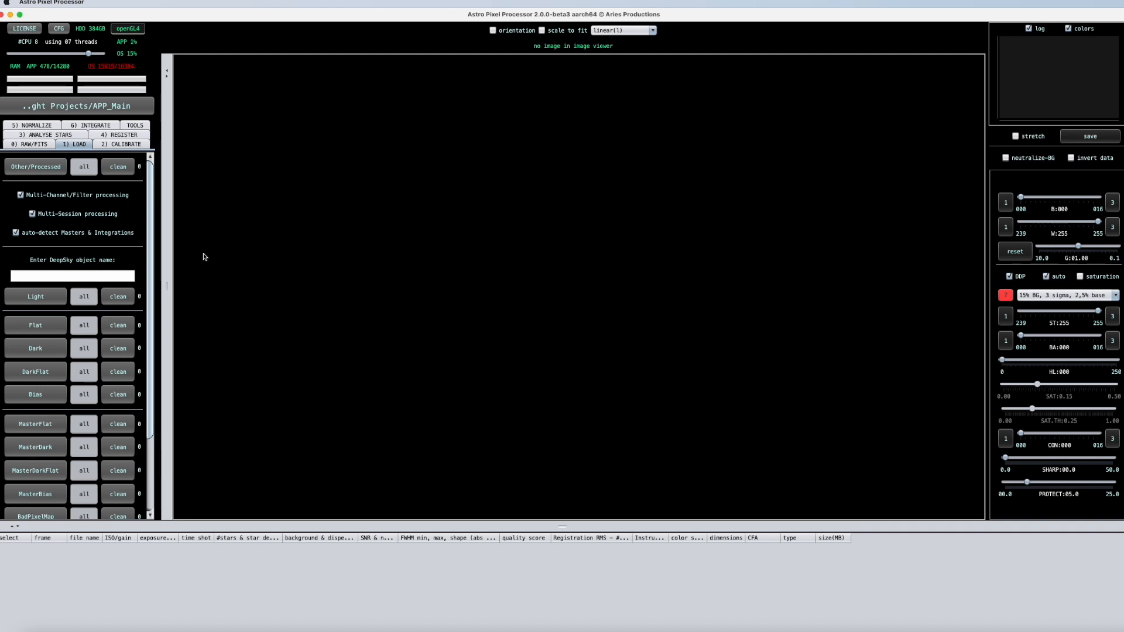
pyautogui.moveTo(478, 307)
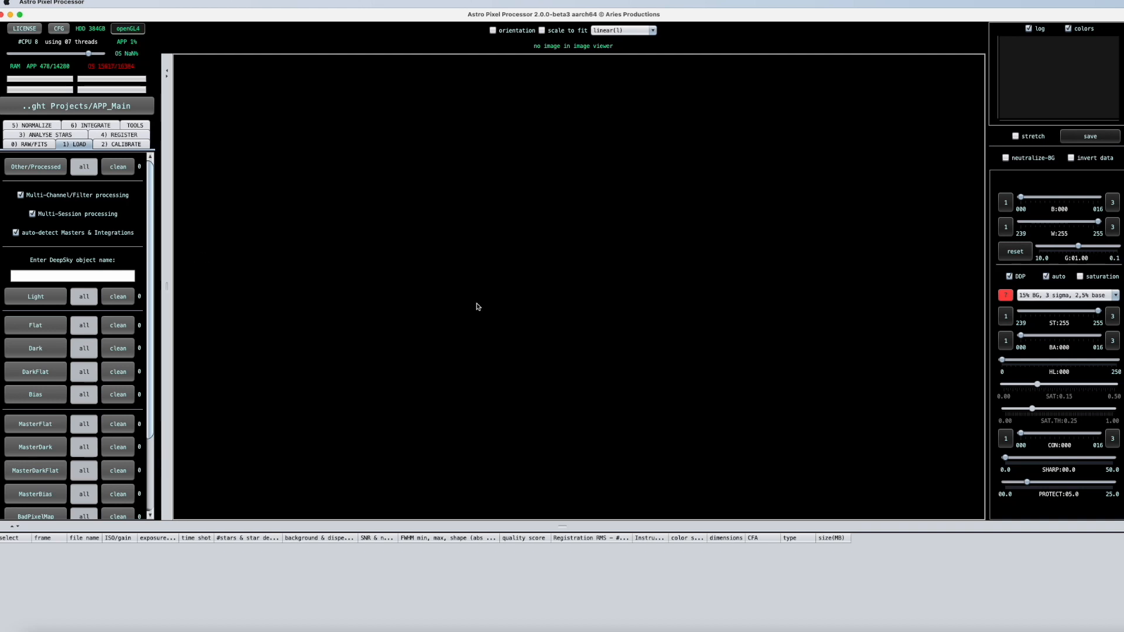
pyautogui.moveTo(413, 307)
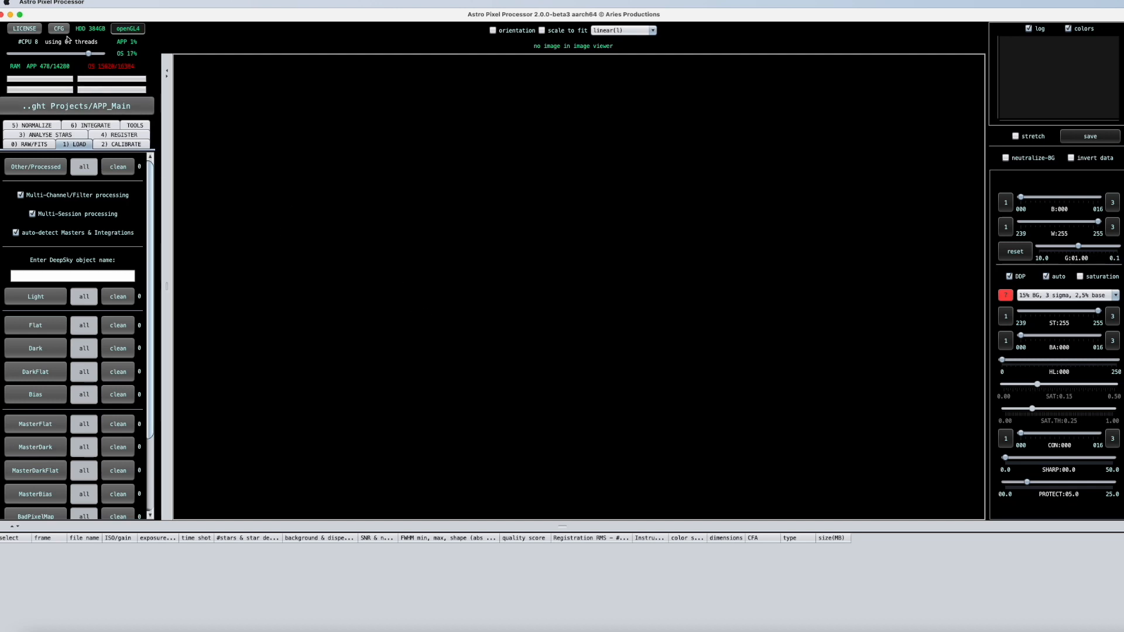
pyautogui.moveTo(59, 28)
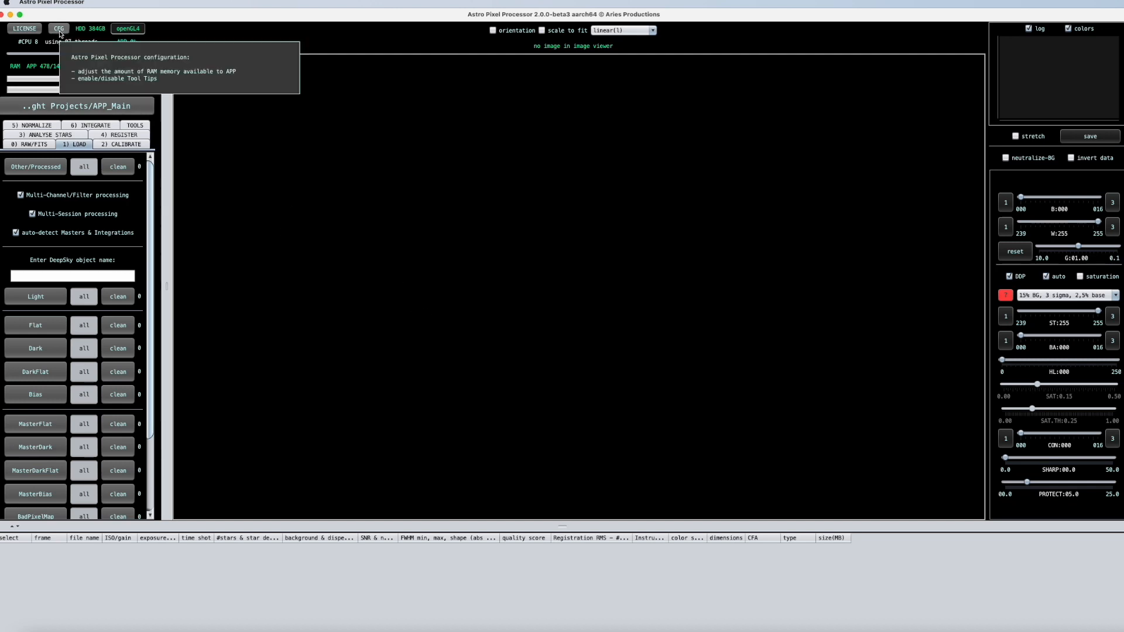
pyautogui.click(59, 28)
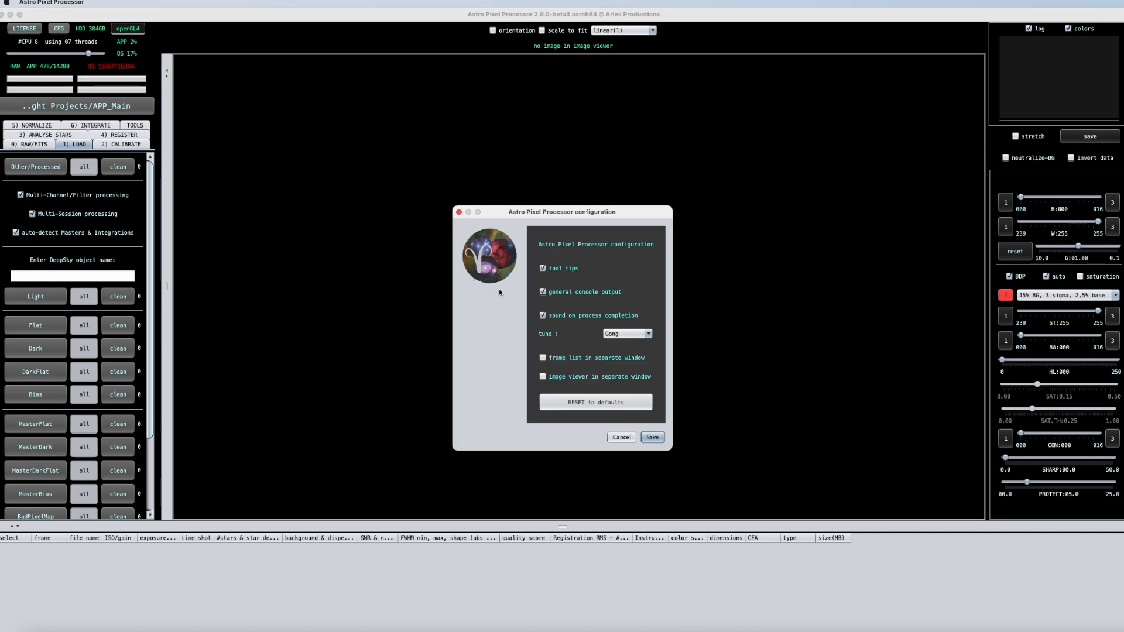
pyautogui.moveTo(540, 340)
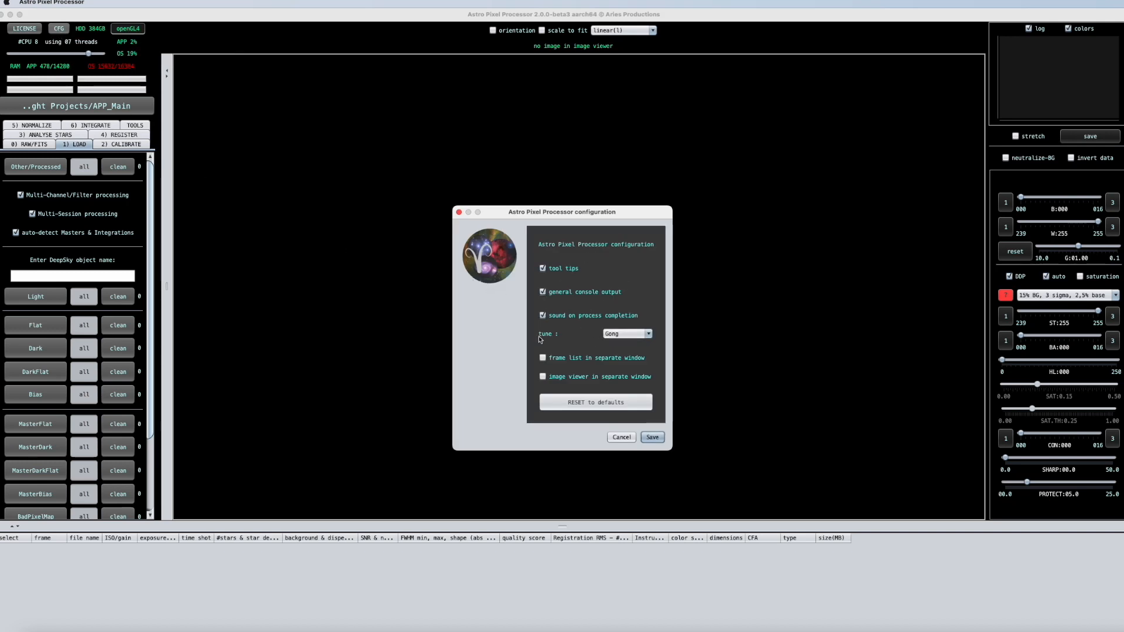
pyautogui.moveTo(573, 387)
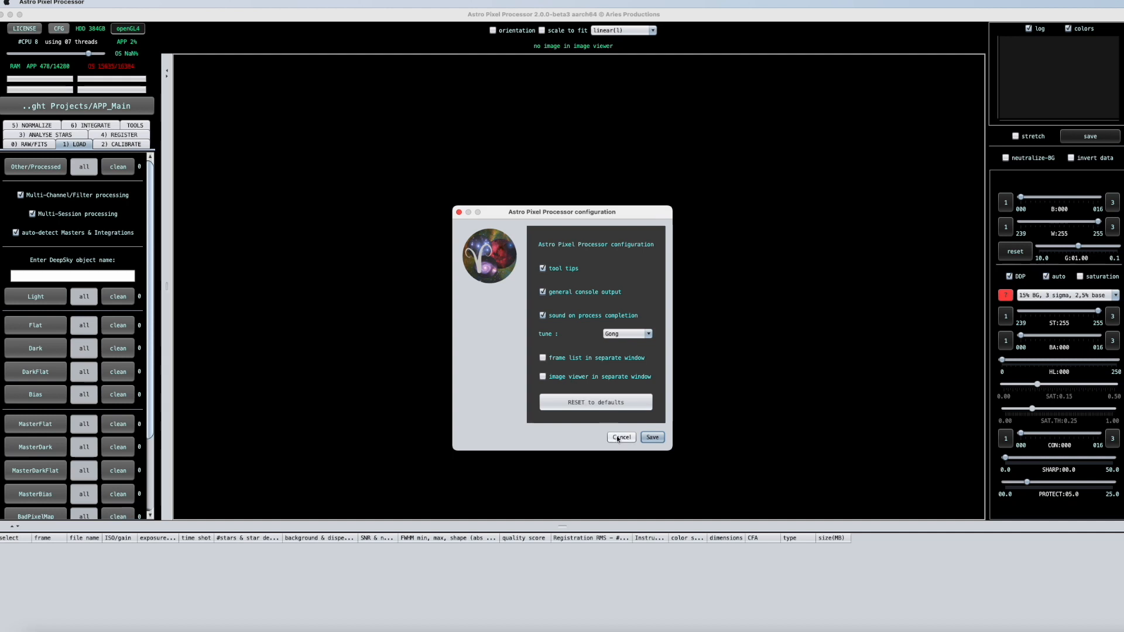
pyautogui.moveTo(599, 445)
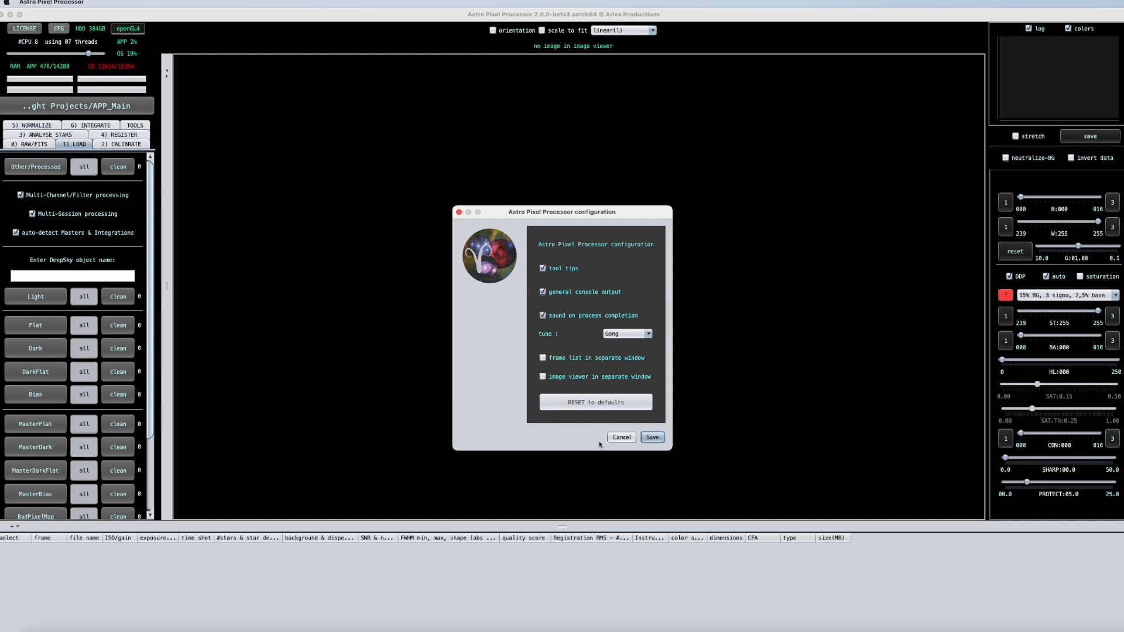
pyautogui.click(650, 437)
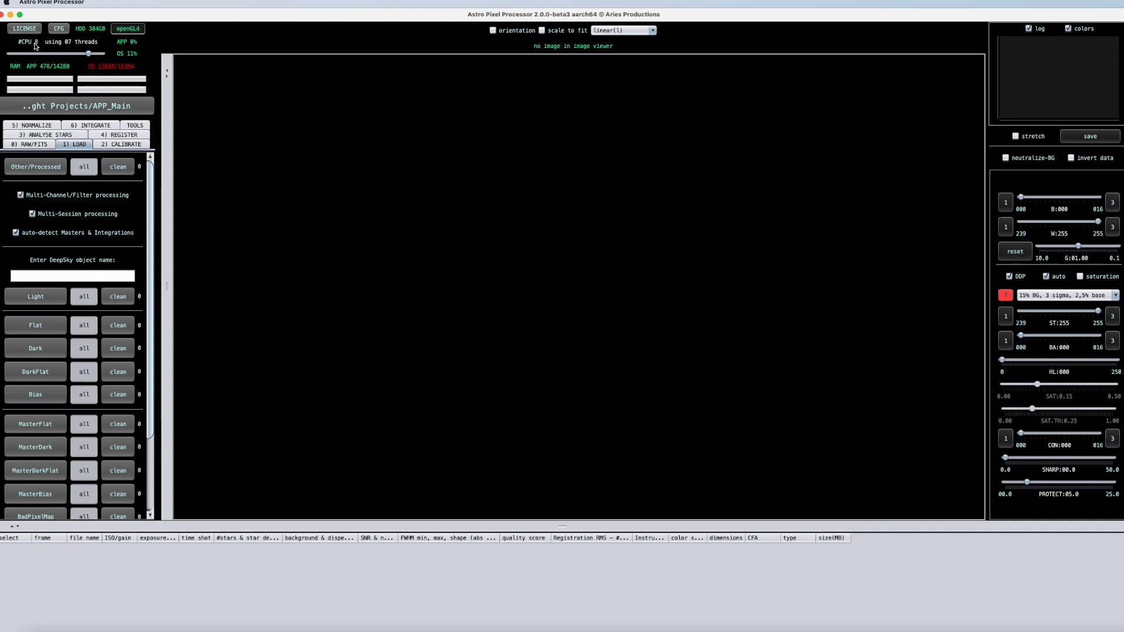
pyautogui.moveTo(21, 41)
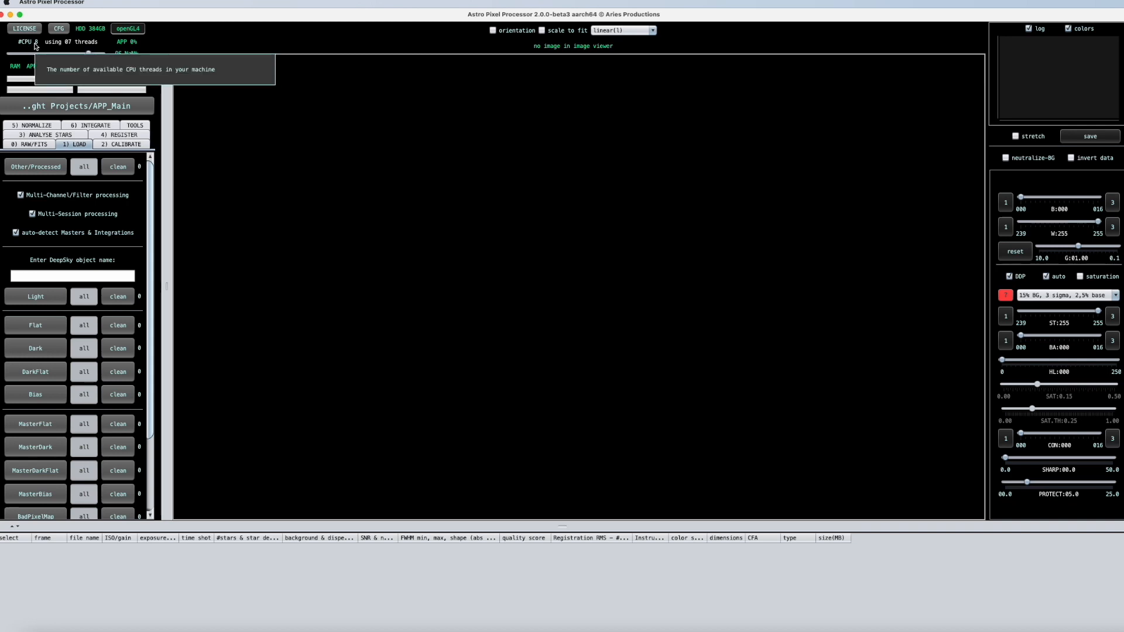
pyautogui.moveTo(209, 90)
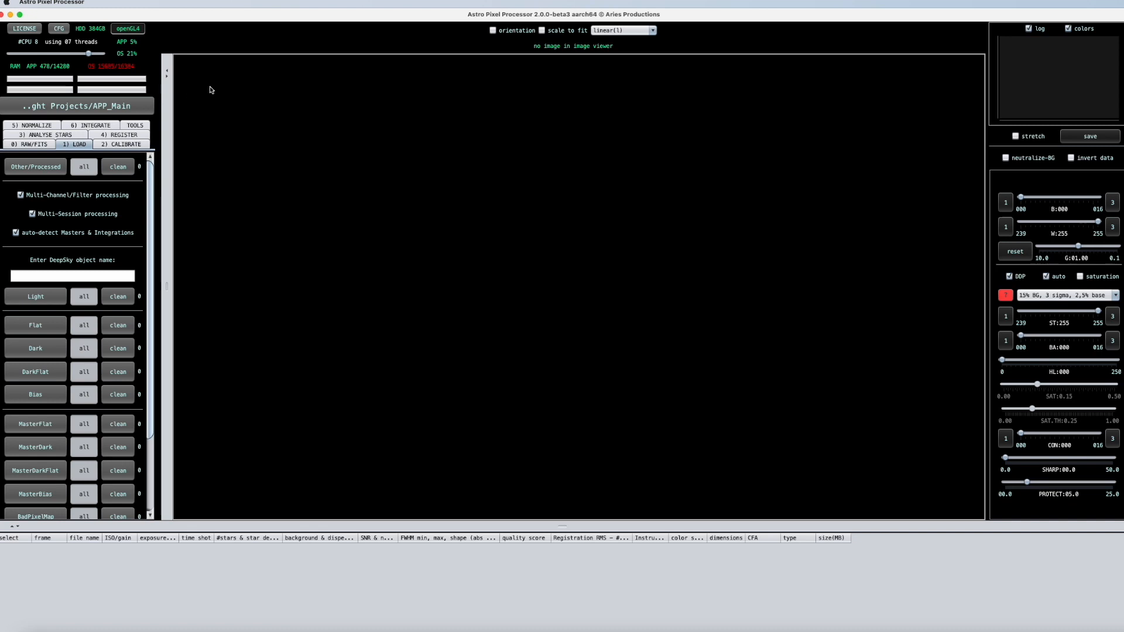
pyautogui.moveTo(49, 51)
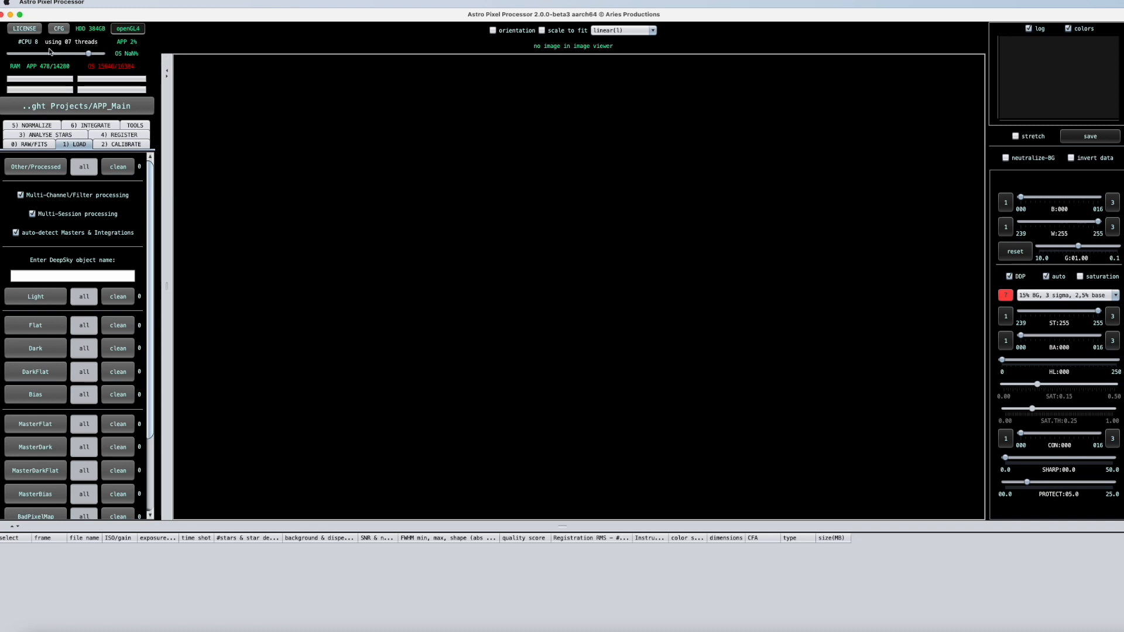
pyautogui.moveTo(34, 48)
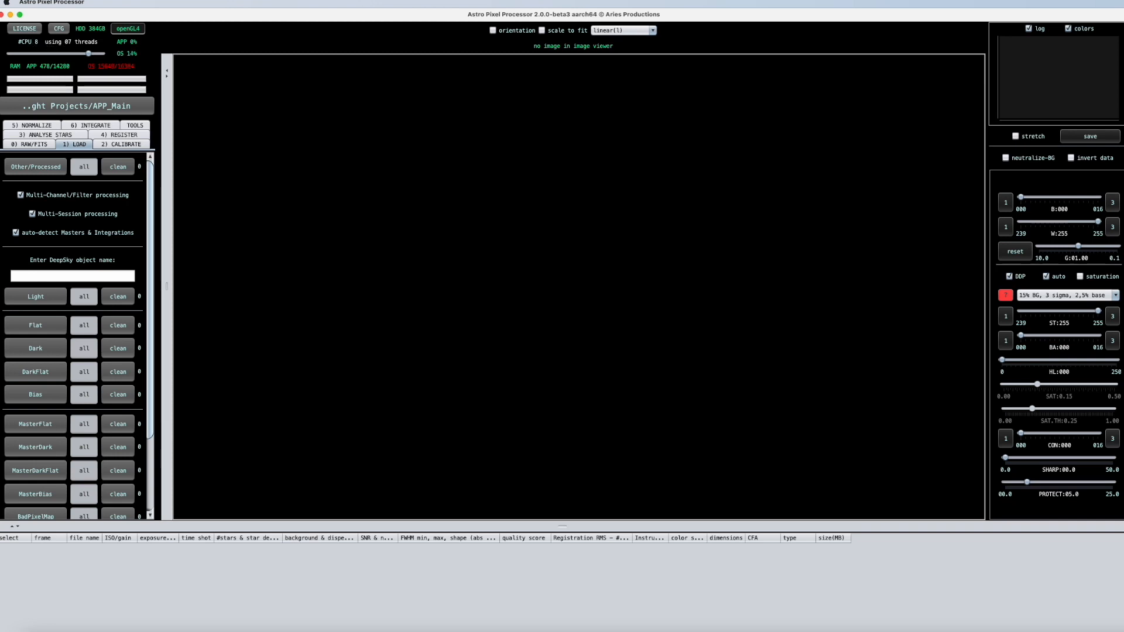
pyautogui.moveTo(209, 202)
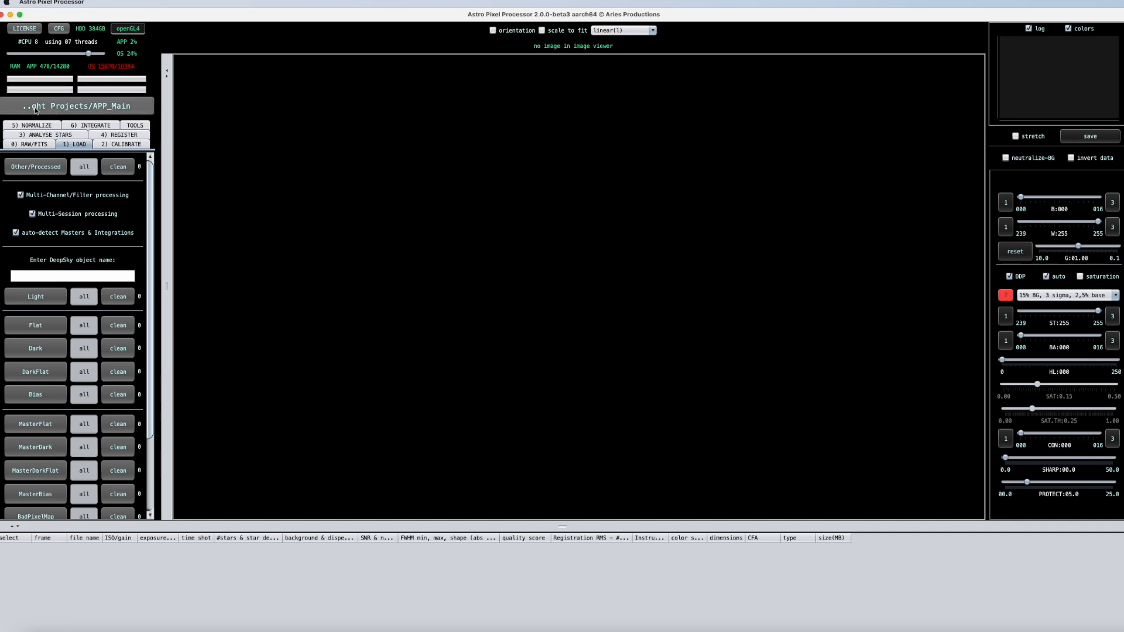
pyautogui.click(78, 105)
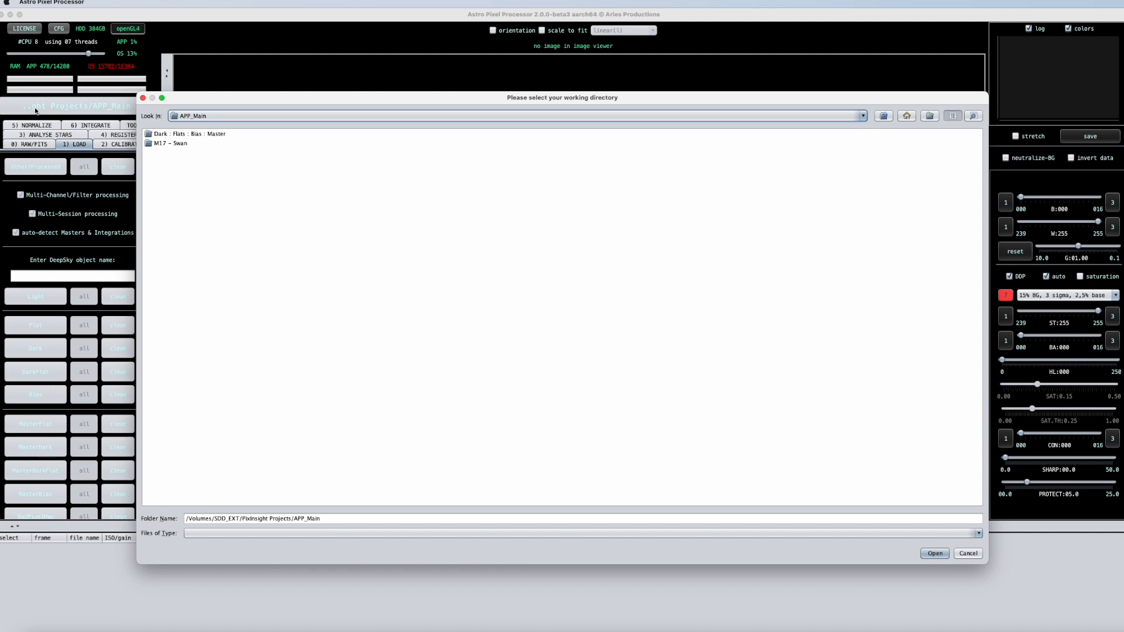
pyautogui.moveTo(245, 192)
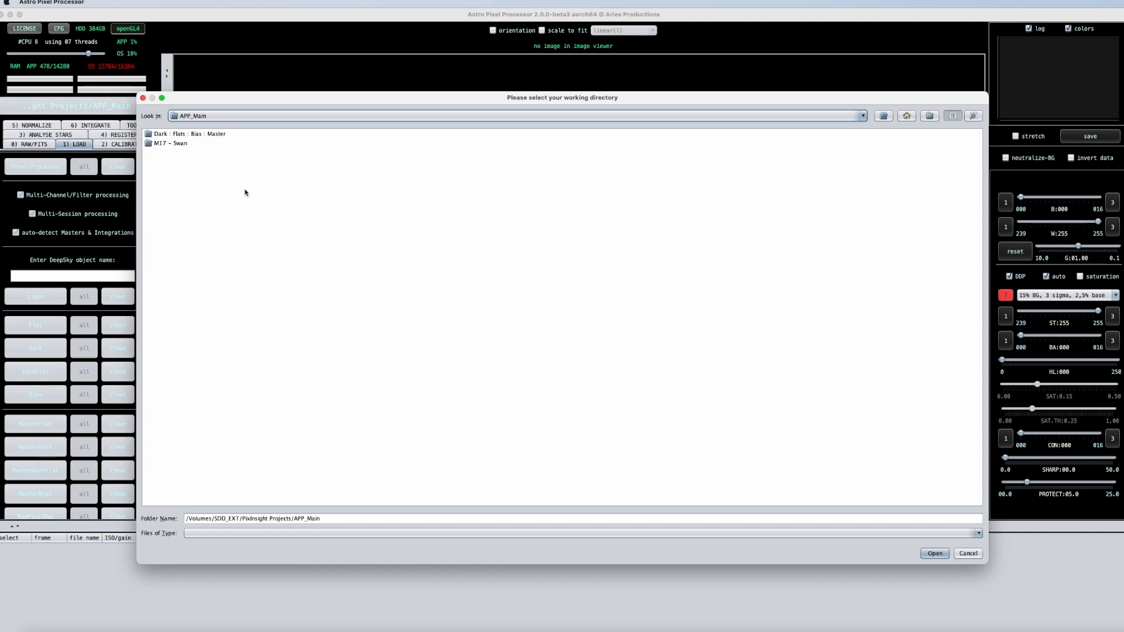
pyautogui.moveTo(260, 190)
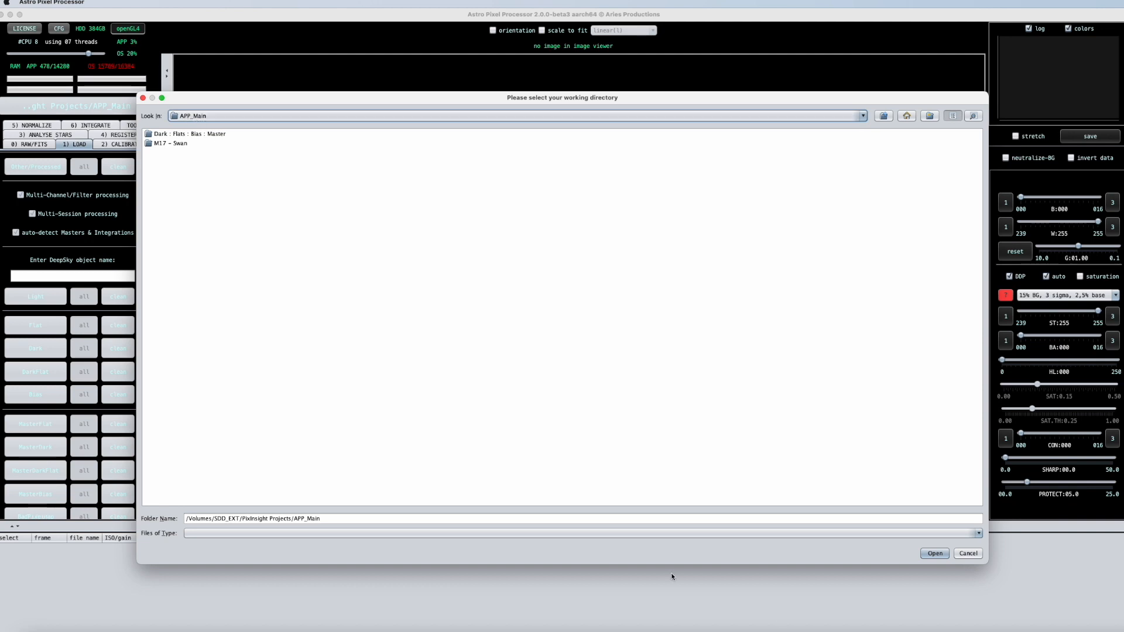
pyautogui.click(933, 552)
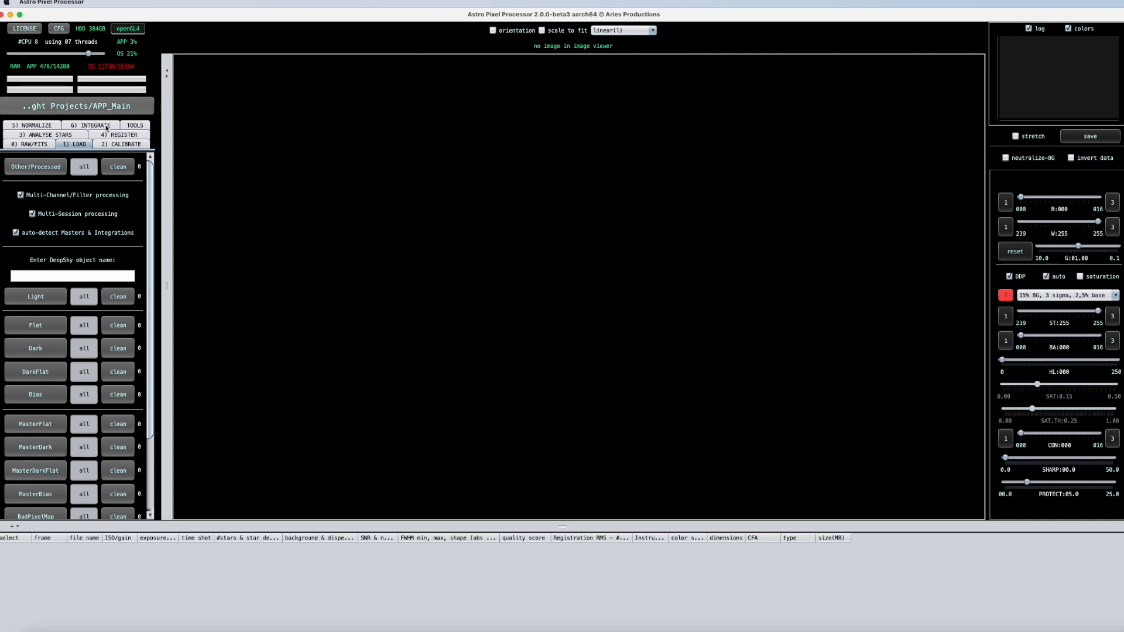
pyautogui.moveTo(78, 105)
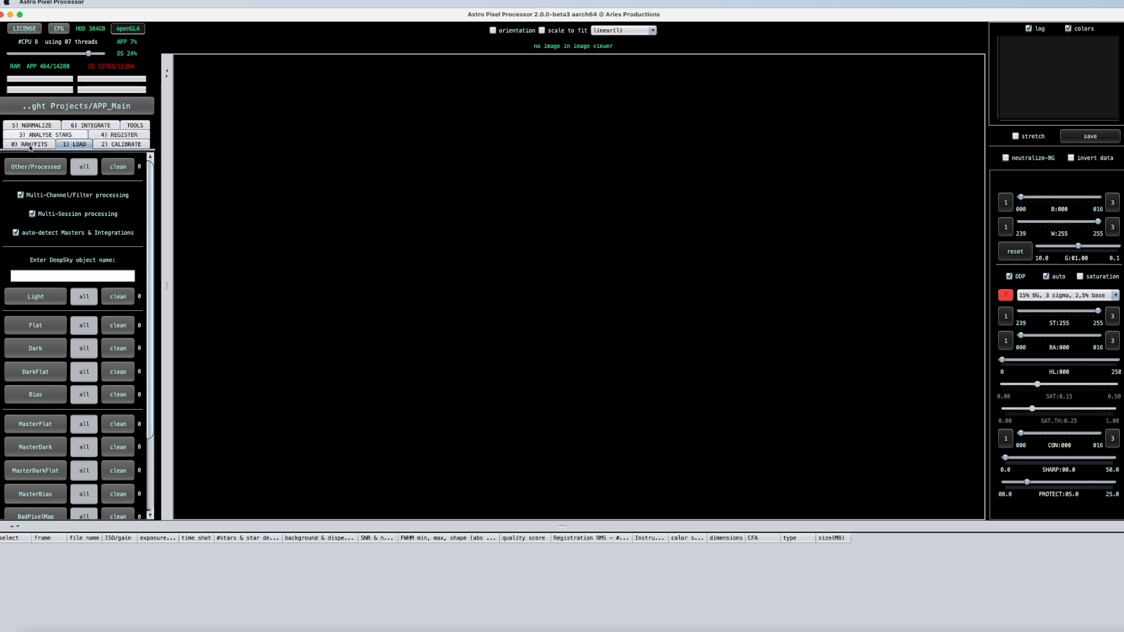
# - Browse the REGISTER and NORMALIZE stages, then show the RAW/FITS debayering settings
pyautogui.click(121, 144)
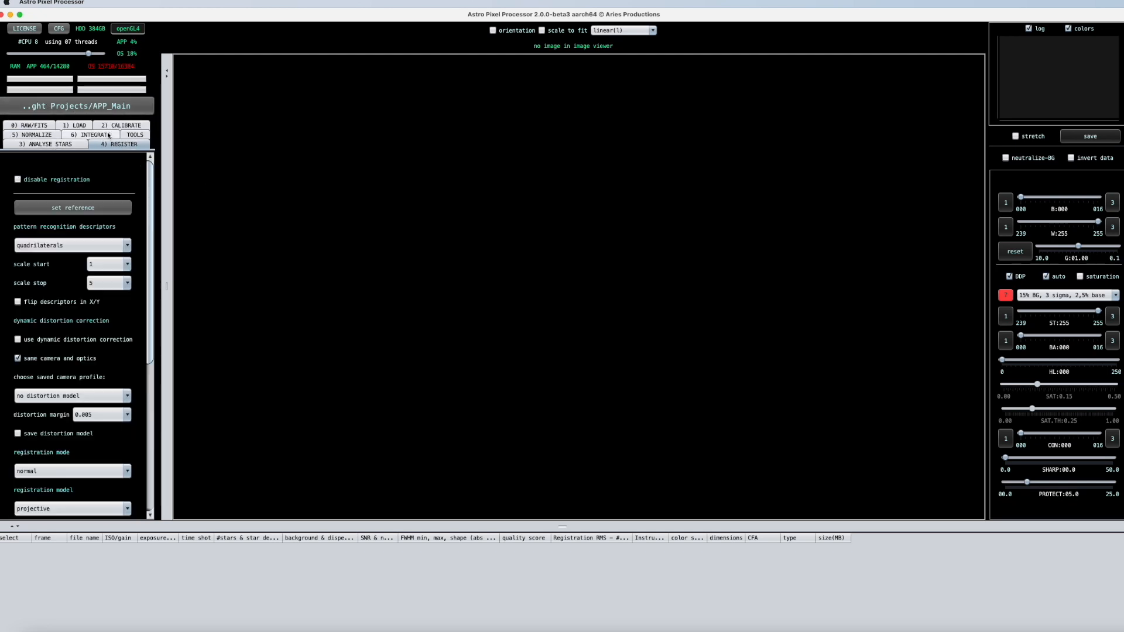
pyautogui.click(32, 144)
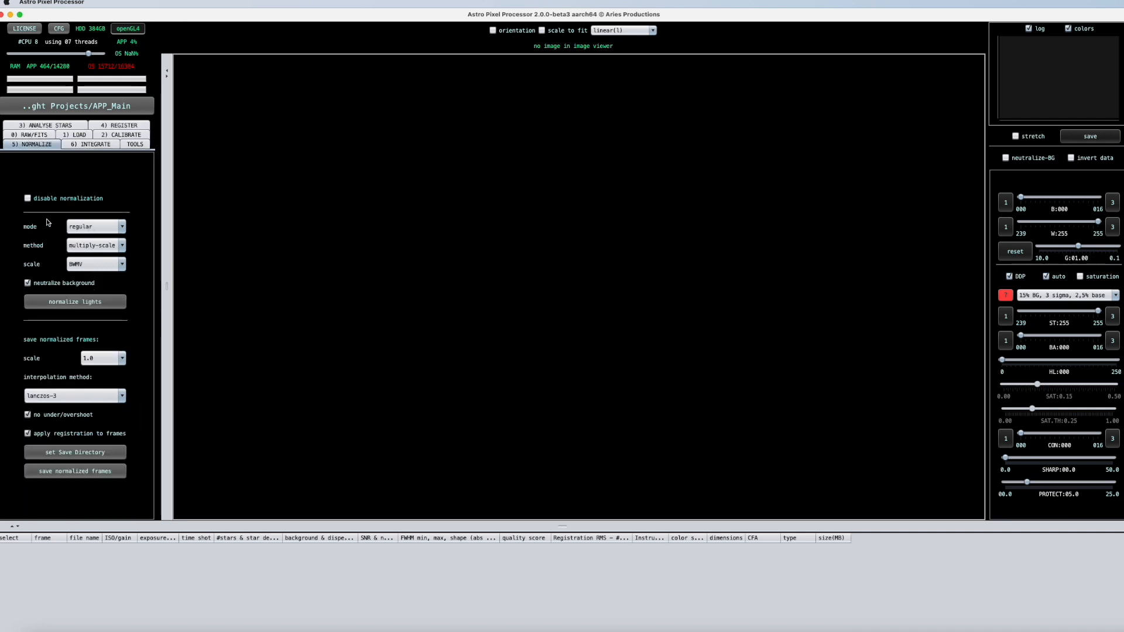
pyautogui.click(29, 144)
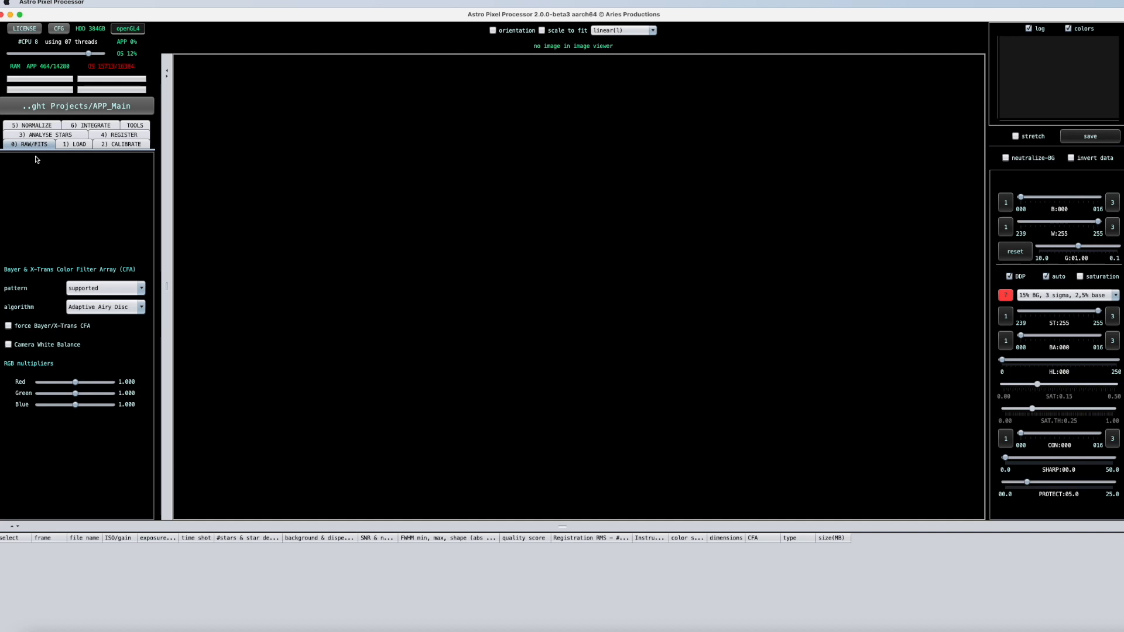
pyautogui.moveTo(54, 187)
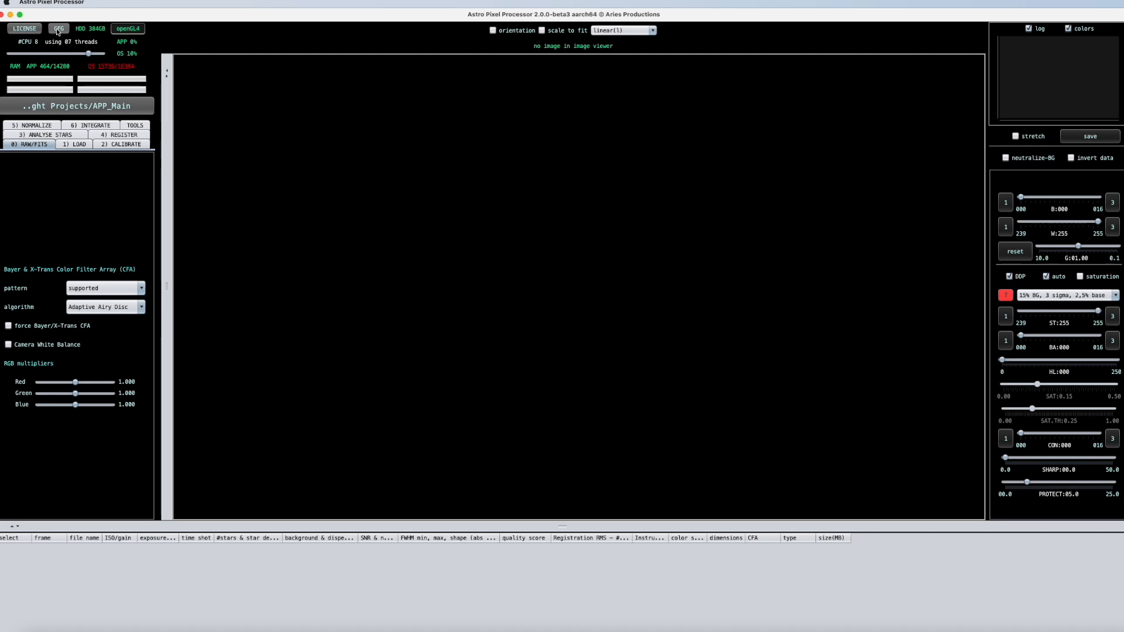
# - Reopen the application configuration dialog and dismiss it with Cancel
pyautogui.click(58, 29)
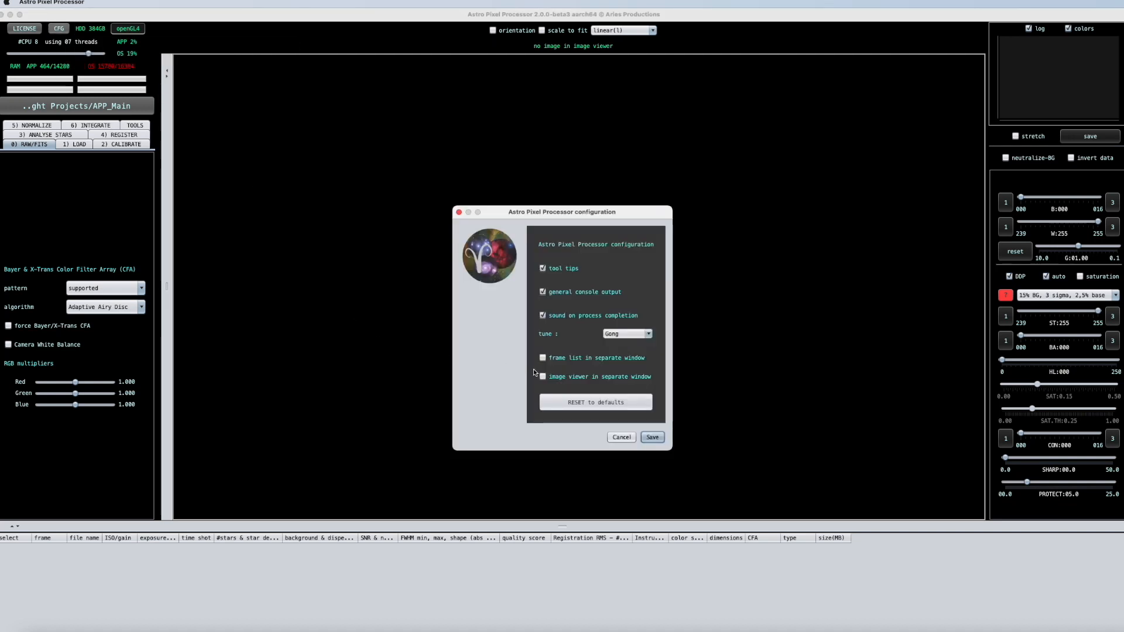
pyautogui.moveTo(604, 380)
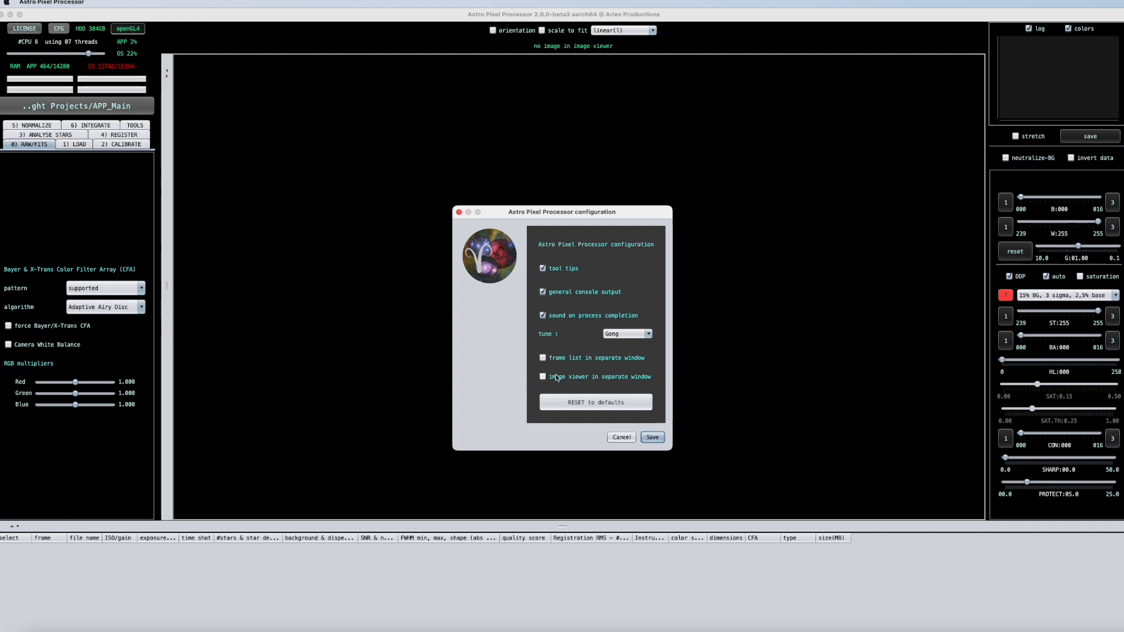
pyautogui.click(620, 437)
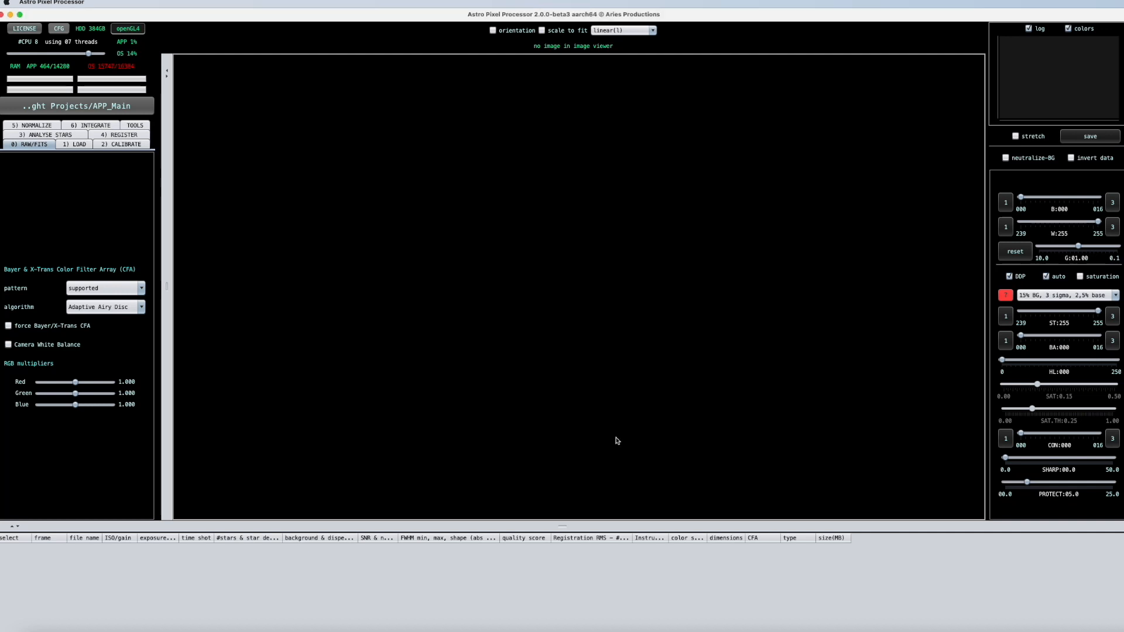
pyautogui.moveTo(482, 242)
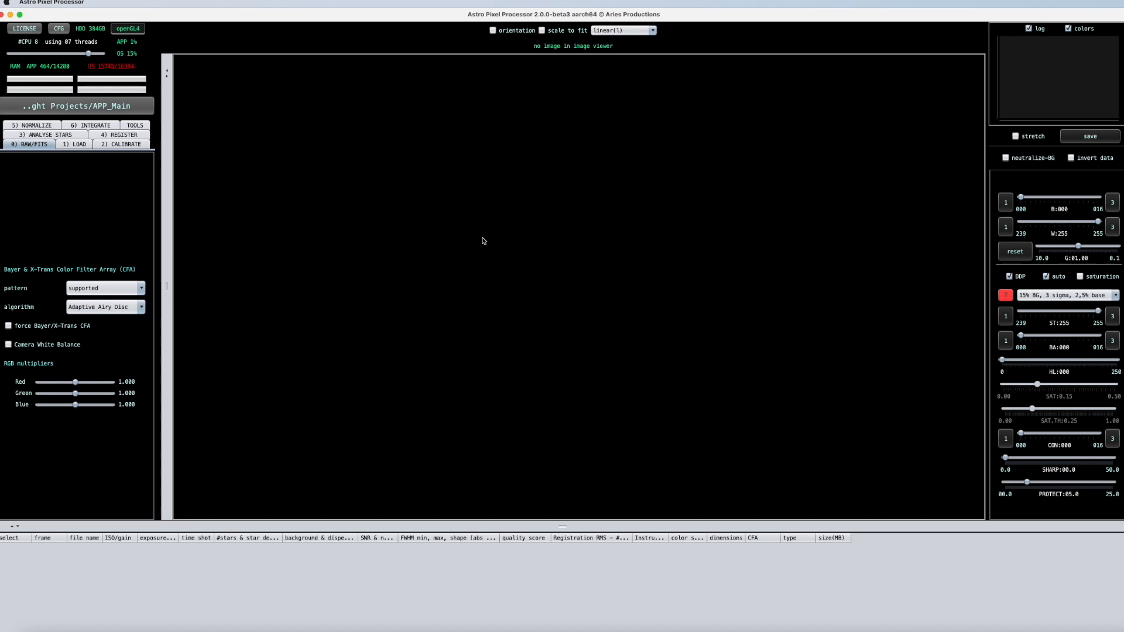
pyautogui.moveTo(117, 213)
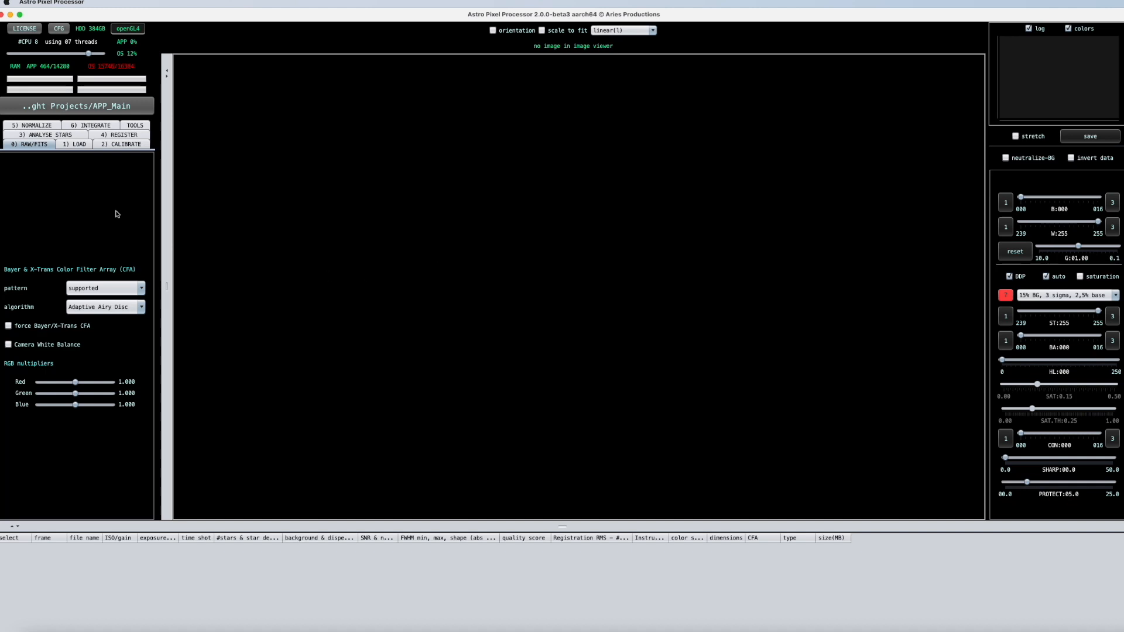
pyautogui.moveTo(419, 272)
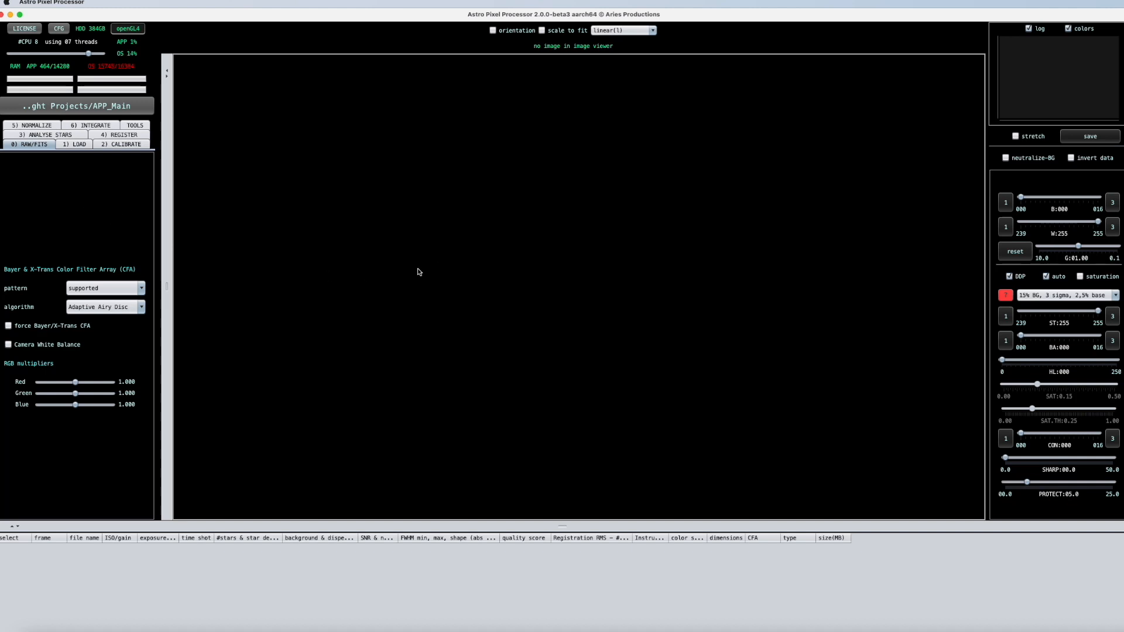
pyautogui.moveTo(384, 292)
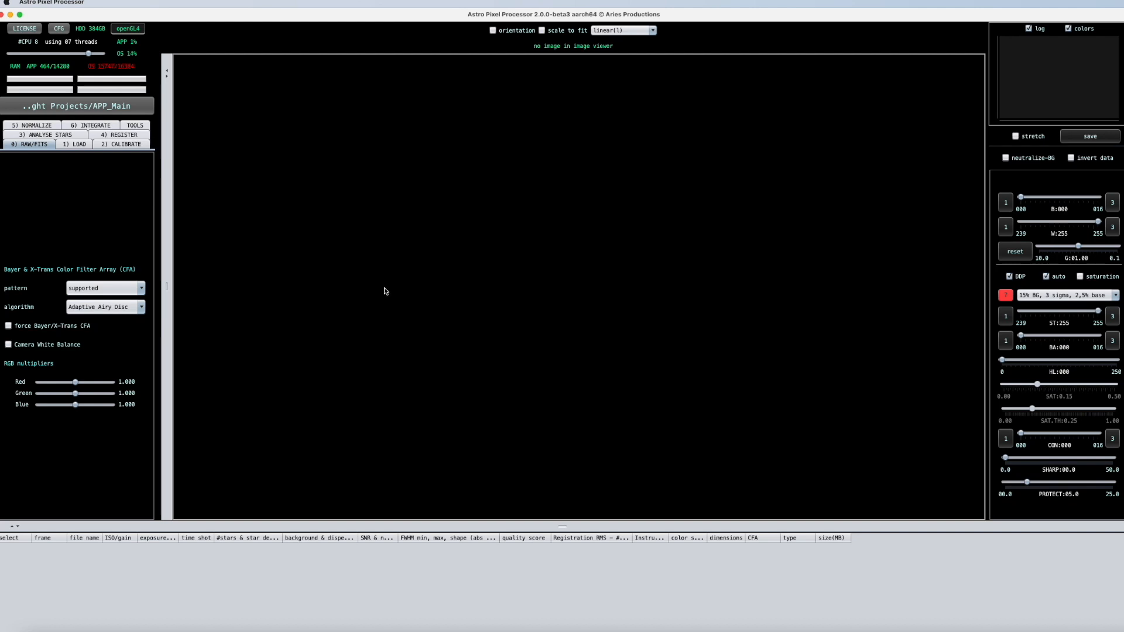
pyautogui.moveTo(301, 315)
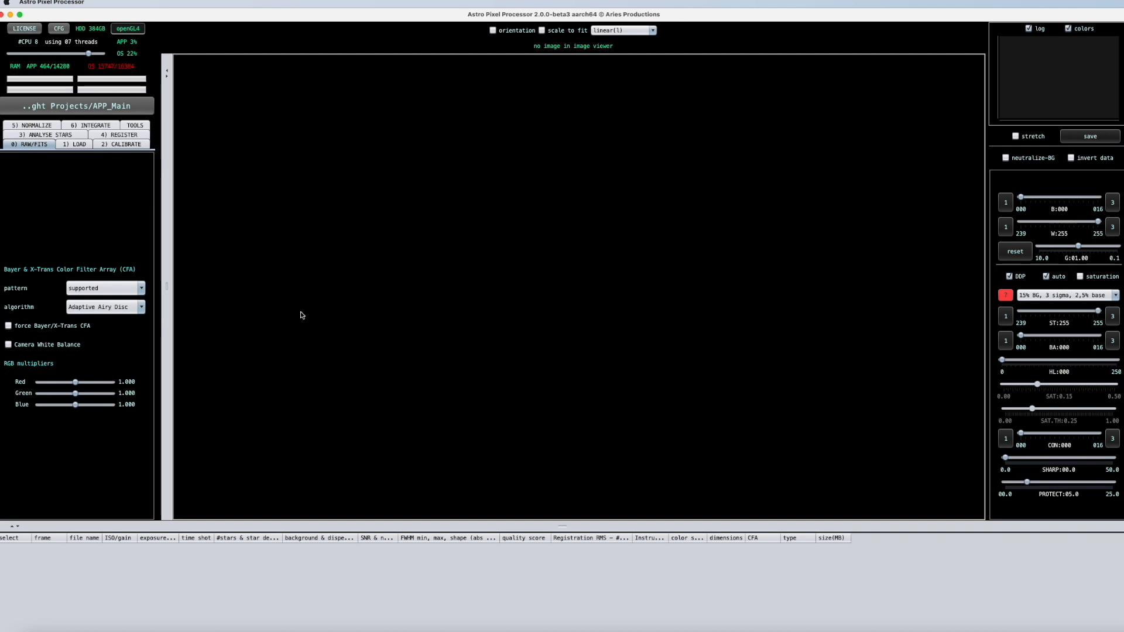
pyautogui.moveTo(947, 355)
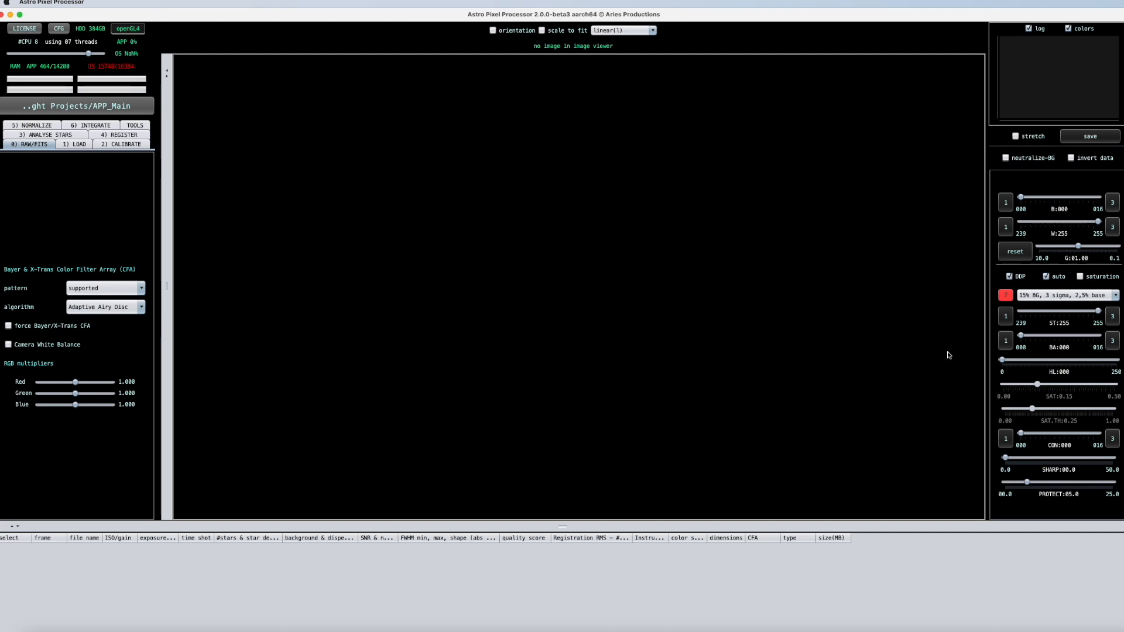
pyautogui.moveTo(352, 366)
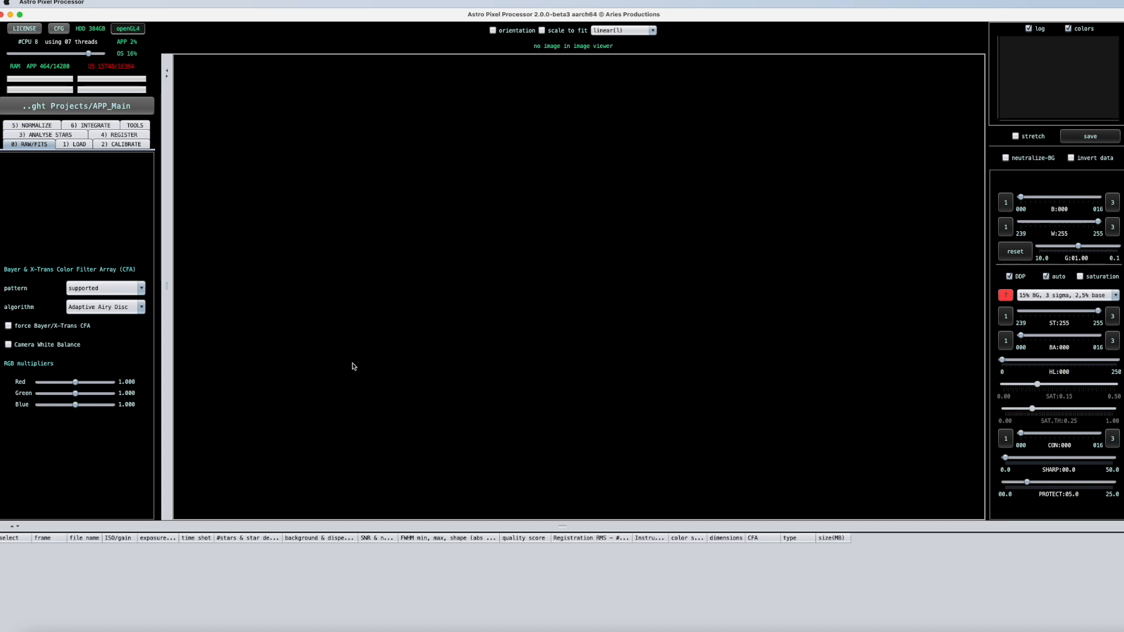
pyautogui.moveTo(180, 444)
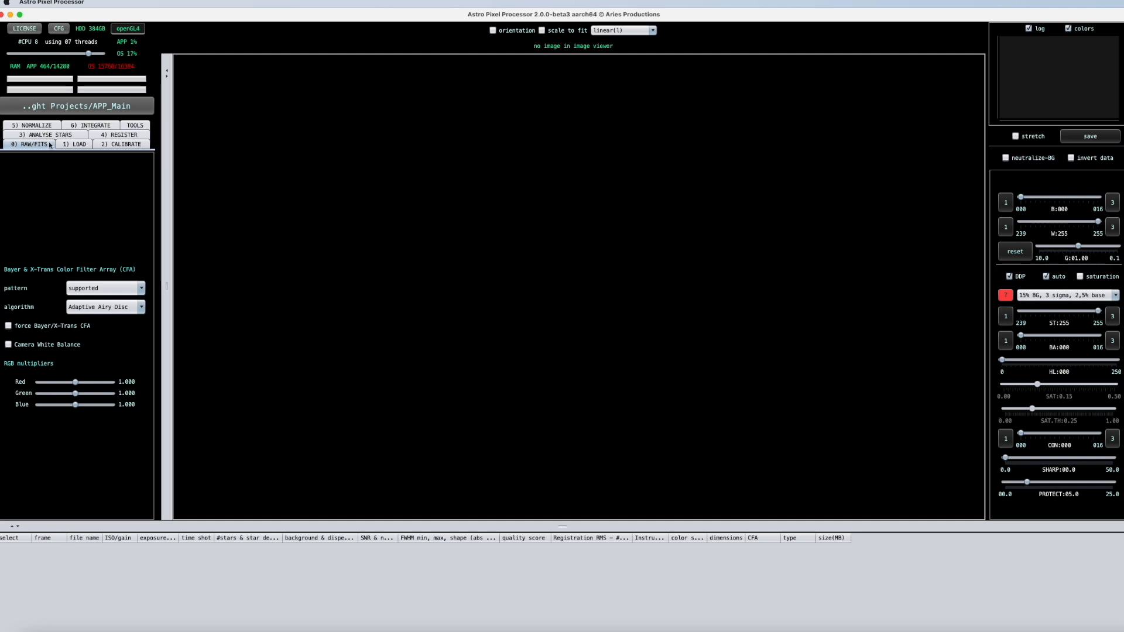
pyautogui.moveTo(1019, 113)
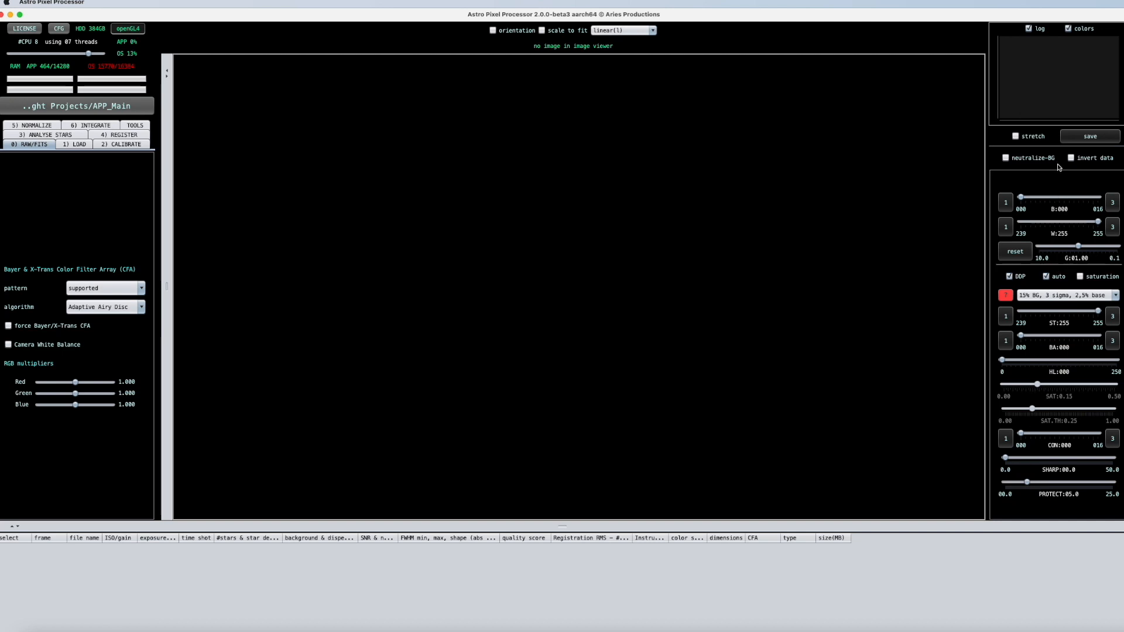
pyautogui.moveTo(1057, 170)
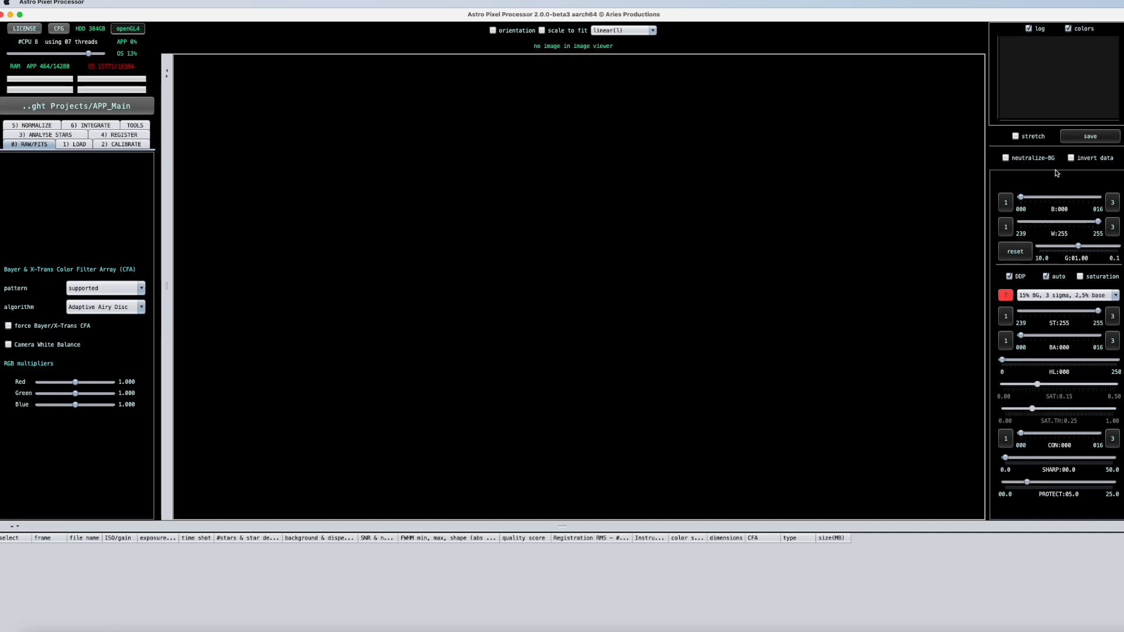
pyautogui.moveTo(91, 97)
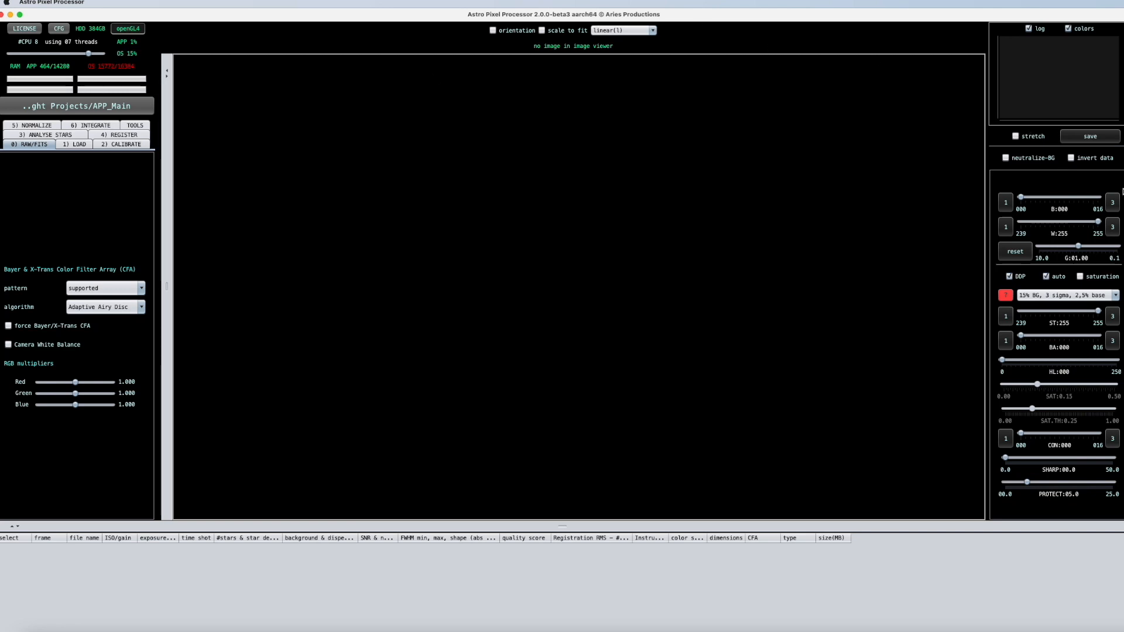
pyautogui.moveTo(828, 264)
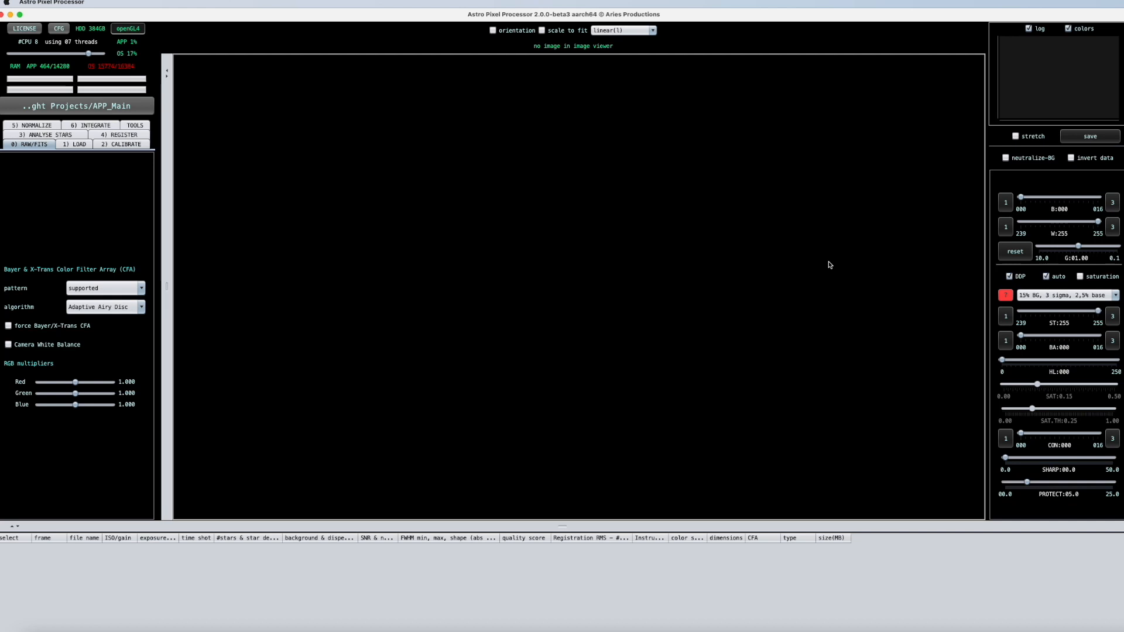
pyautogui.moveTo(299, 309)
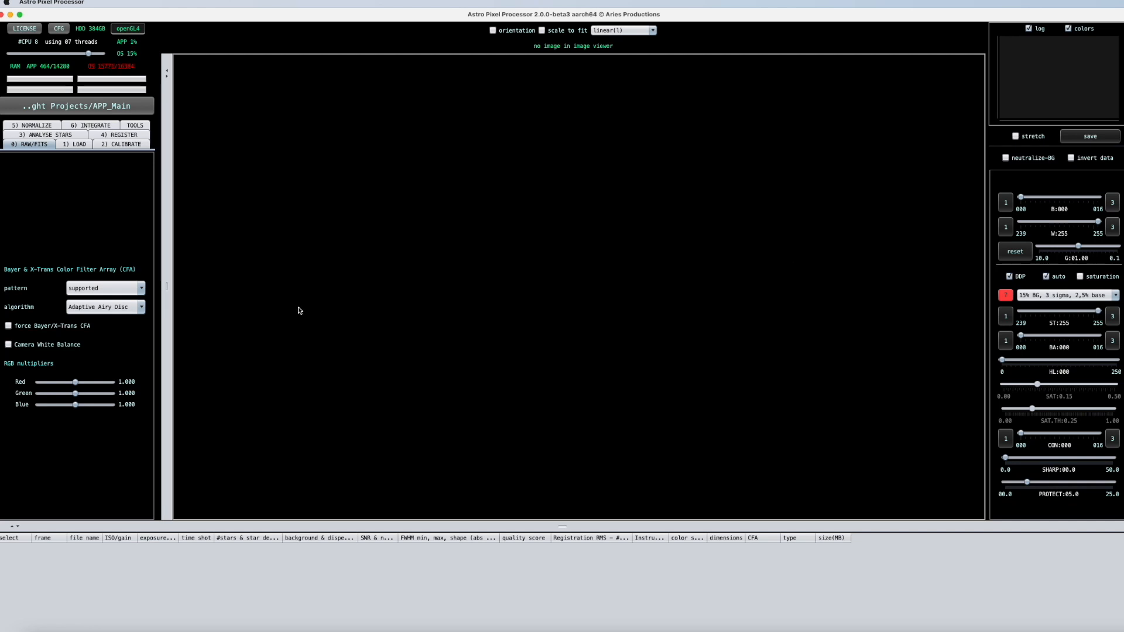
pyautogui.moveTo(302, 304)
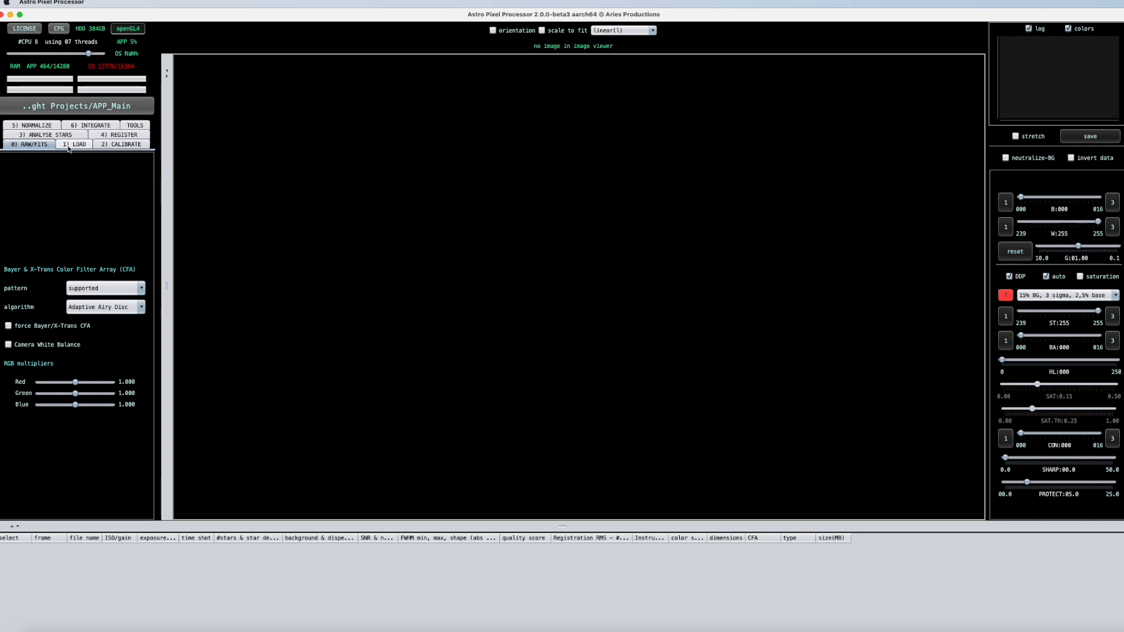
pyautogui.click(121, 144)
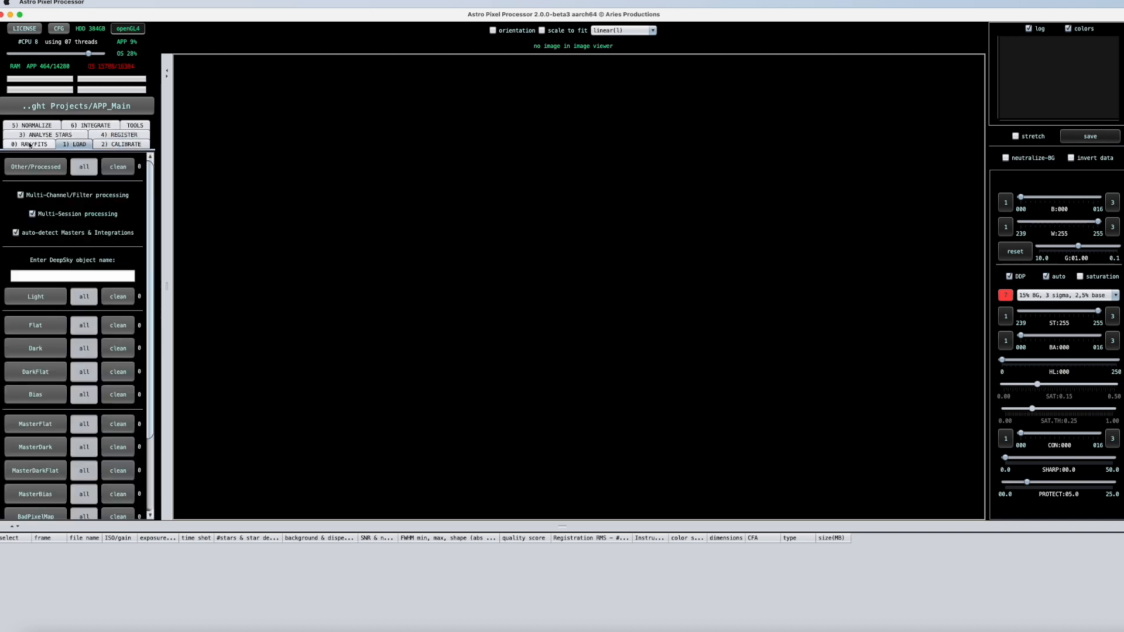
pyautogui.click(28, 143)
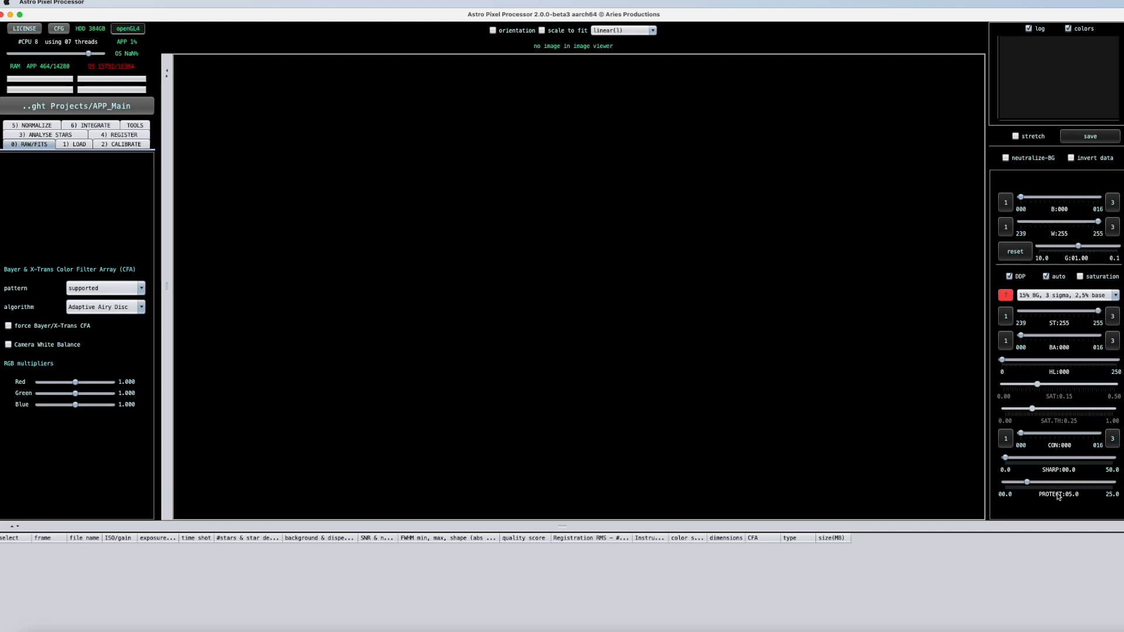
pyautogui.moveTo(1075, 208)
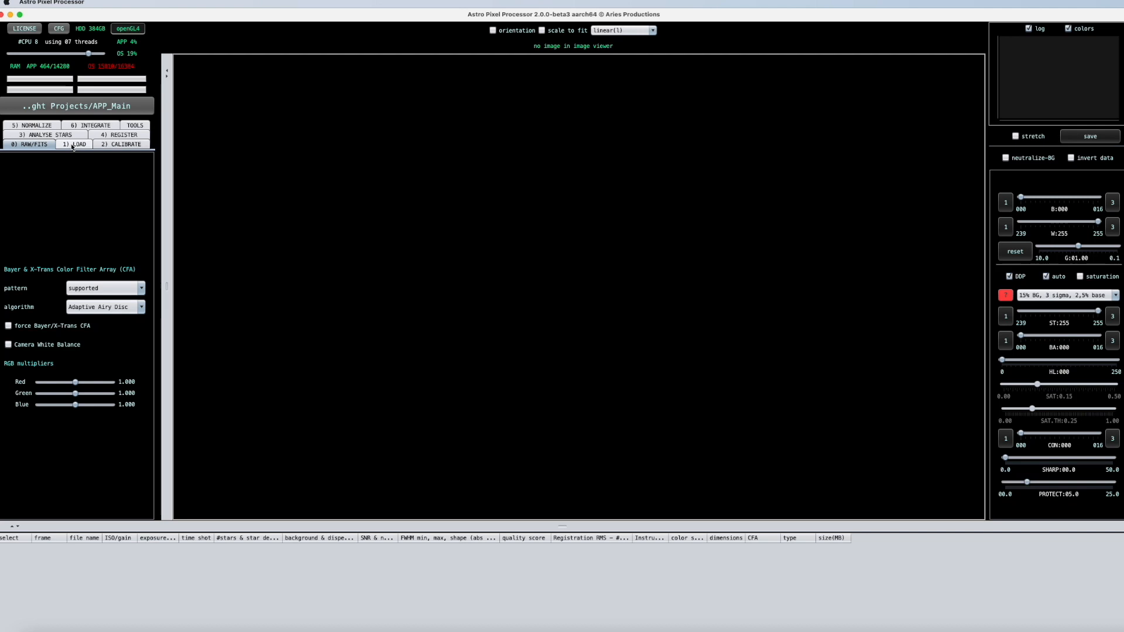
pyautogui.click(45, 134)
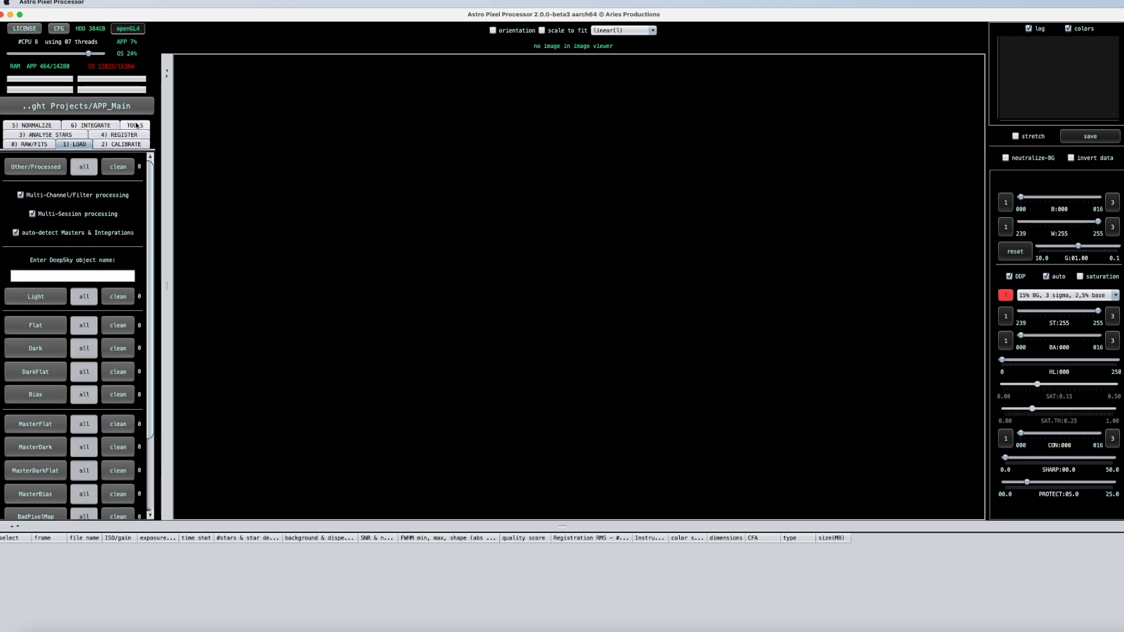
pyautogui.click(28, 144)
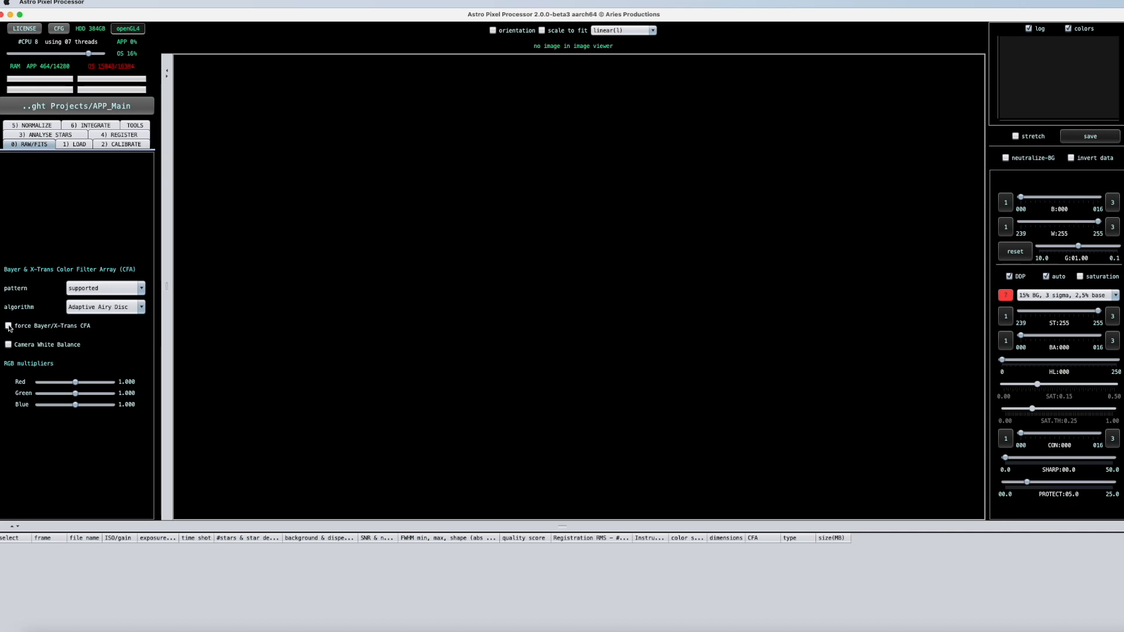
# - Enable 'force Bayer/X-Trans CFA' in the RAW/FITS settings
pyautogui.click(8, 325)
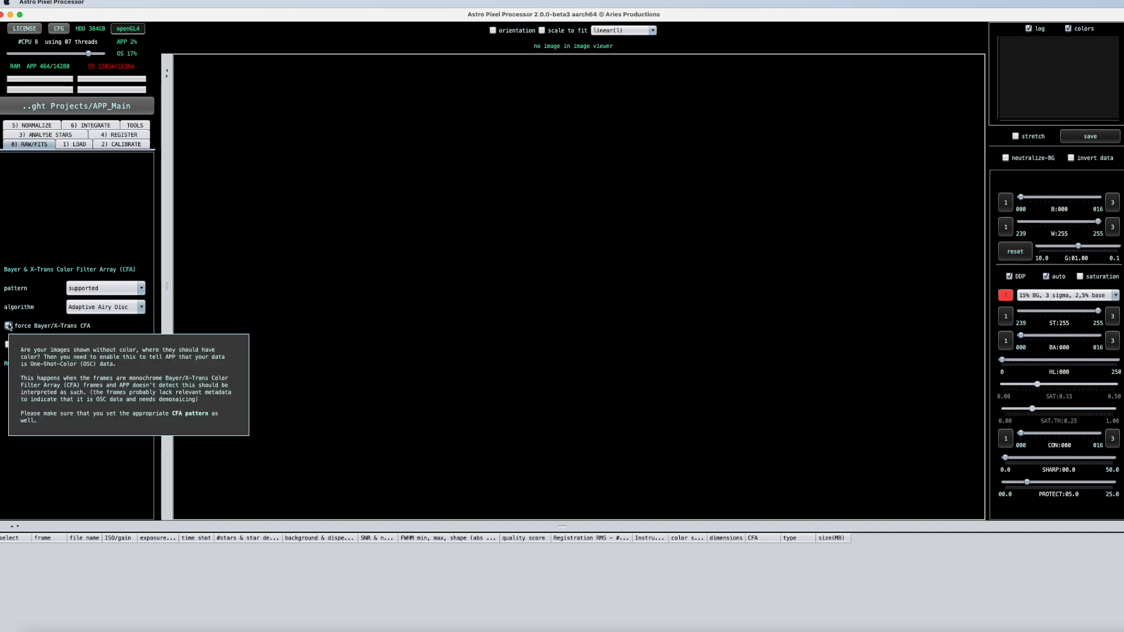
pyautogui.click(9, 325)
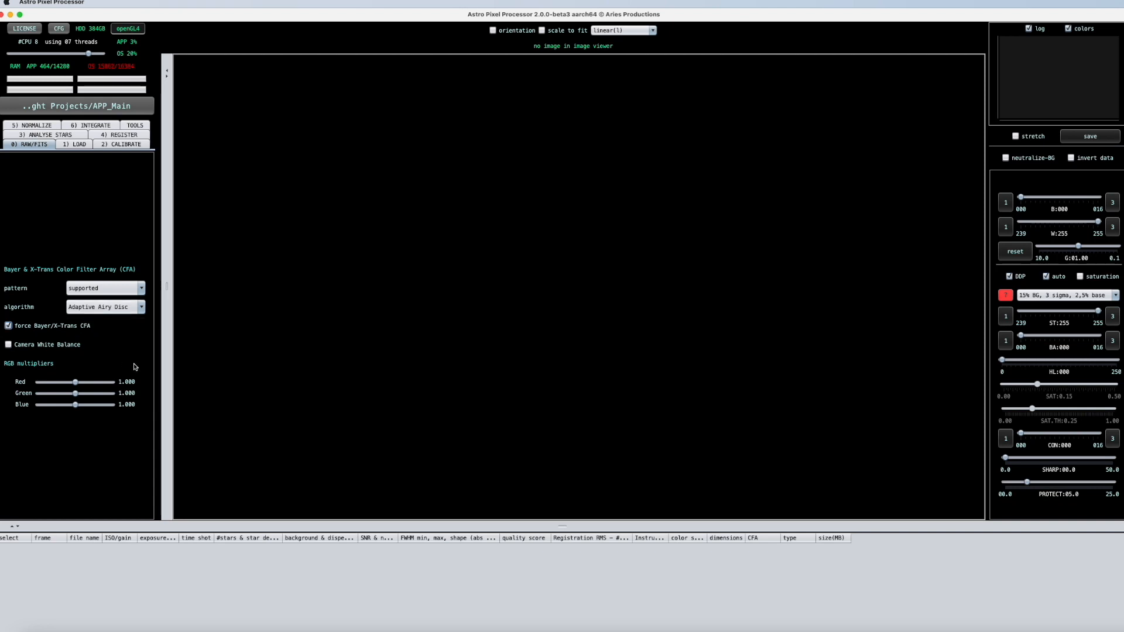
pyautogui.moveTo(20, 316)
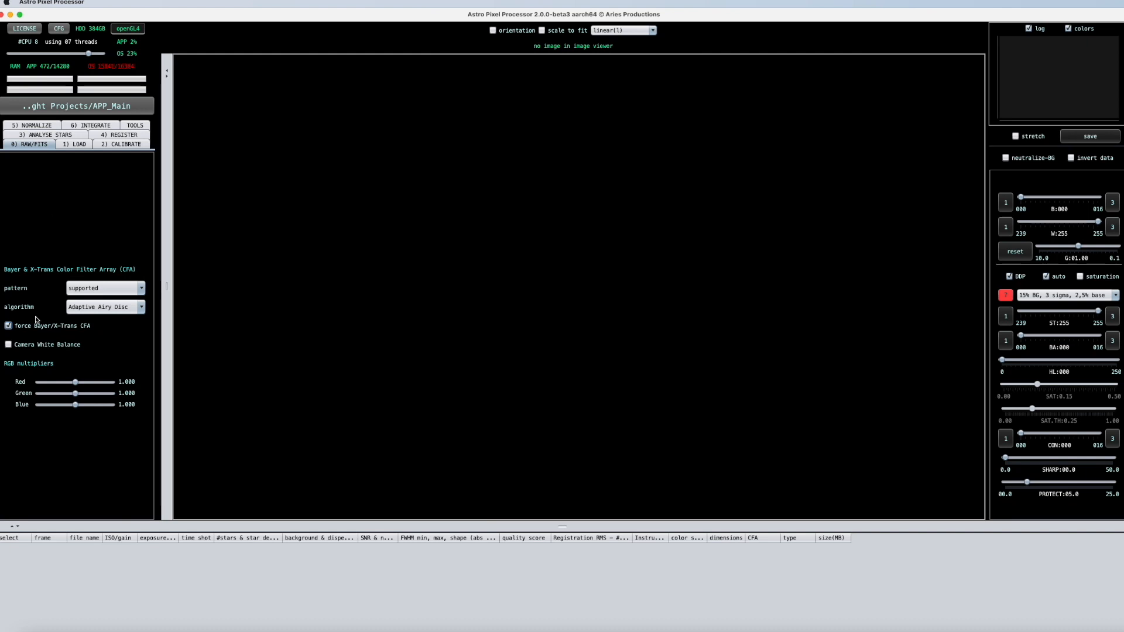
pyautogui.moveTo(133, 317)
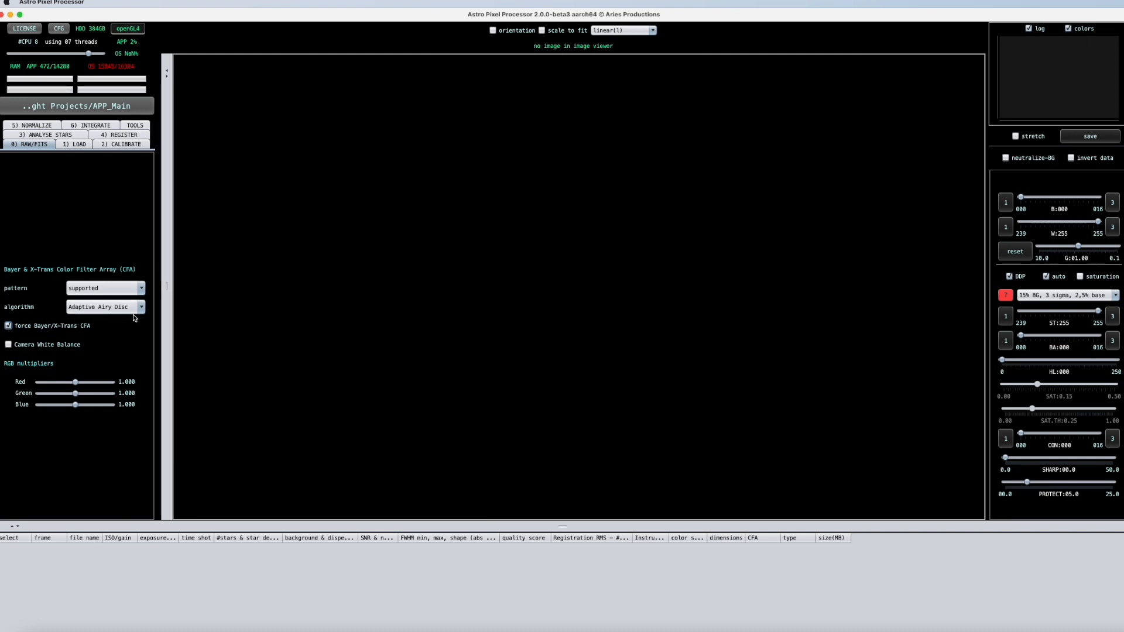
pyautogui.click(141, 306)
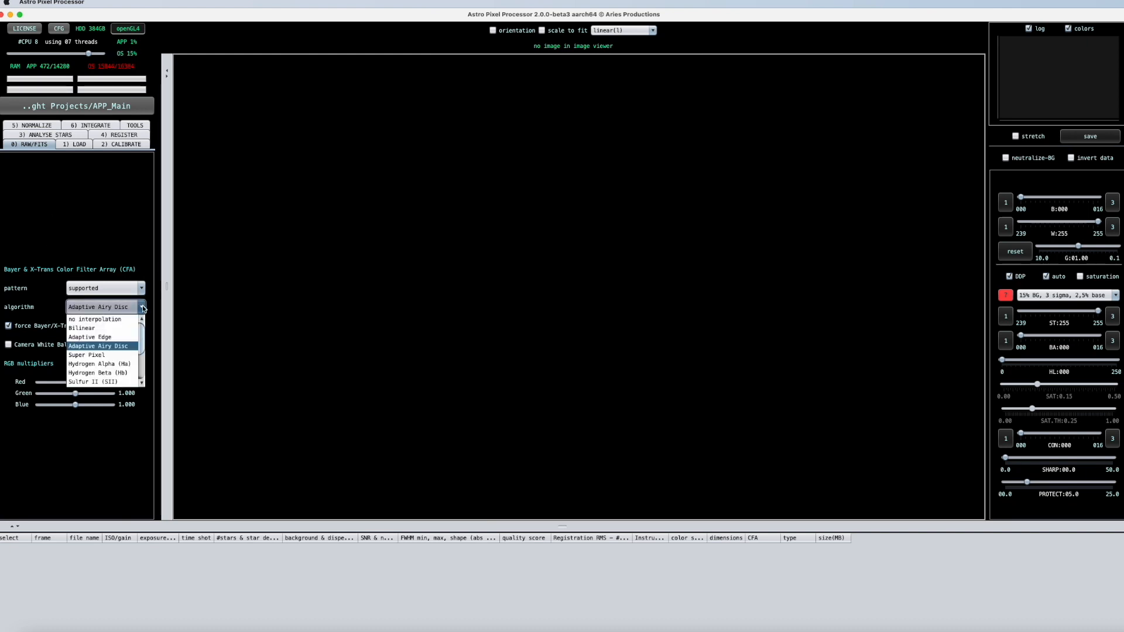
pyautogui.moveTo(142, 331)
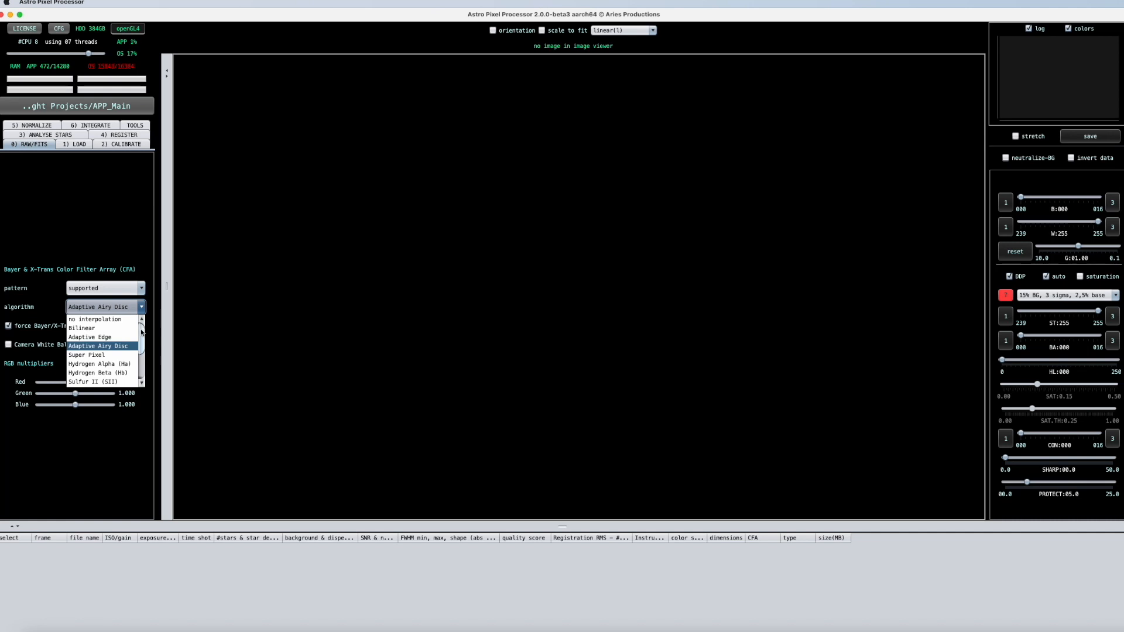
pyautogui.scroll(-3)
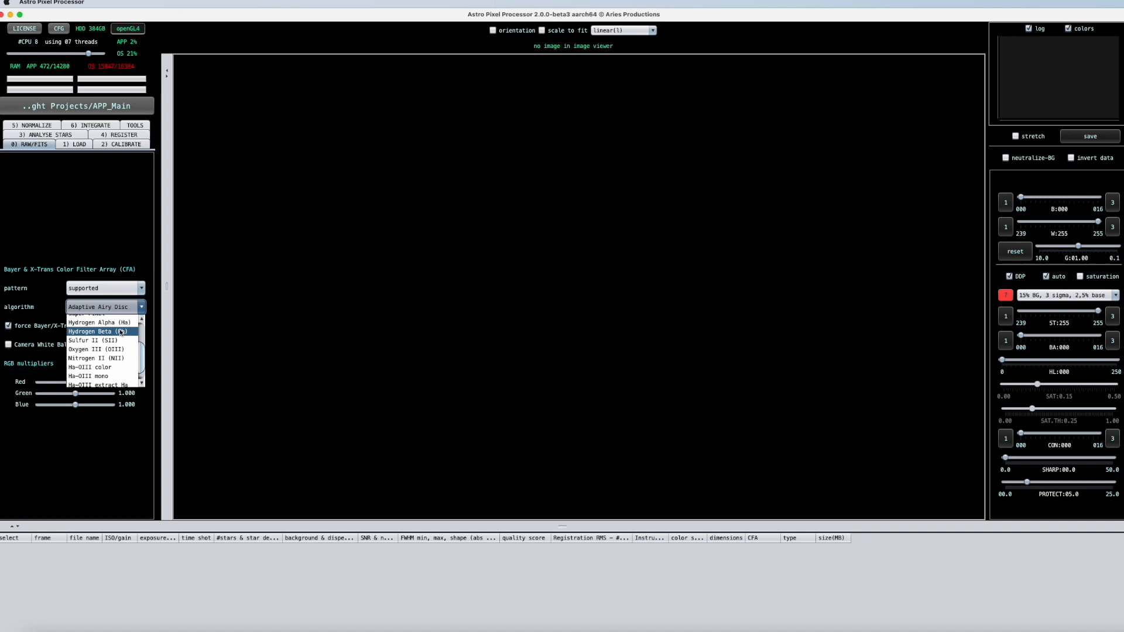
pyautogui.moveTo(98, 322)
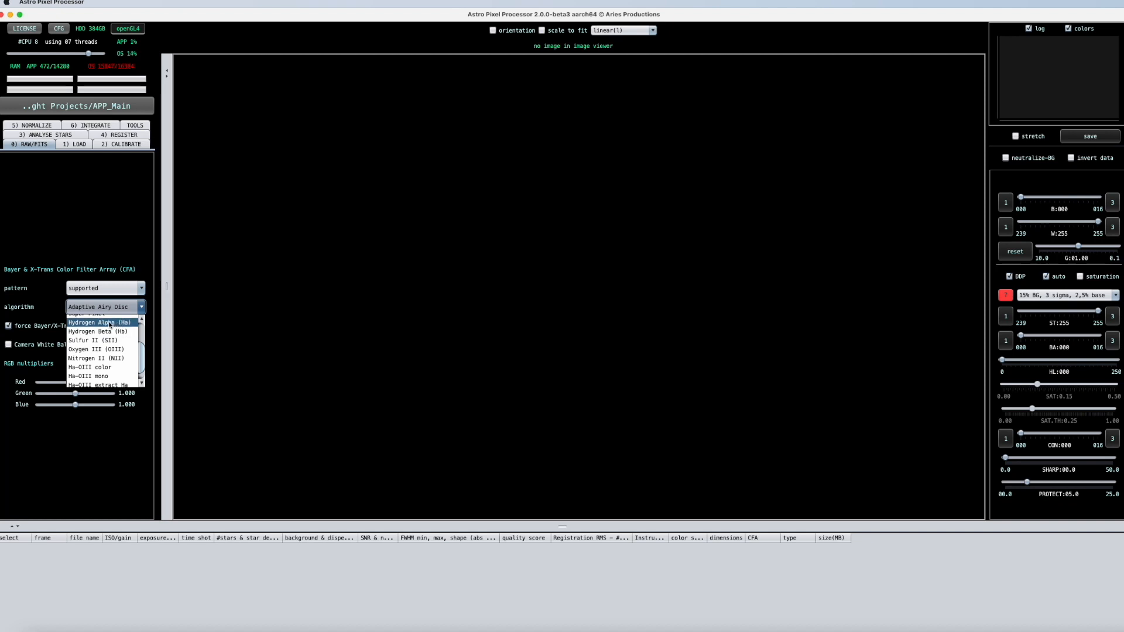
pyautogui.moveTo(94, 340)
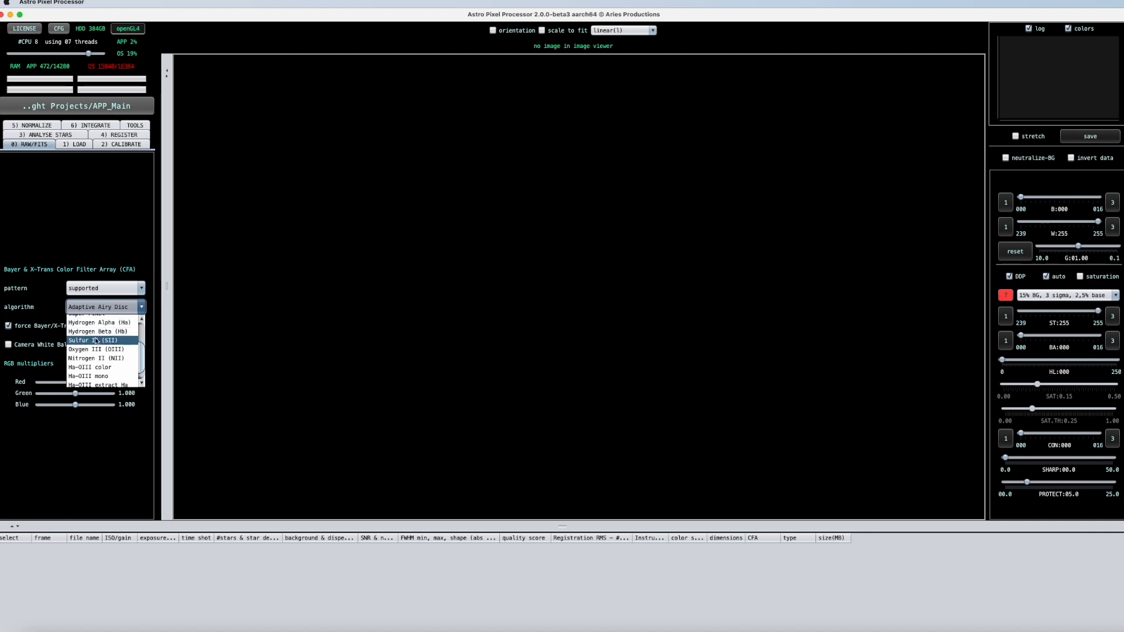
pyautogui.moveTo(96, 349)
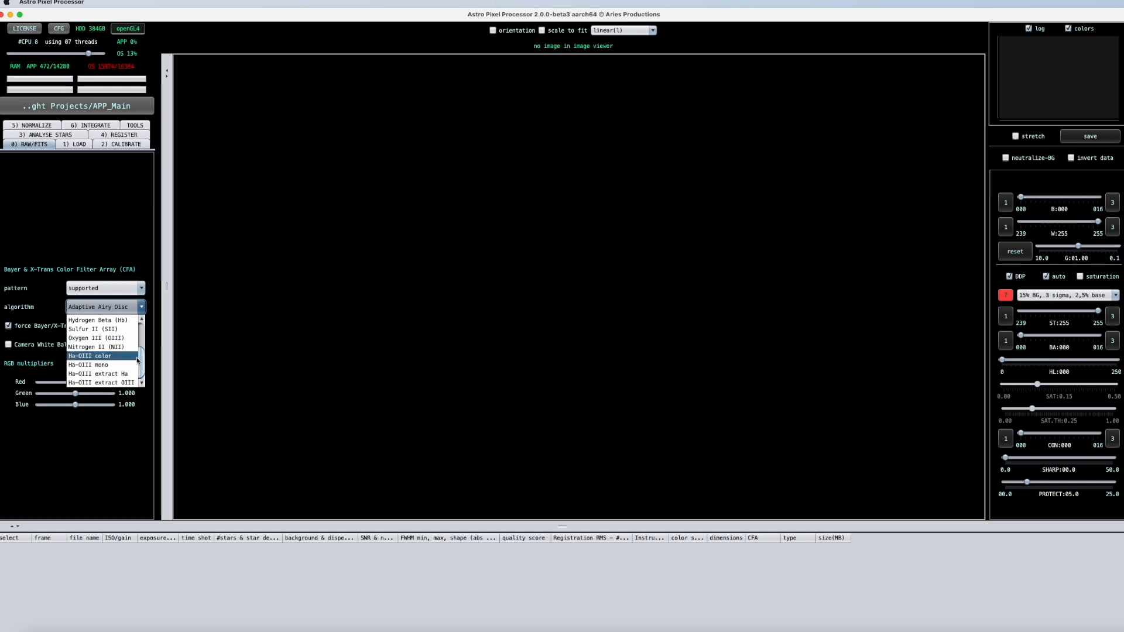
pyautogui.moveTo(97, 355)
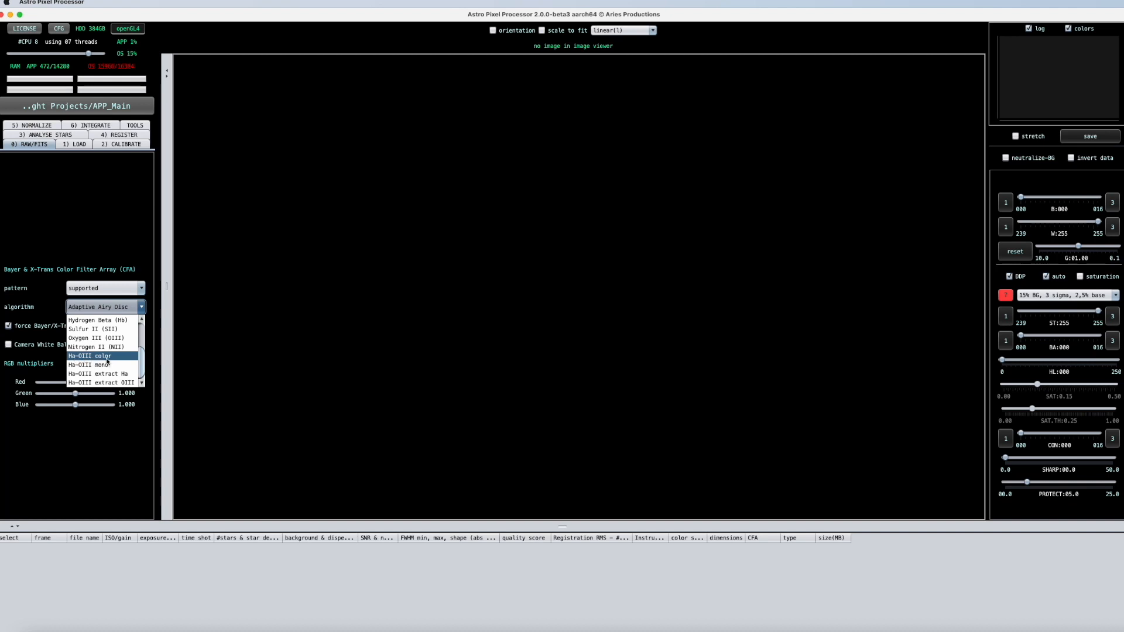
pyautogui.moveTo(114, 358)
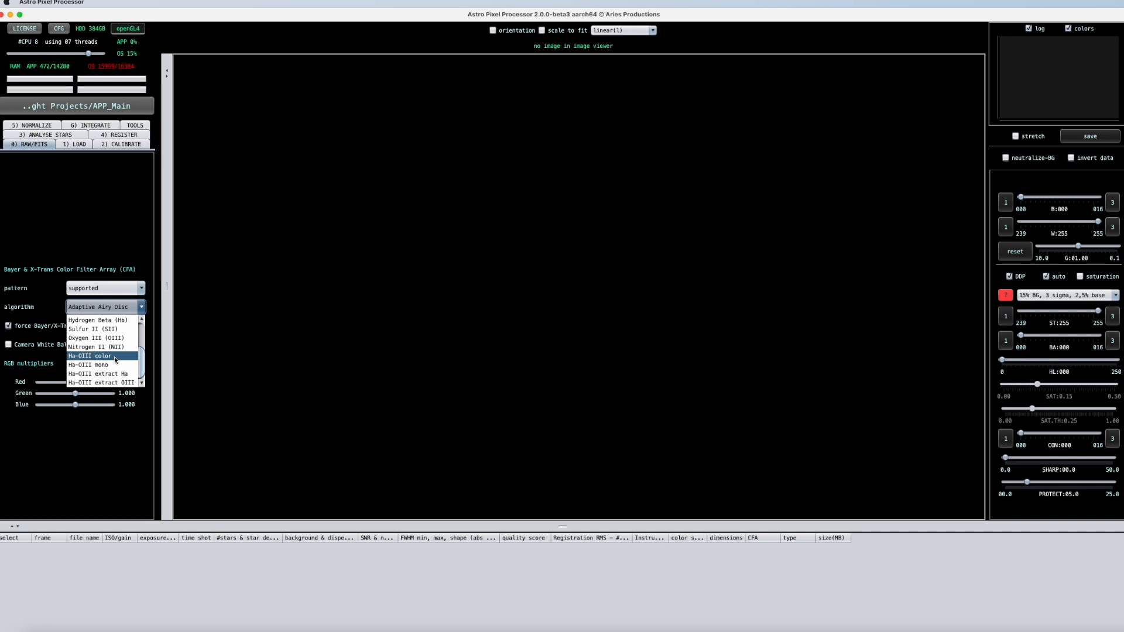
pyautogui.moveTo(99, 373)
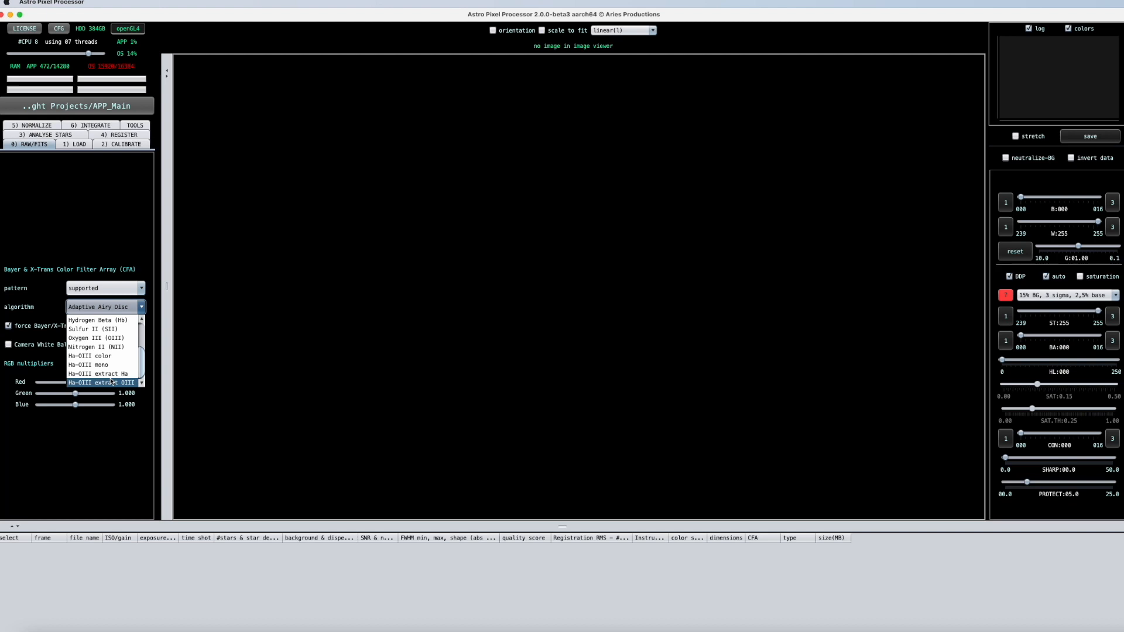
pyautogui.moveTo(101, 374)
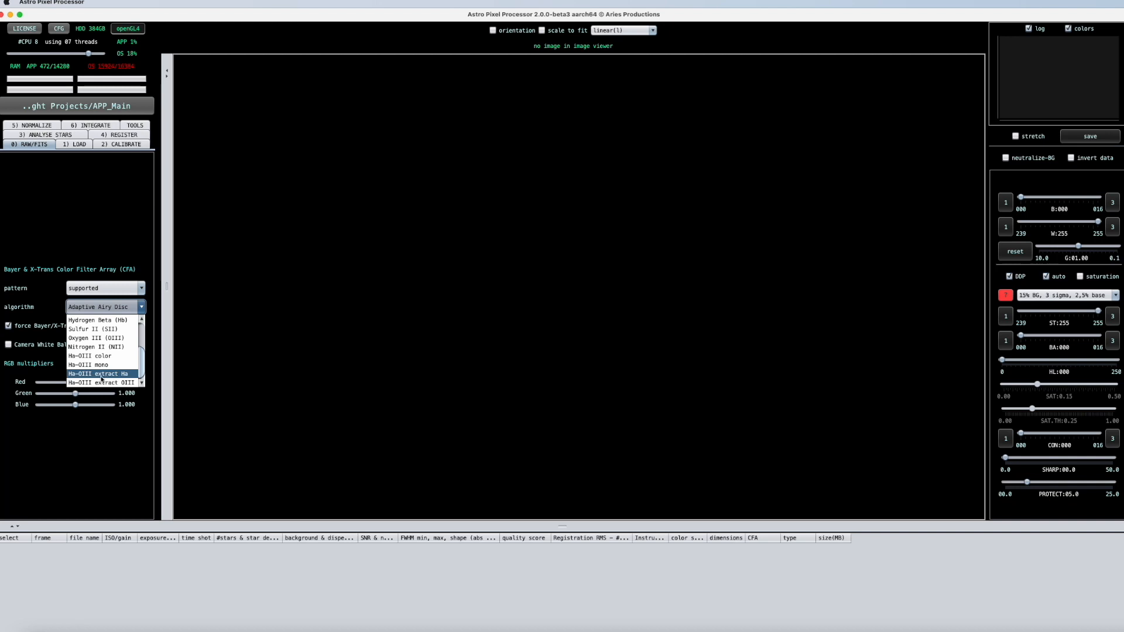
pyautogui.moveTo(103, 382)
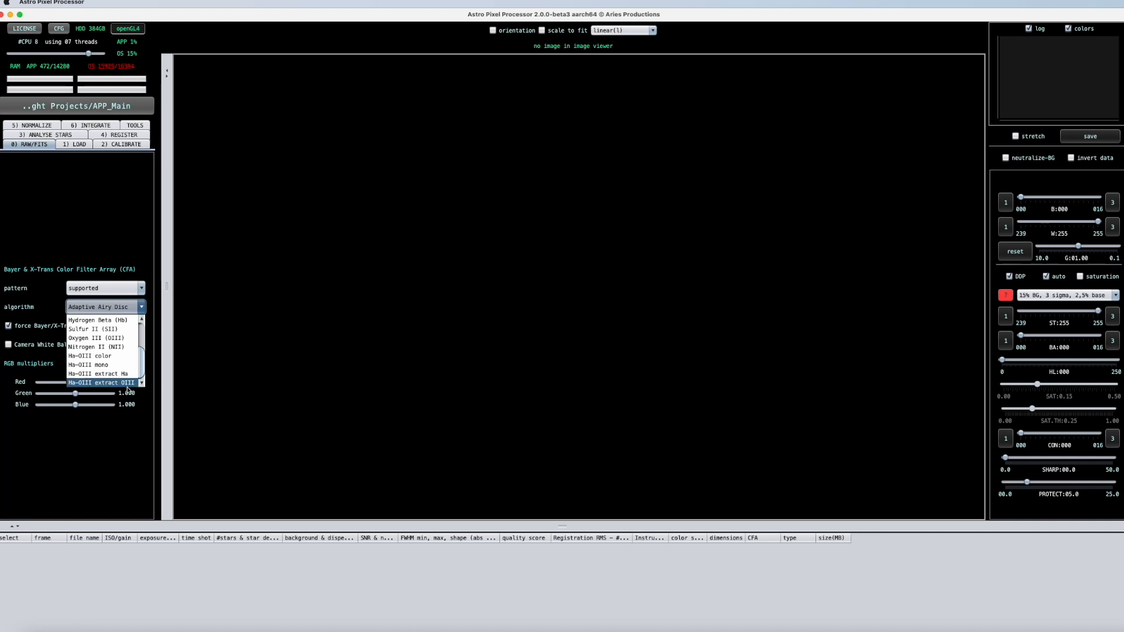
pyautogui.moveTo(96, 374)
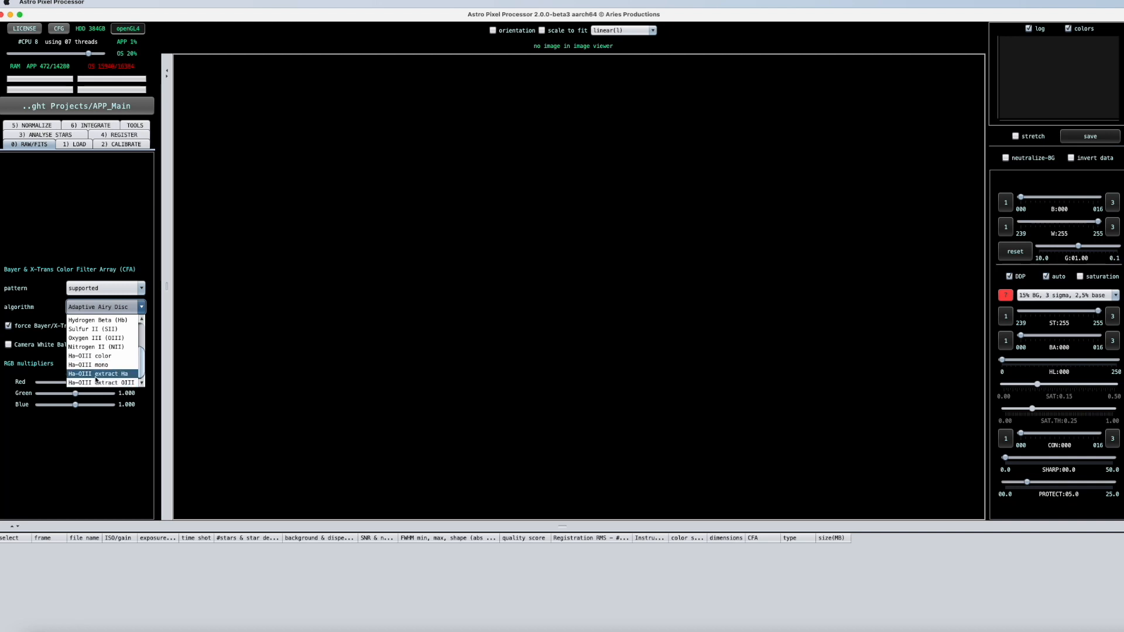
pyautogui.moveTo(101, 382)
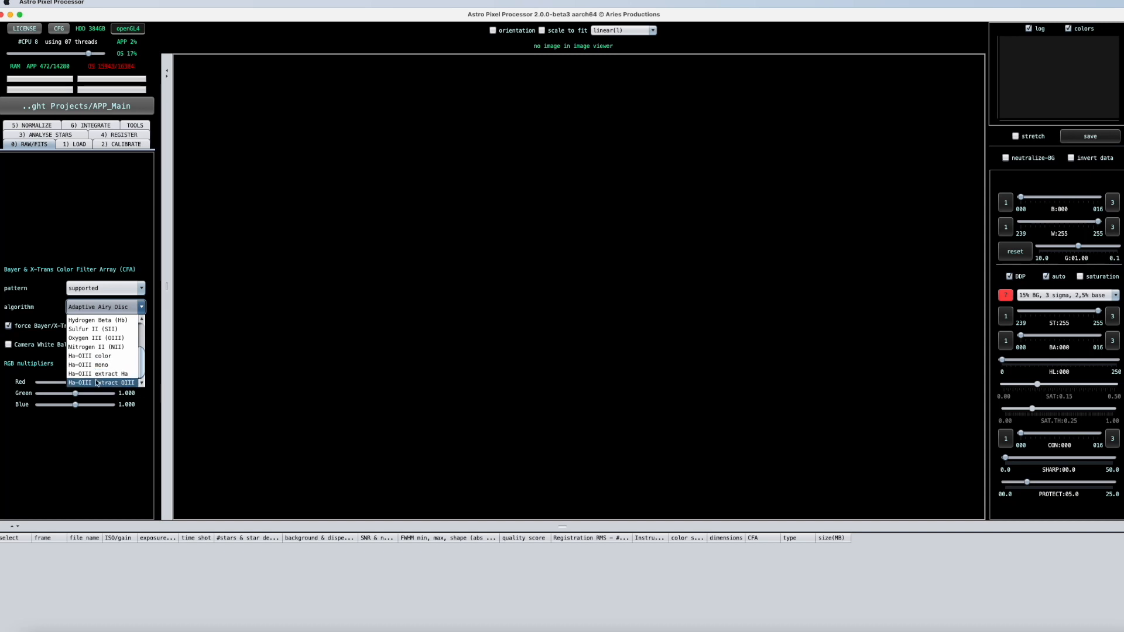
pyautogui.moveTo(90, 356)
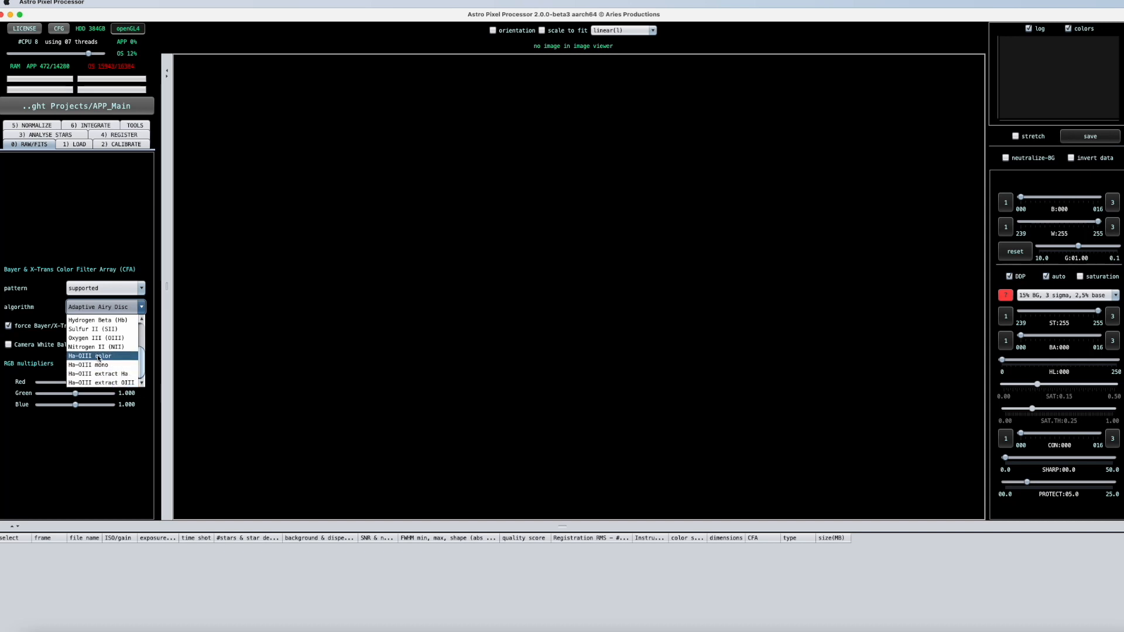
pyautogui.click(90, 356)
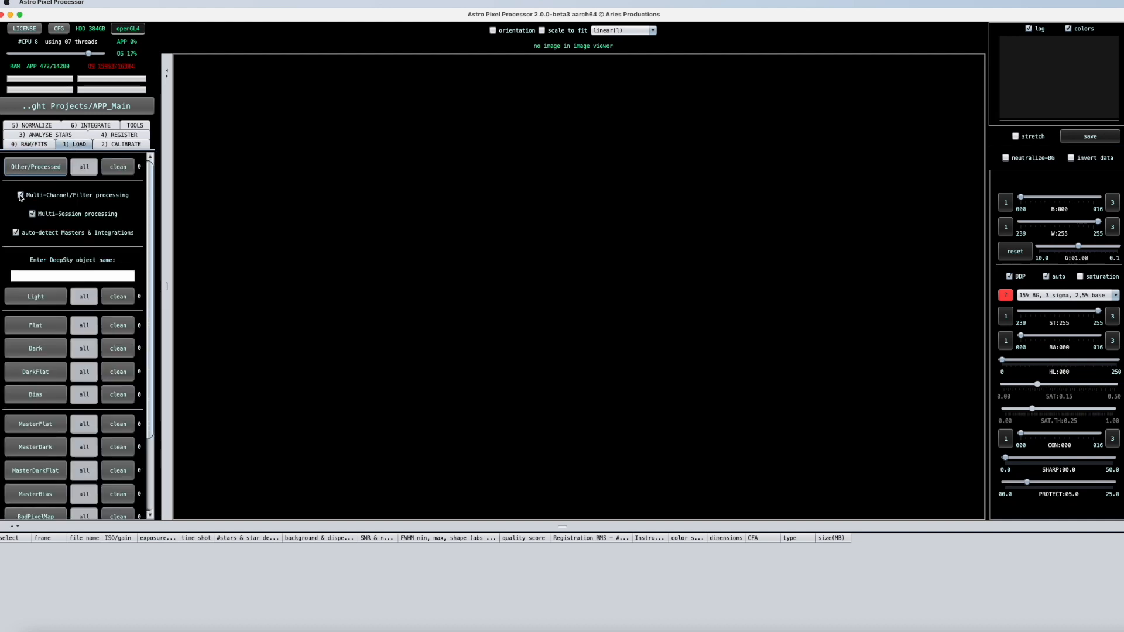
pyautogui.moveTo(20, 195)
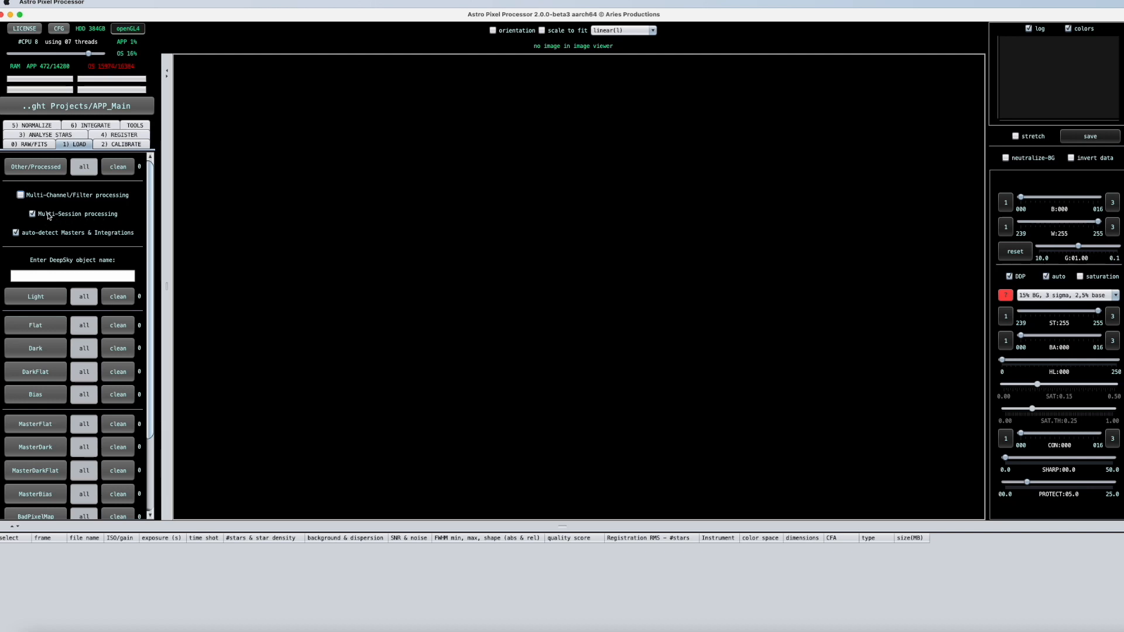
# - Turn off multi-session processing and auto-detection of masters and integrations on the LOAD stage
pyautogui.click(32, 213)
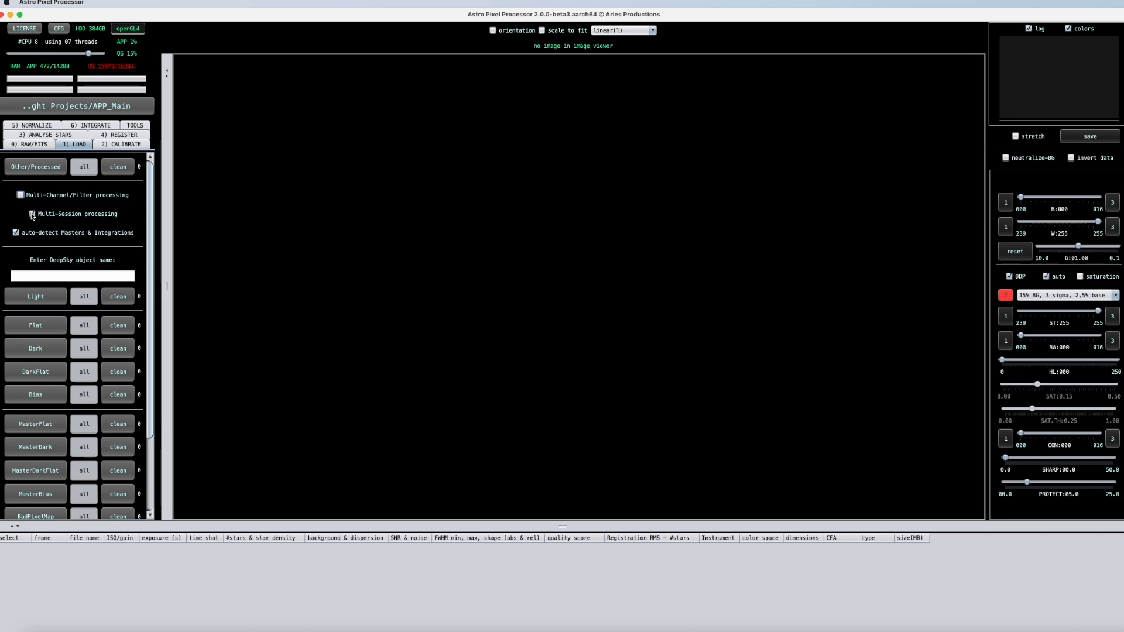
pyautogui.click(15, 213)
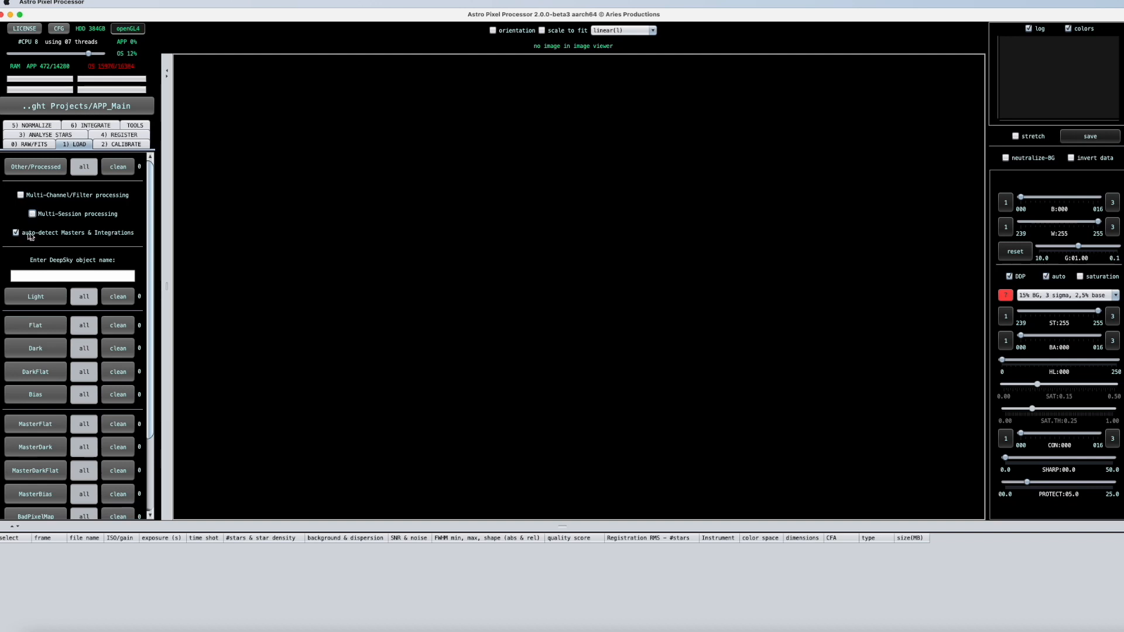
pyautogui.moveTo(89, 237)
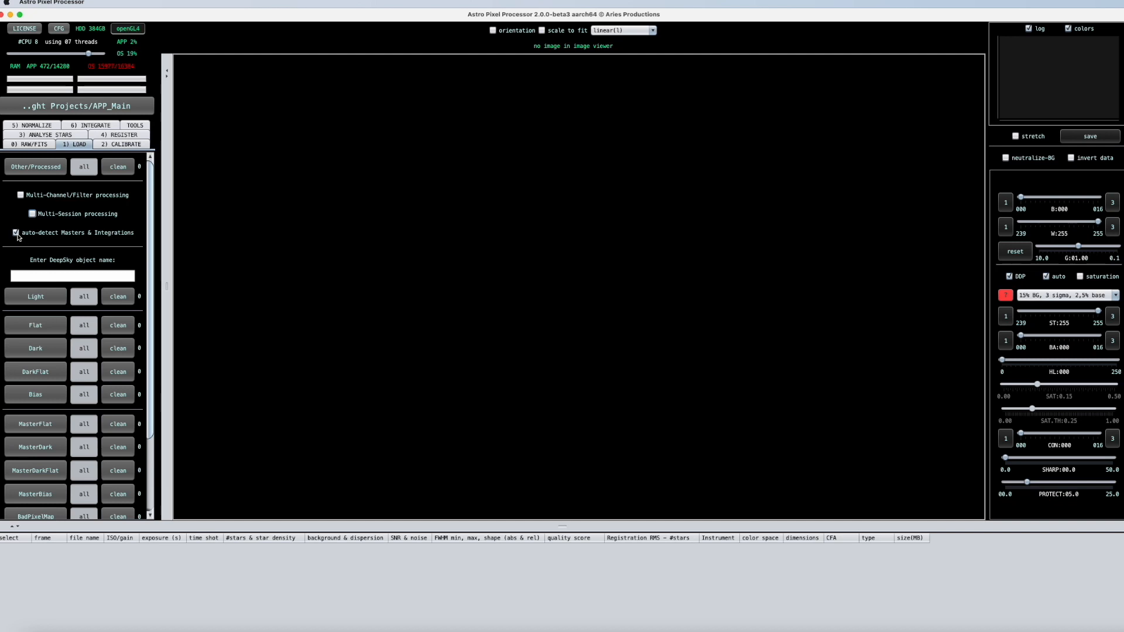
pyautogui.click(15, 232)
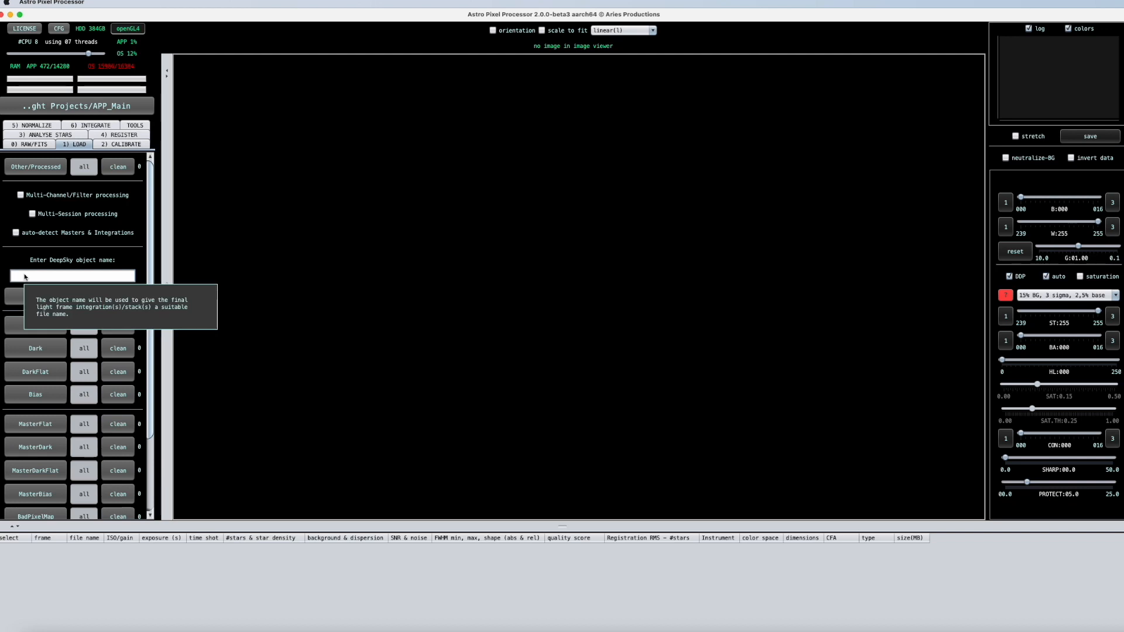
# - Enter M17 as the deep-sky object name
pyautogui.write('M17')
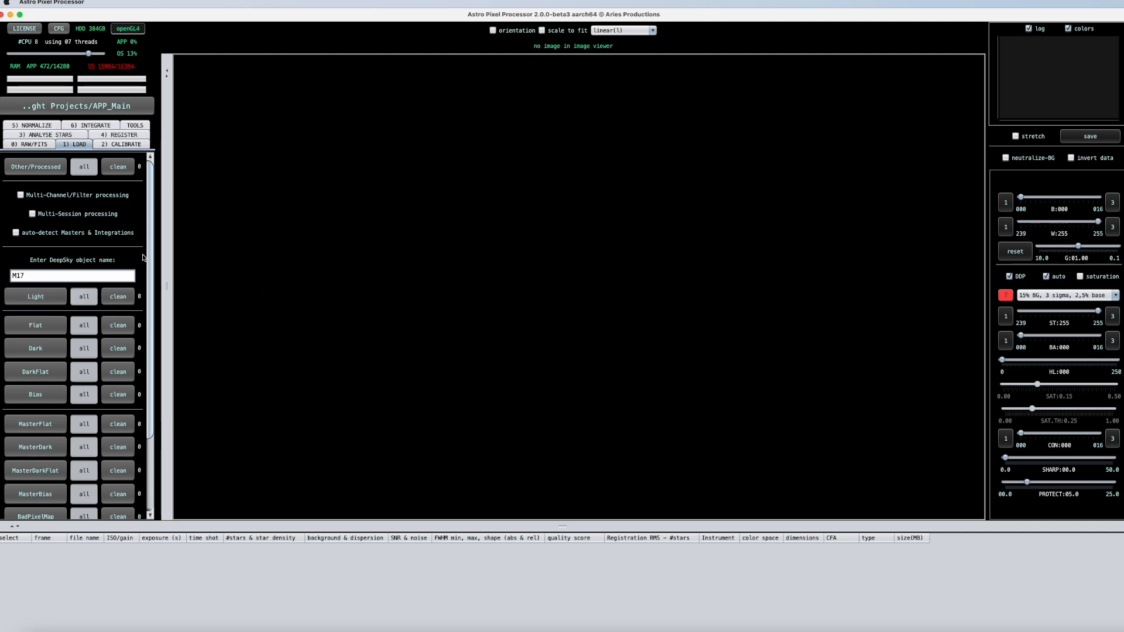
pyautogui.moveTo(35, 296)
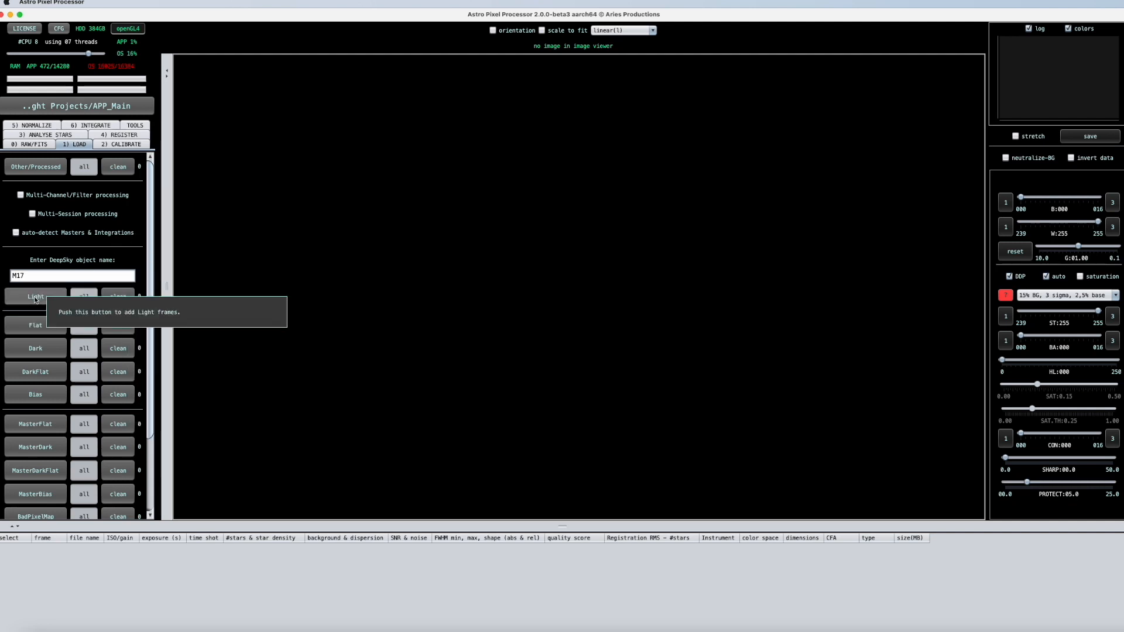
# - Add light frames 0016 through 0026 from the M17 - Swan LIGHT folder
pyautogui.click(34, 296)
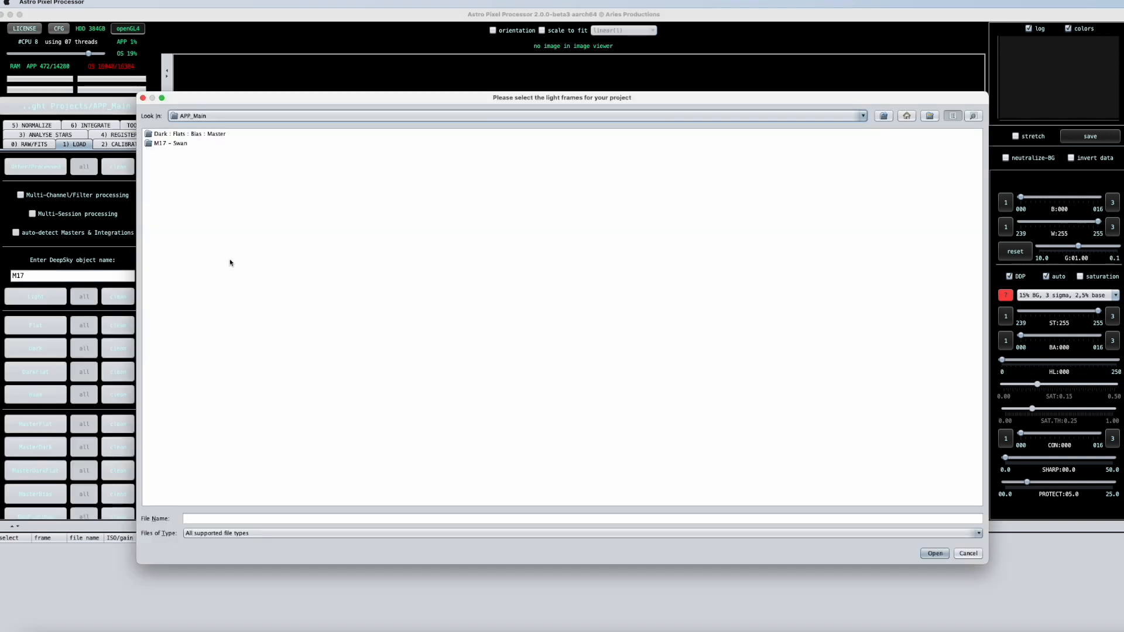
pyautogui.doubleClick(171, 143)
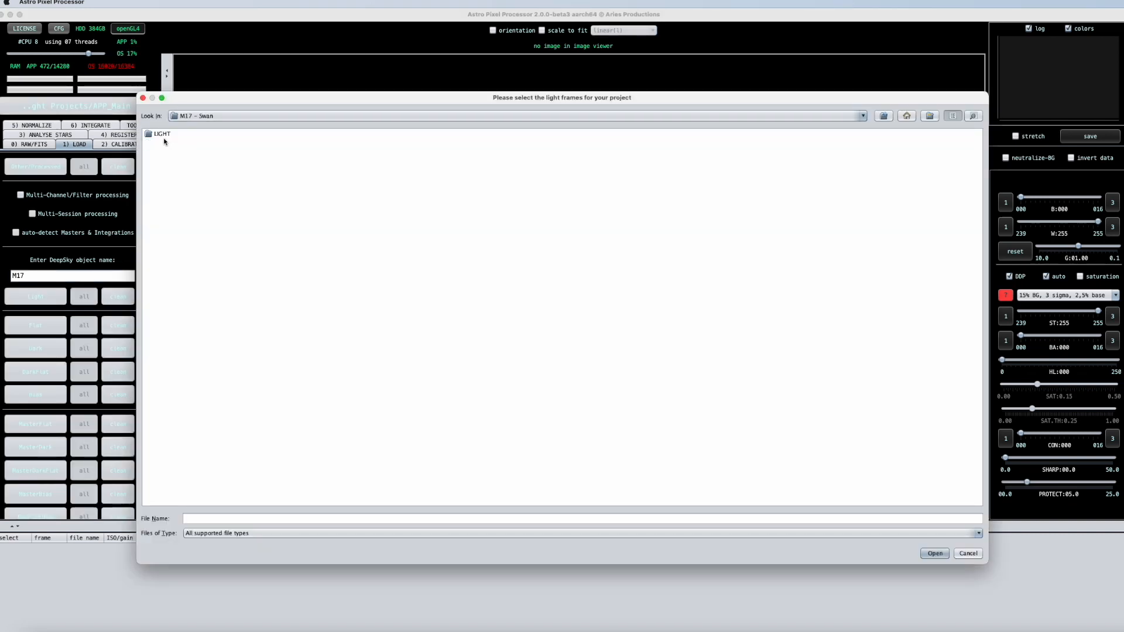
pyautogui.doubleClick(159, 133)
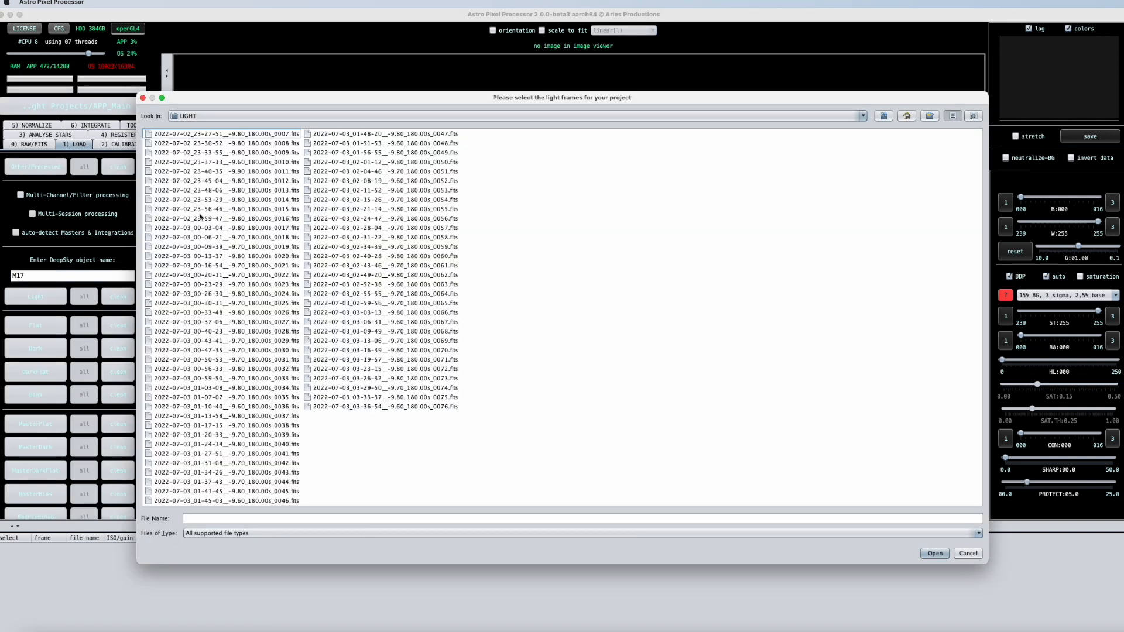
pyautogui.click(225, 313)
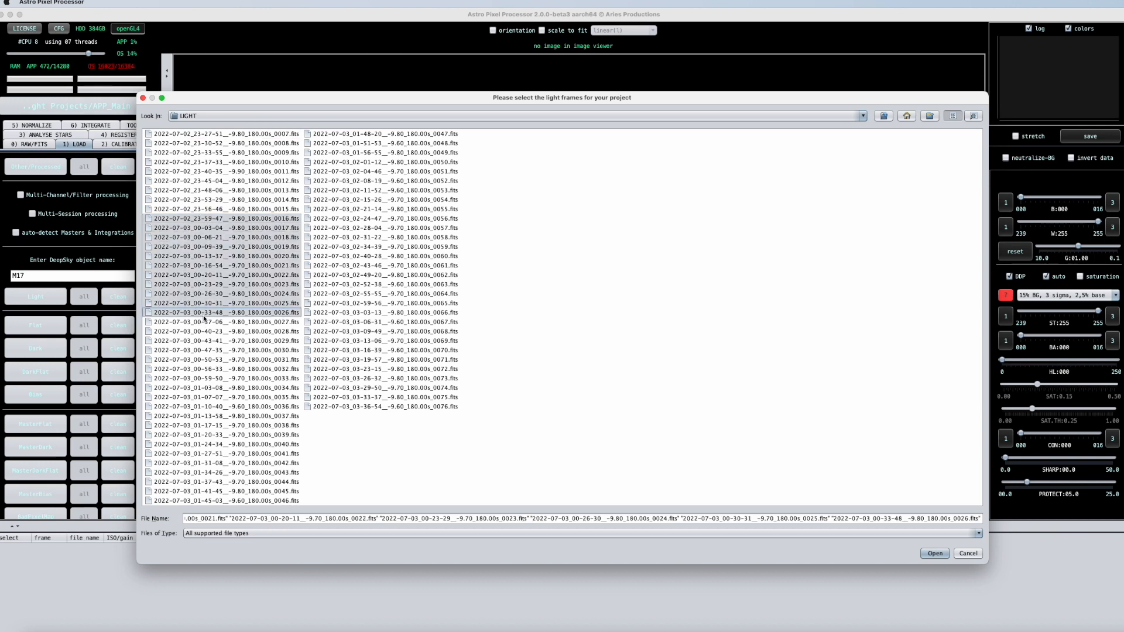
pyautogui.click(934, 553)
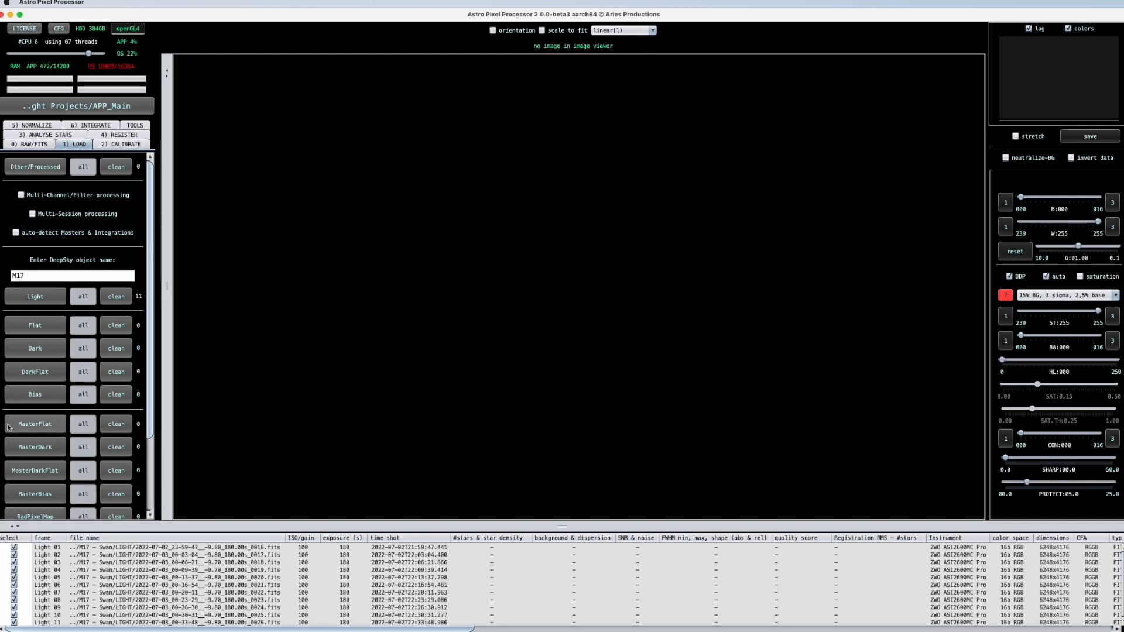
pyautogui.moveTo(34, 332)
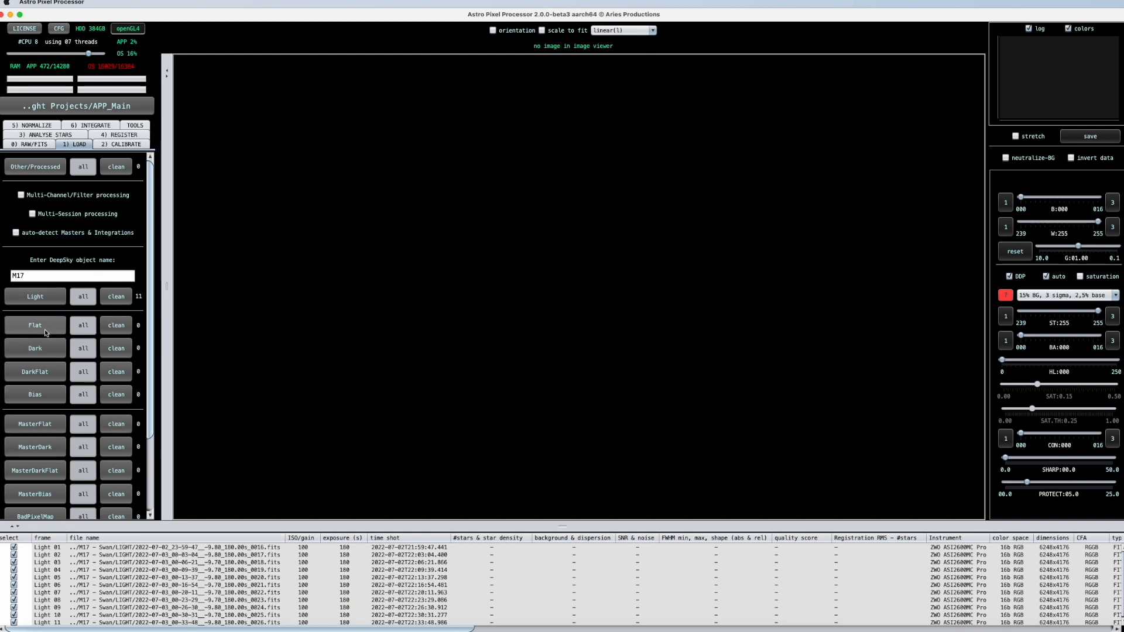
pyautogui.moveTo(44, 398)
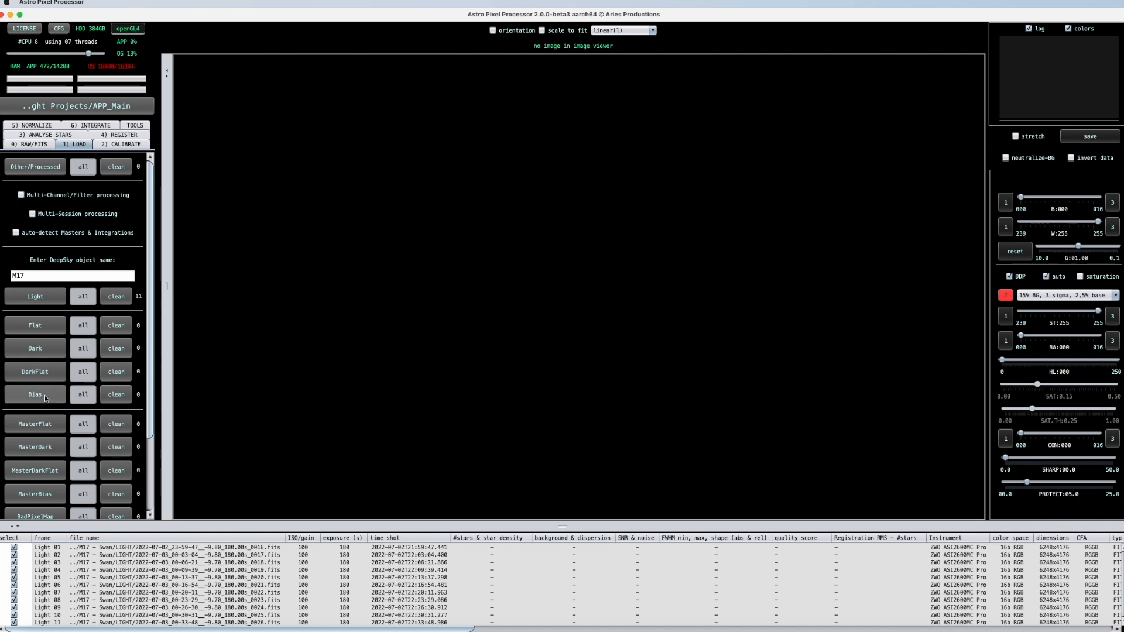
pyautogui.moveTo(34, 395)
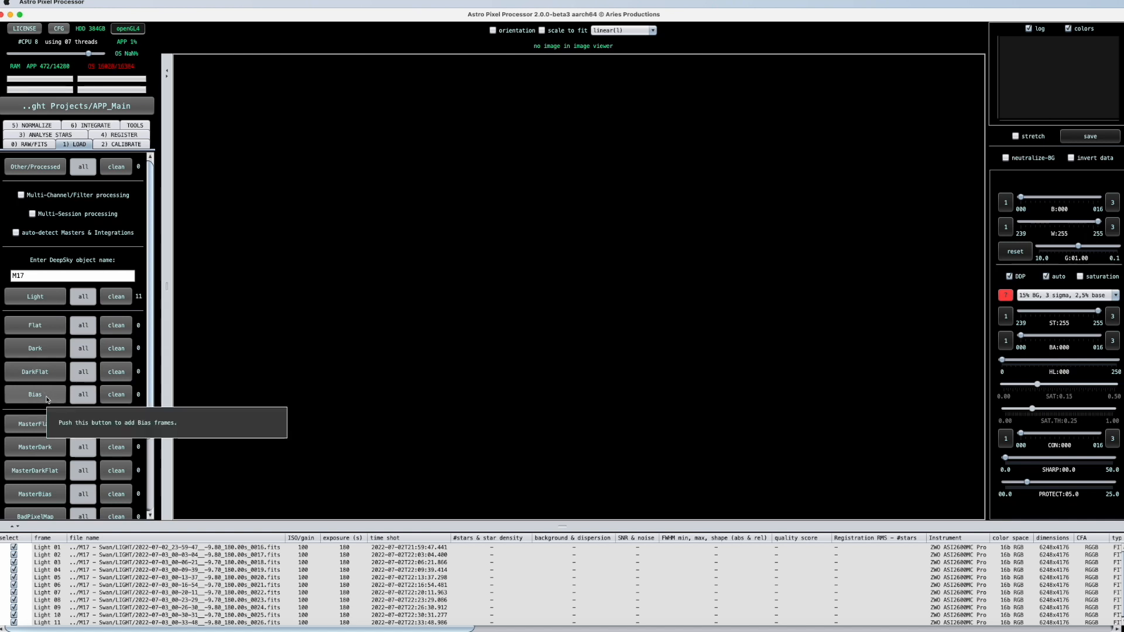
pyautogui.moveTo(40, 333)
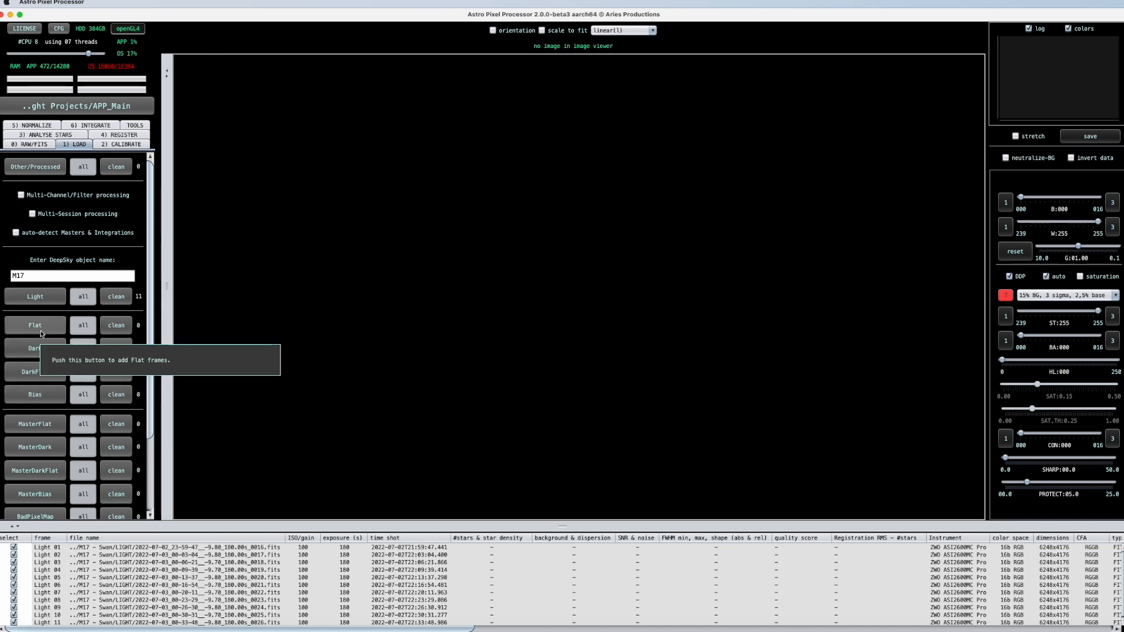
pyautogui.moveTo(34, 347)
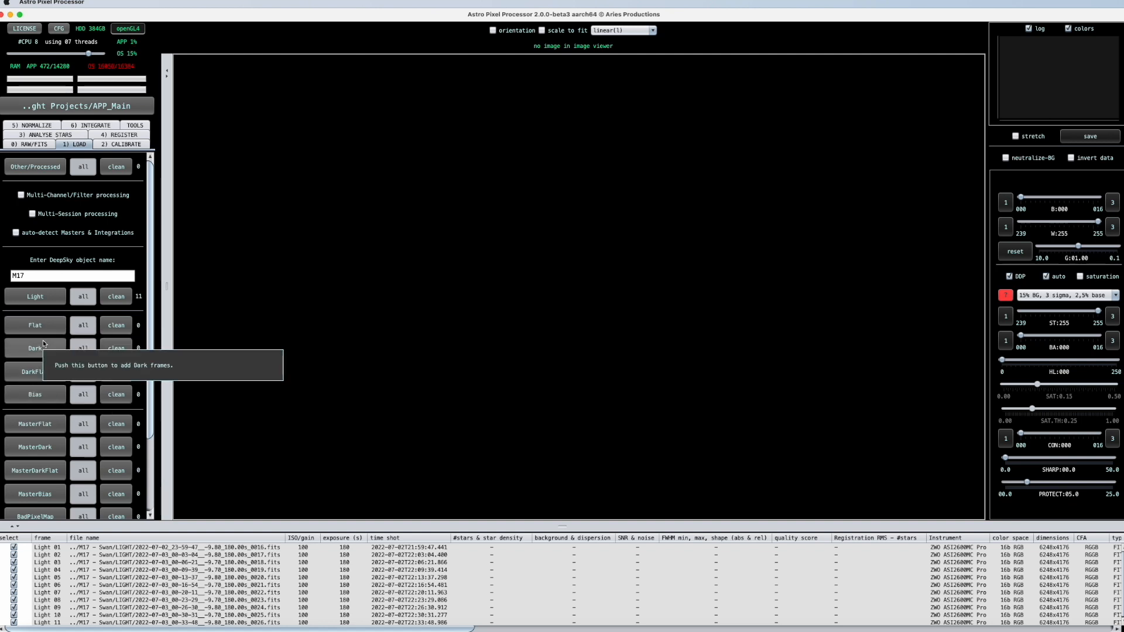
pyautogui.moveTo(41, 400)
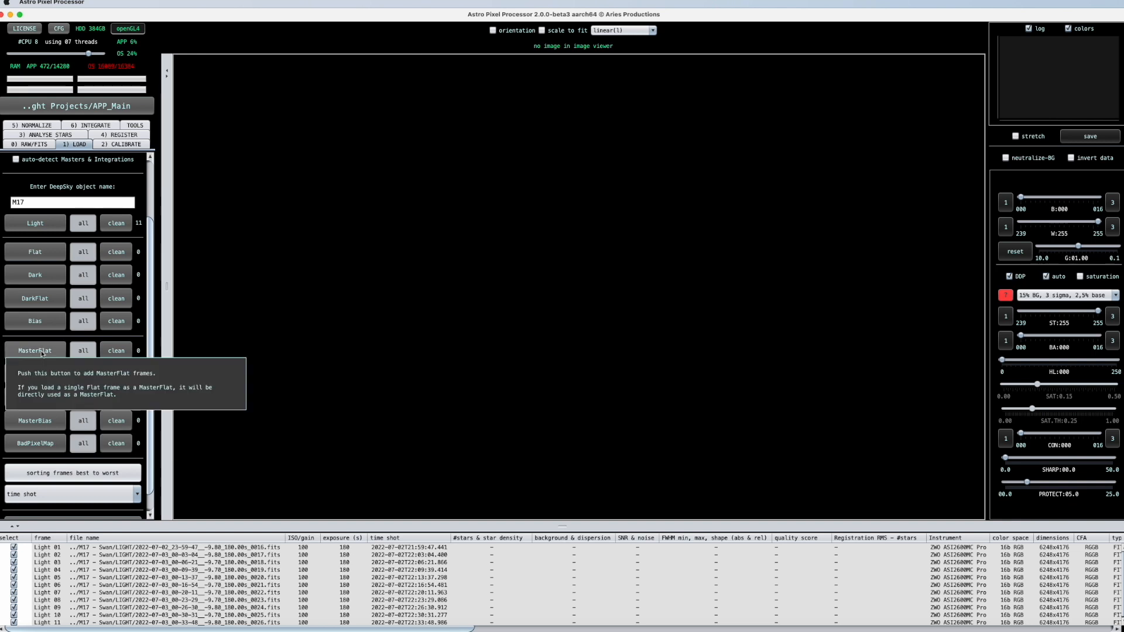
# - Bring up the MasterFlat file chooser
pyautogui.click(34, 350)
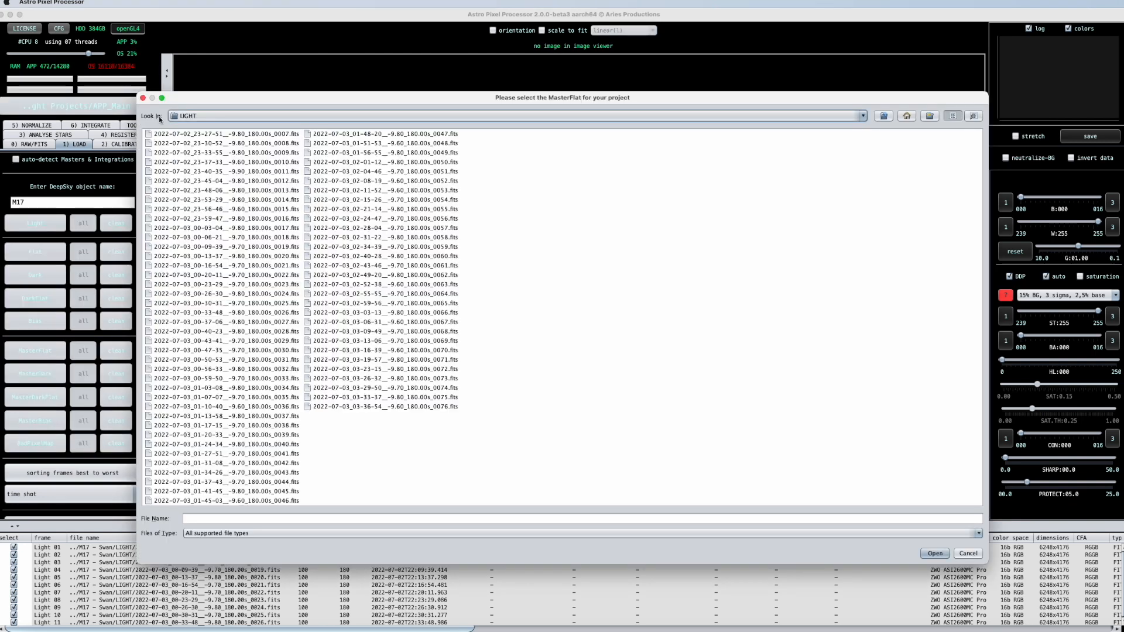
# - Load the master flat from the Masters folder under Dark : Flats : Bias : Master
pyautogui.click(863, 116)
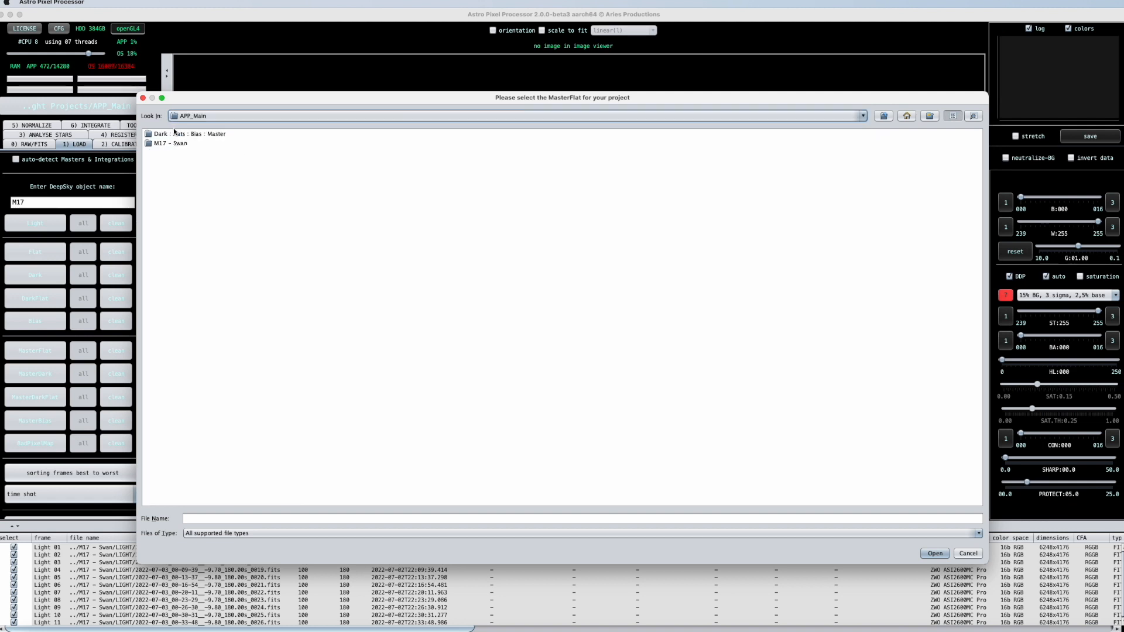
pyautogui.doubleClick(187, 134)
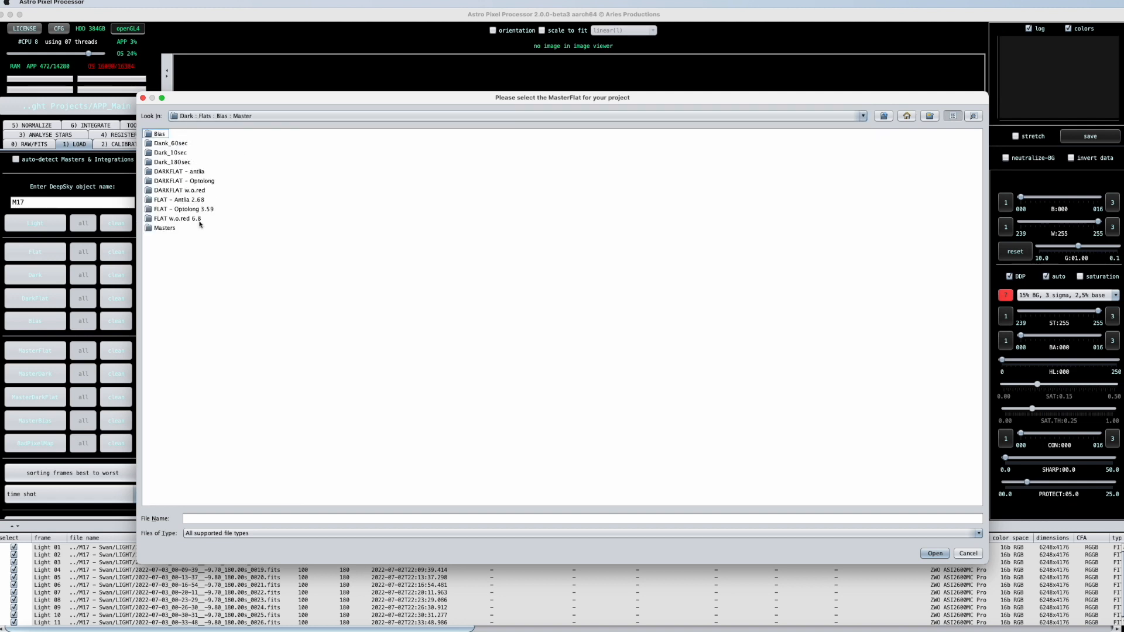
pyautogui.doubleClick(165, 228)
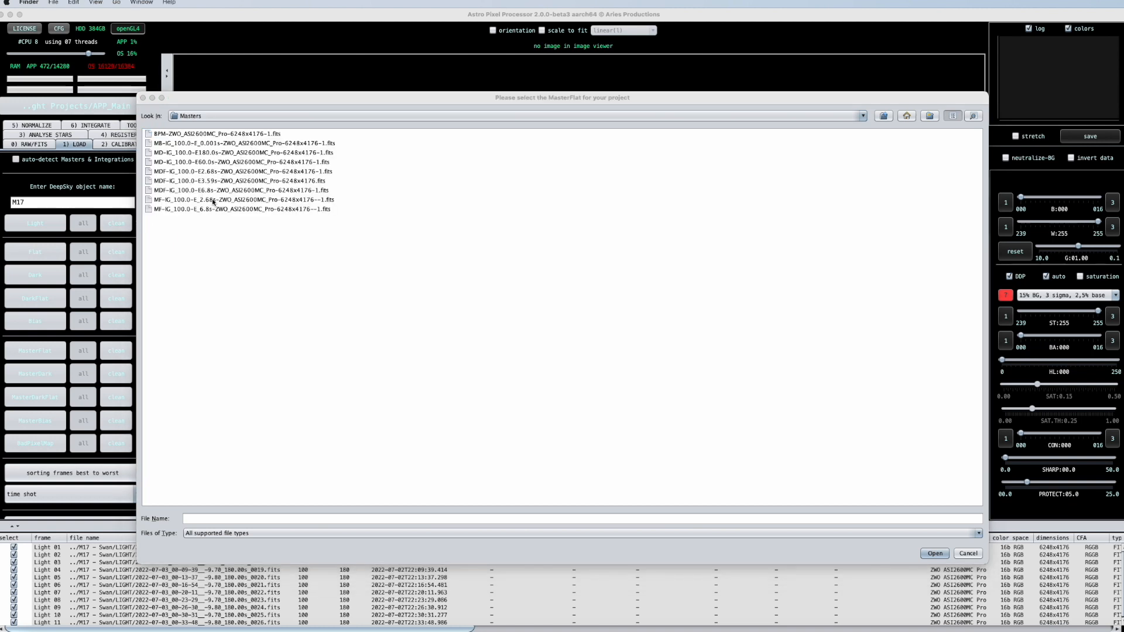
pyautogui.click(238, 199)
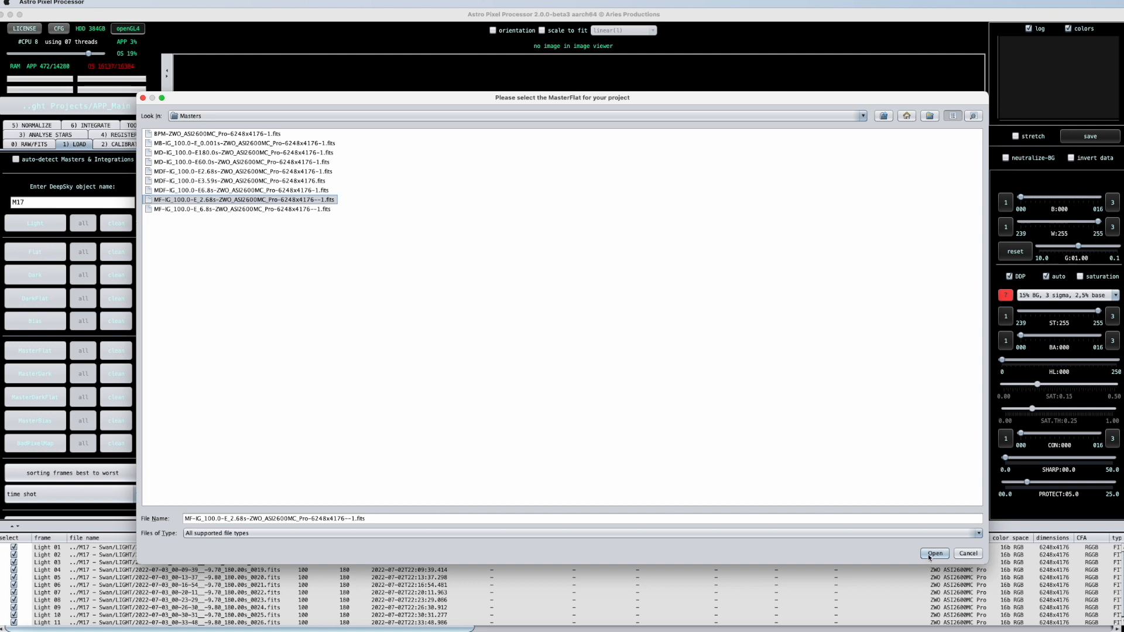
pyautogui.click(933, 553)
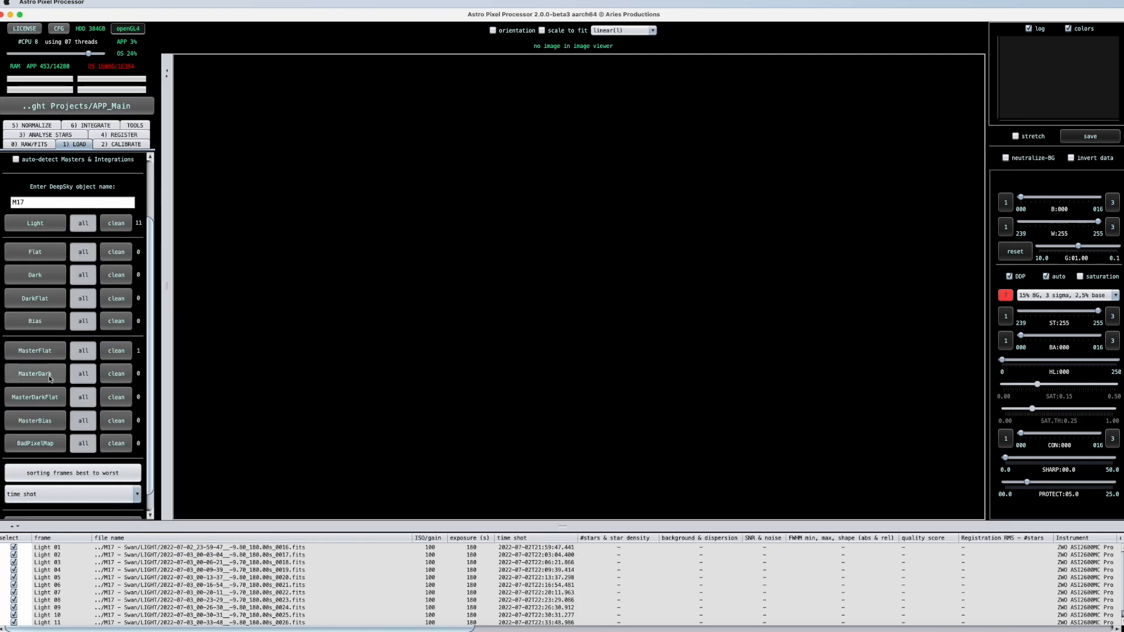
# - Load the 180 s master dark and the 2.68 s master dark flat
pyautogui.click(34, 373)
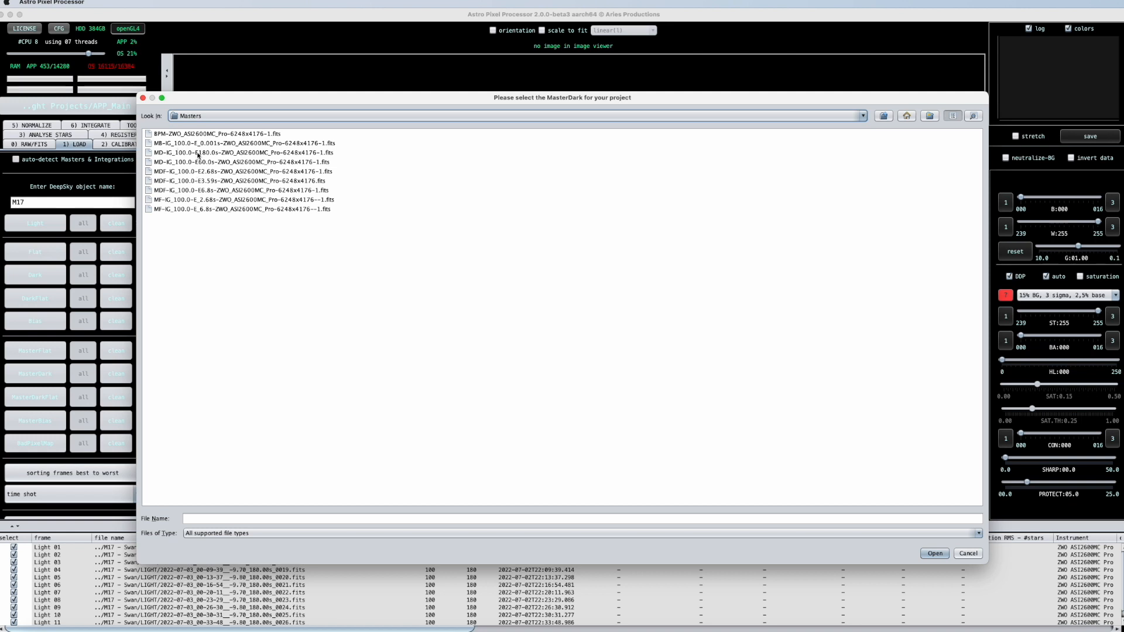
pyautogui.click(244, 152)
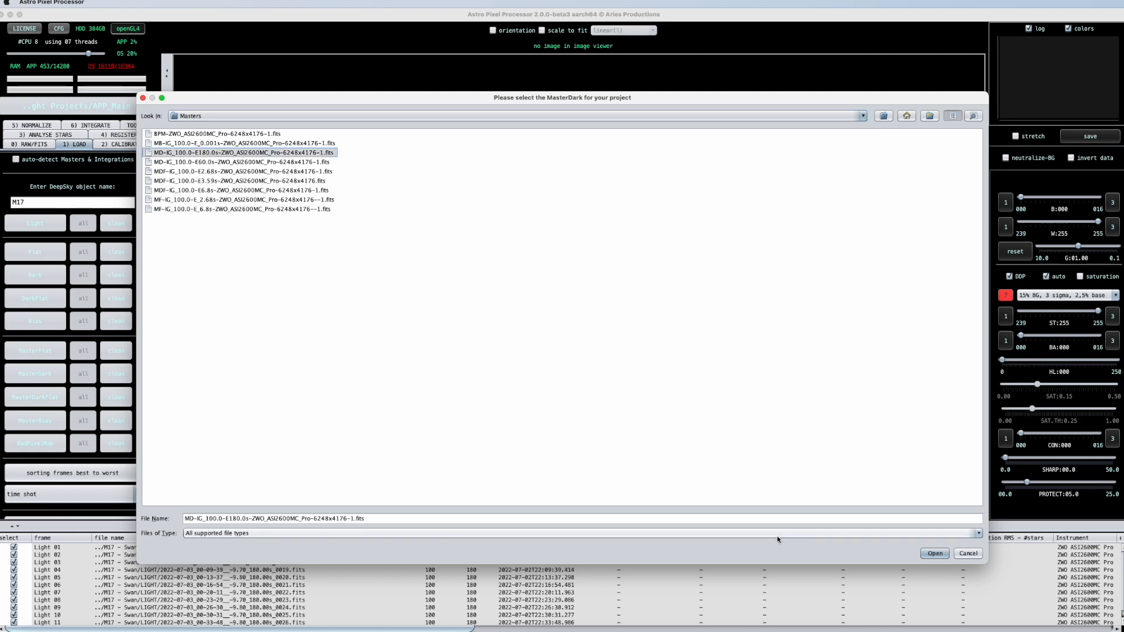
pyautogui.click(934, 553)
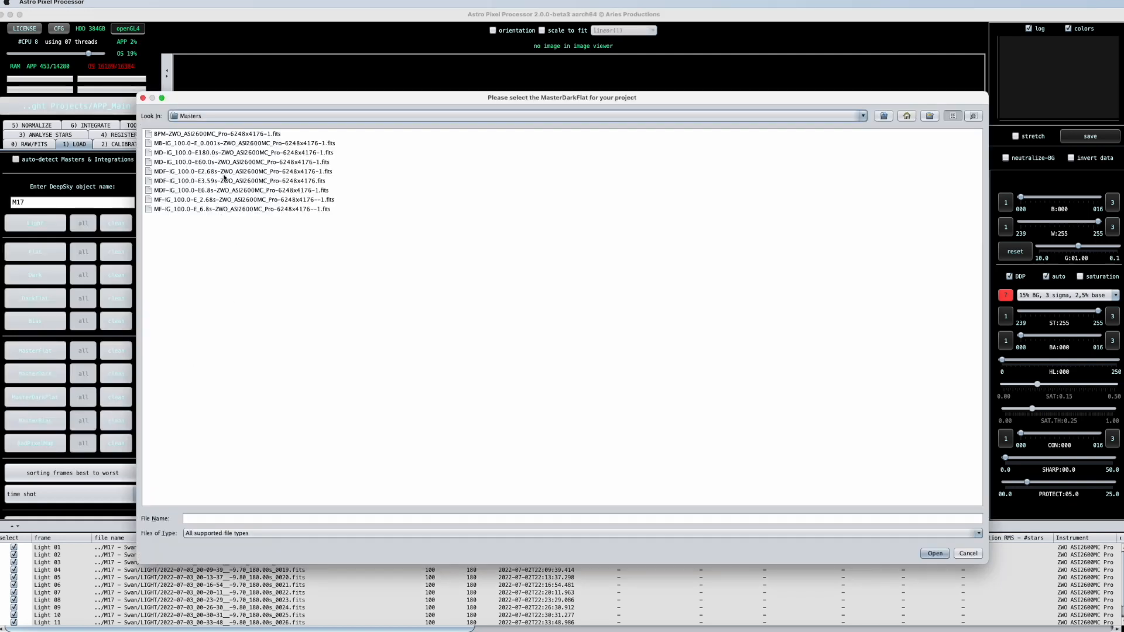
pyautogui.moveTo(200, 196)
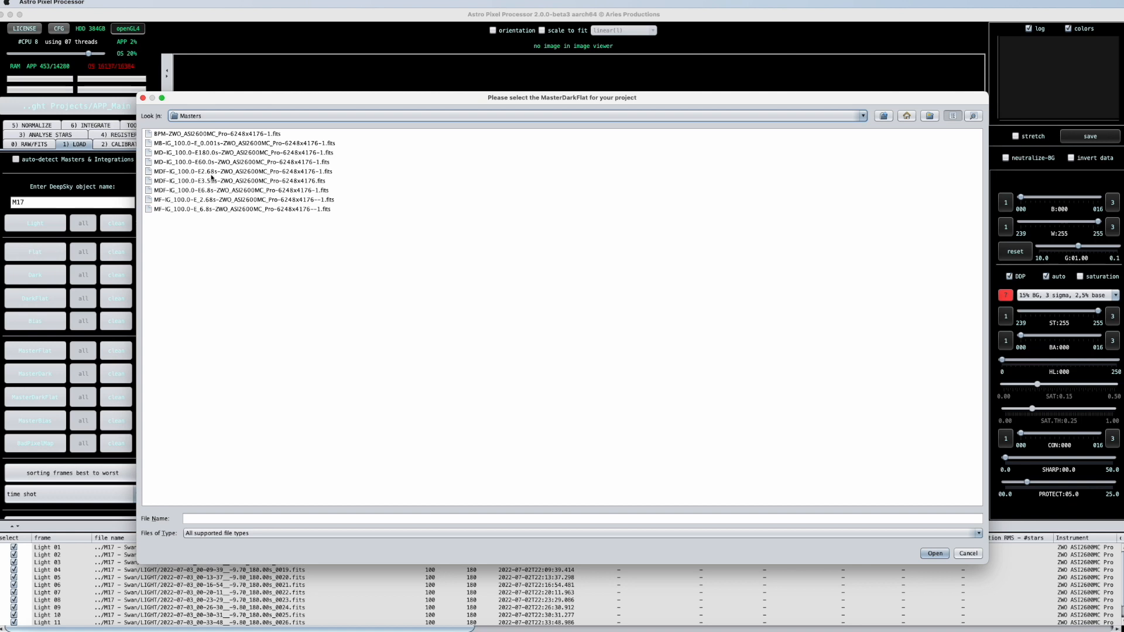
pyautogui.click(240, 171)
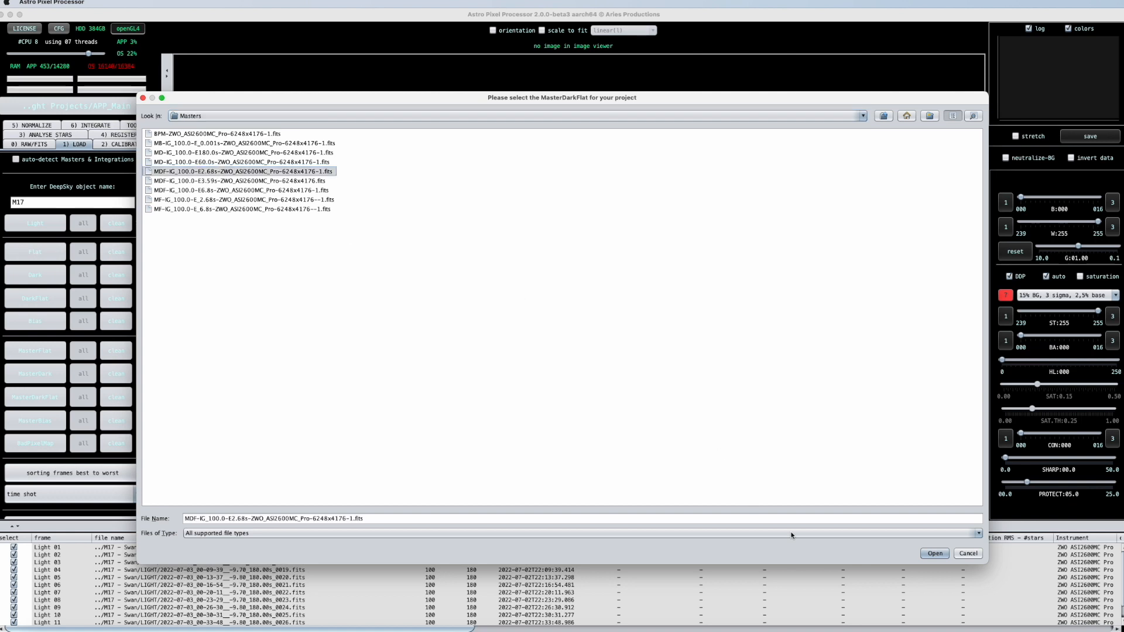
pyautogui.click(933, 552)
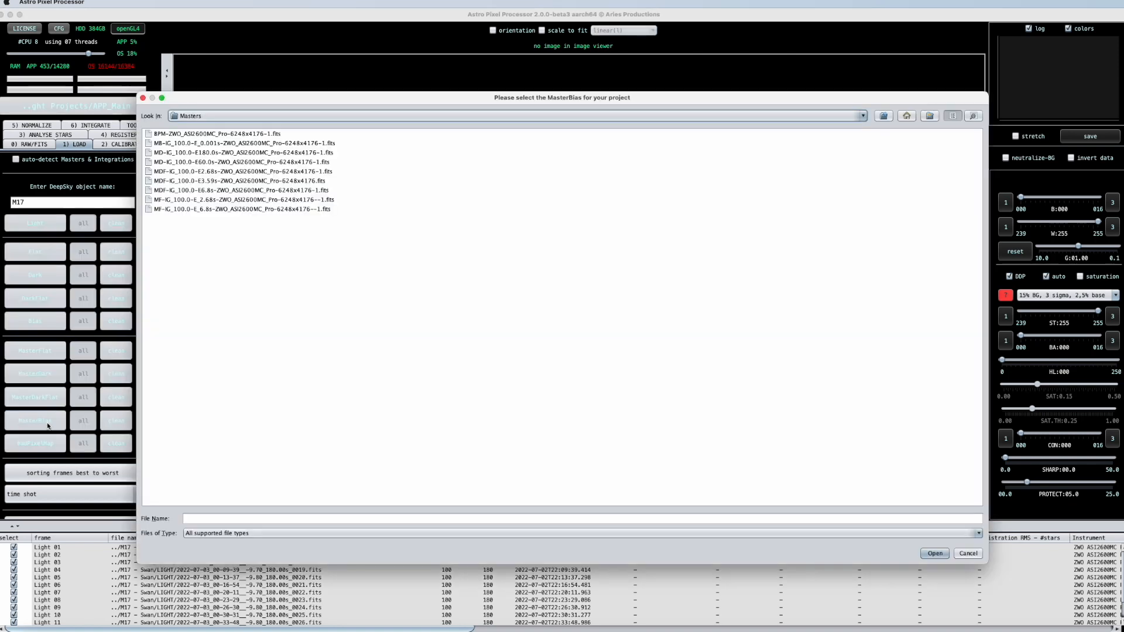
# - Load the master bias, then select the bad pixel map file for the BadPixelMap slot
pyautogui.click(966, 552)
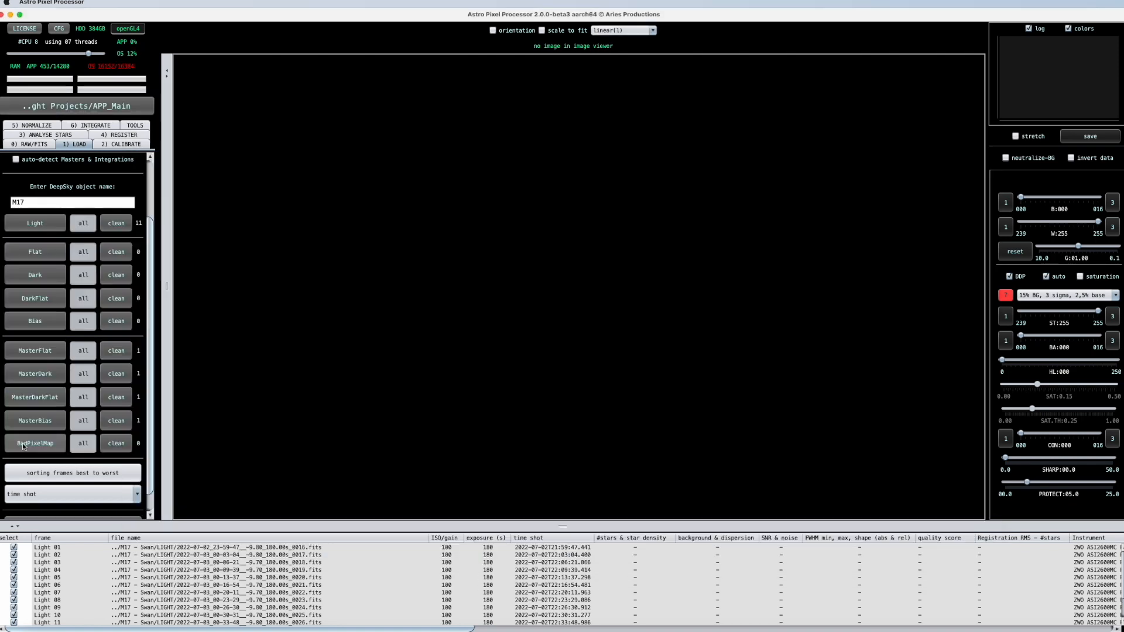
pyautogui.moveTo(34, 443)
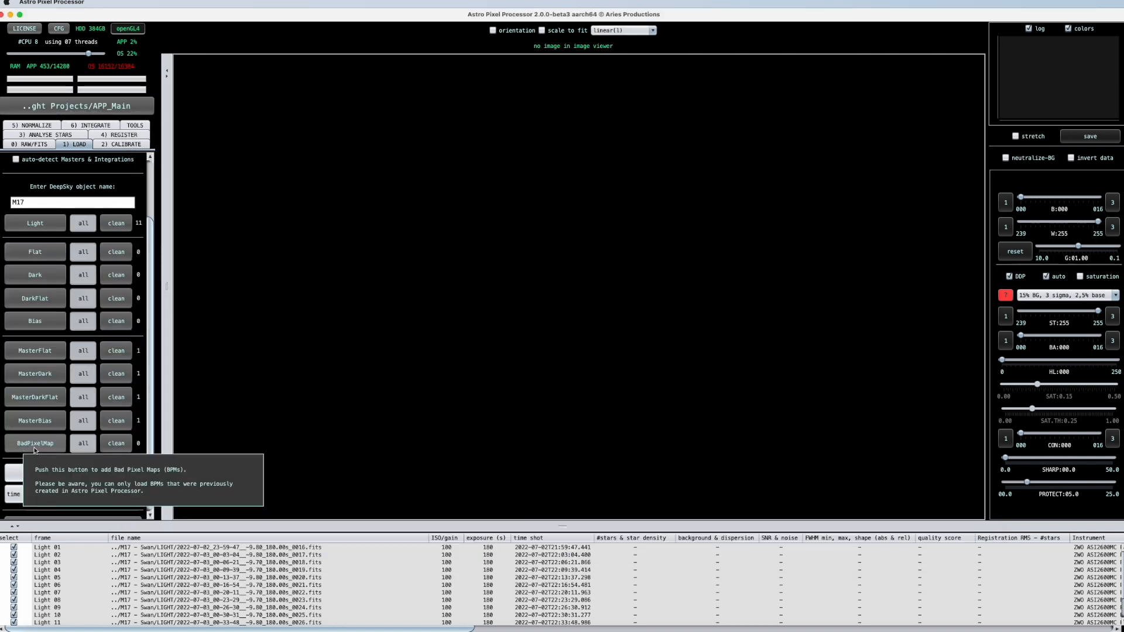
pyautogui.click(34, 442)
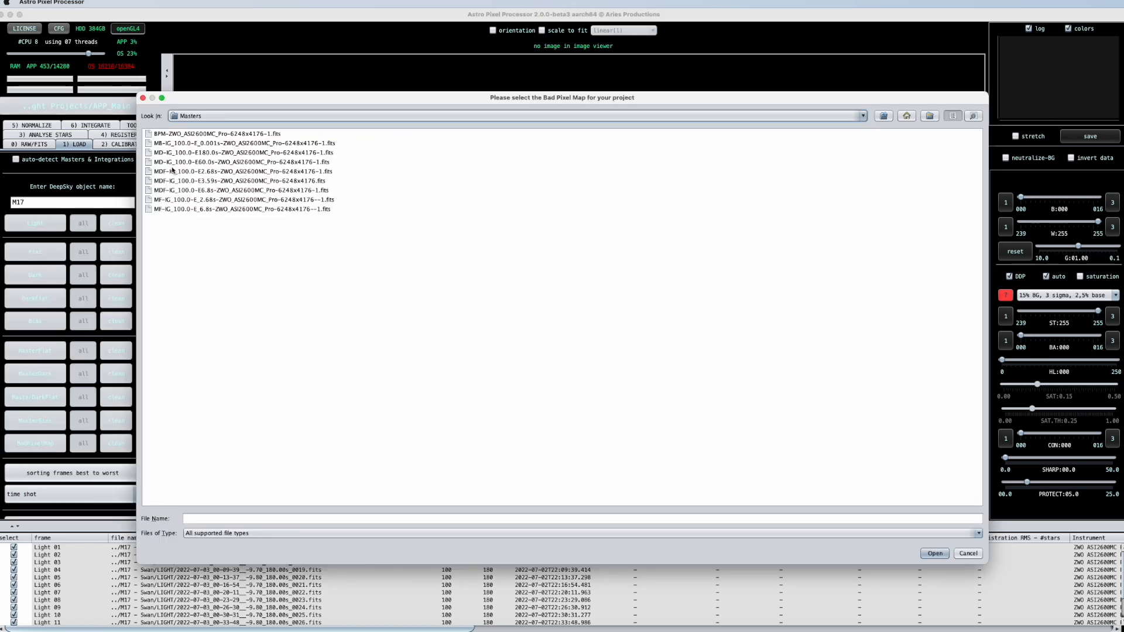
pyautogui.click(230, 133)
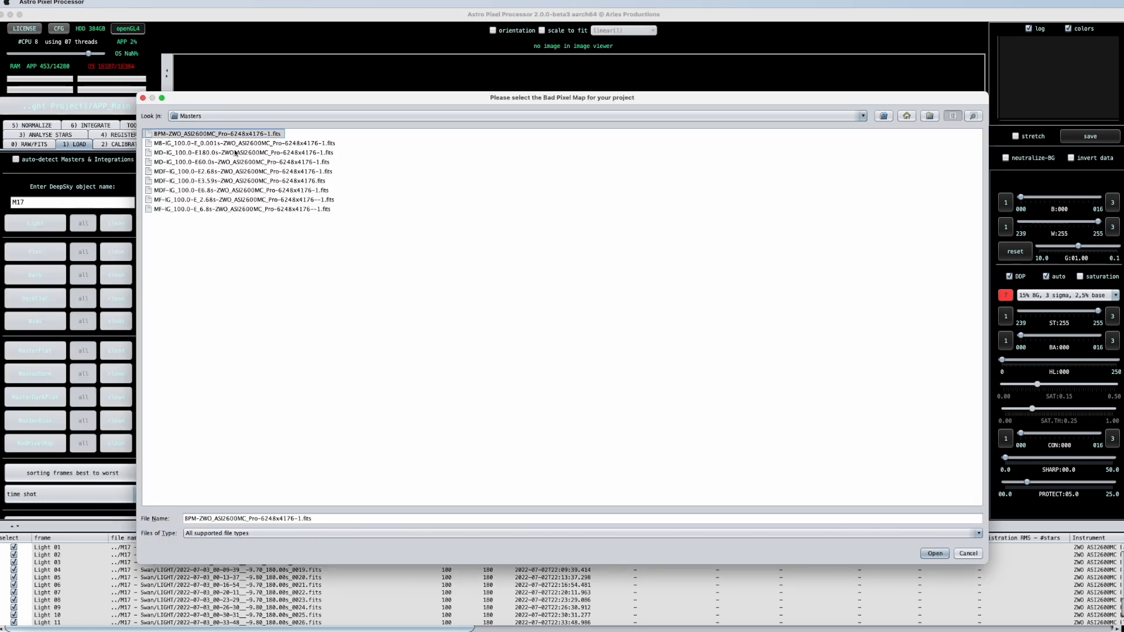
pyautogui.moveTo(644, 448)
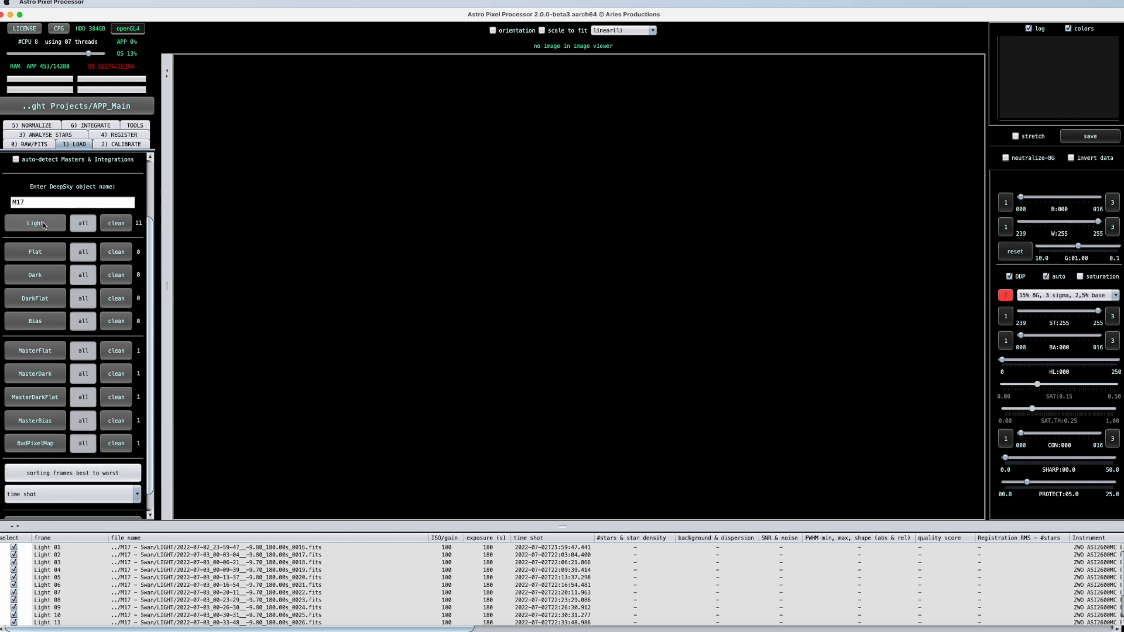
pyautogui.moveTo(82, 442)
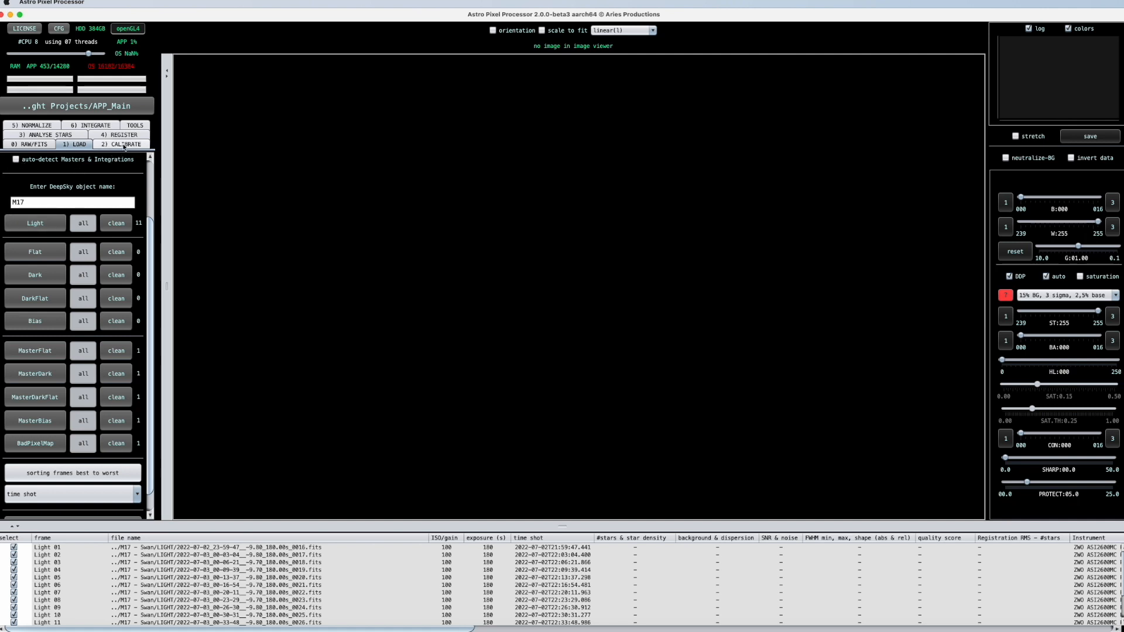
# - Review the Calibrate, Register and Normalize settings, then bring up the Integrate settings
pyautogui.click(123, 144)
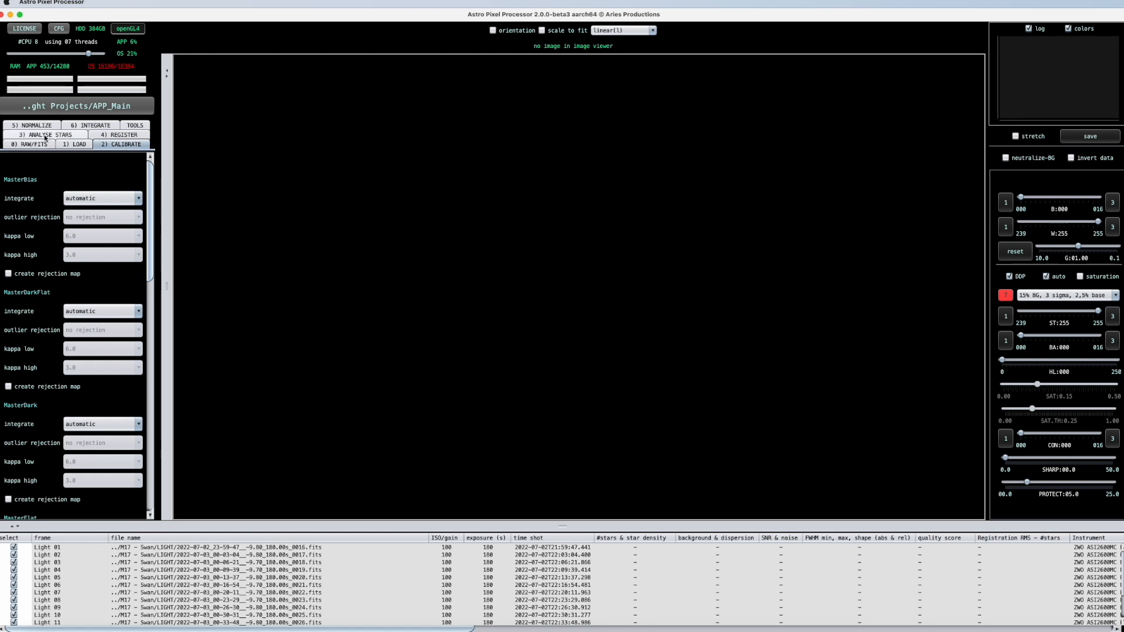
pyautogui.click(120, 142)
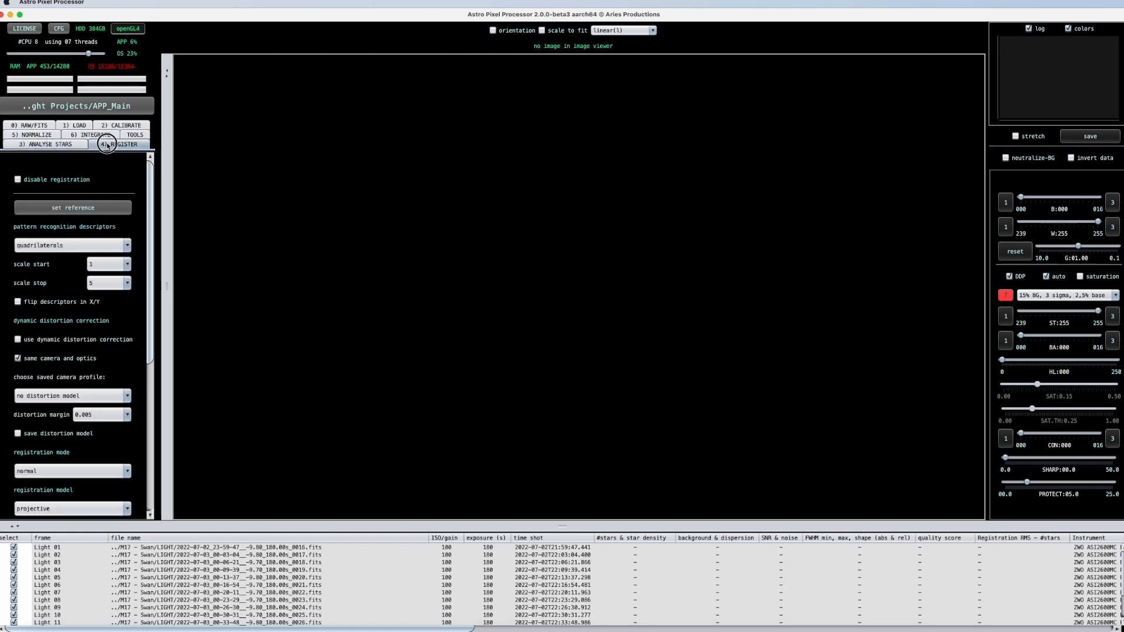
pyautogui.click(34, 144)
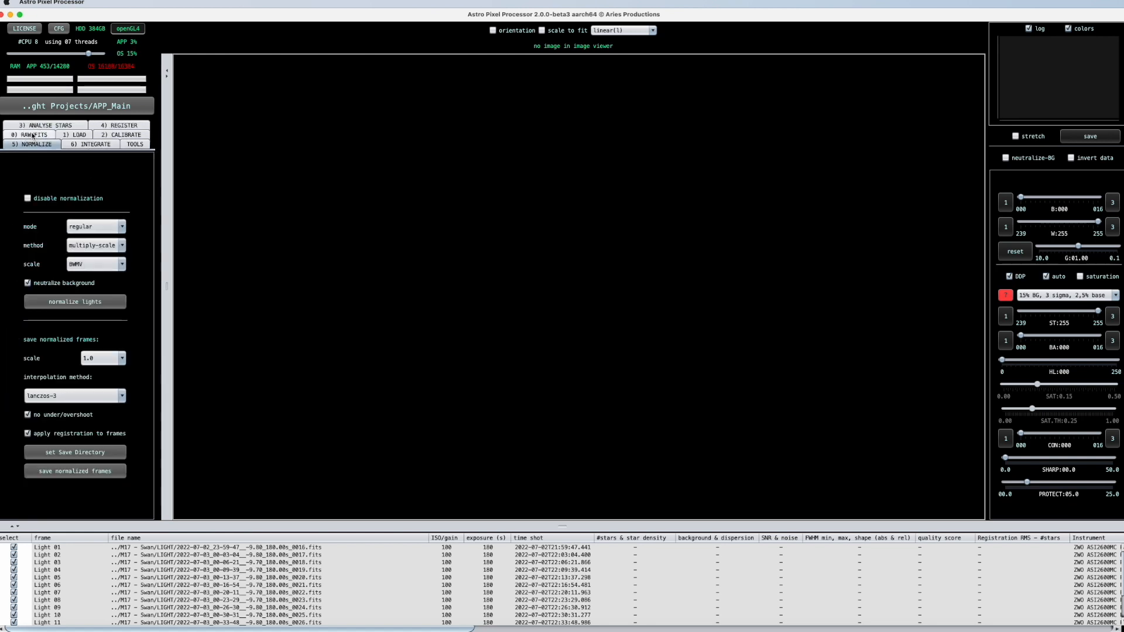
pyautogui.click(90, 144)
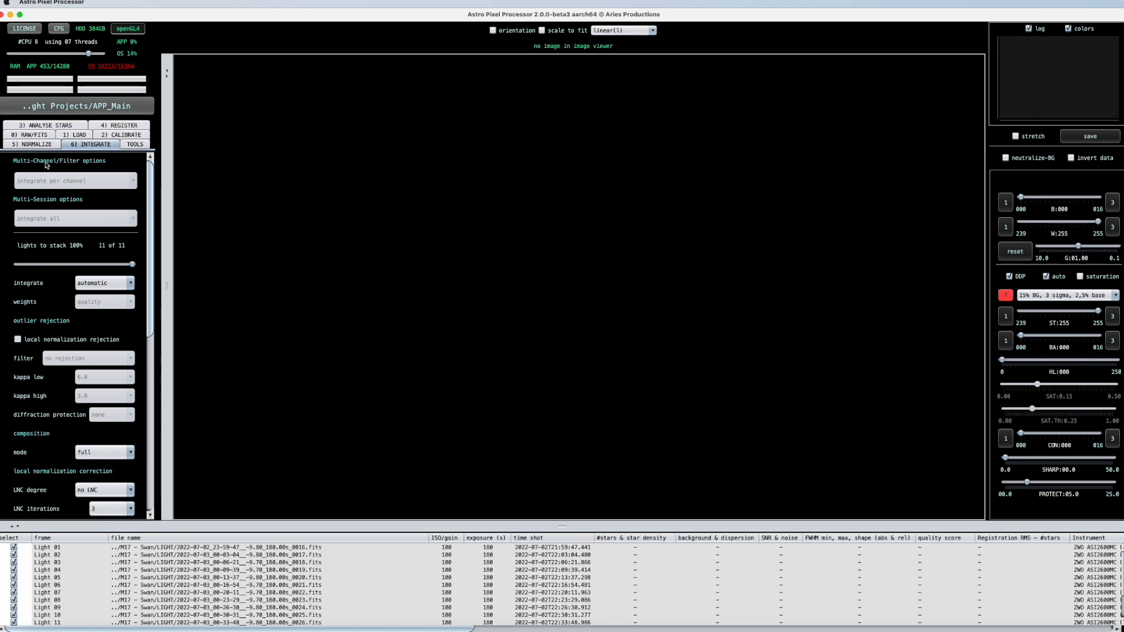
pyautogui.moveTo(90, 187)
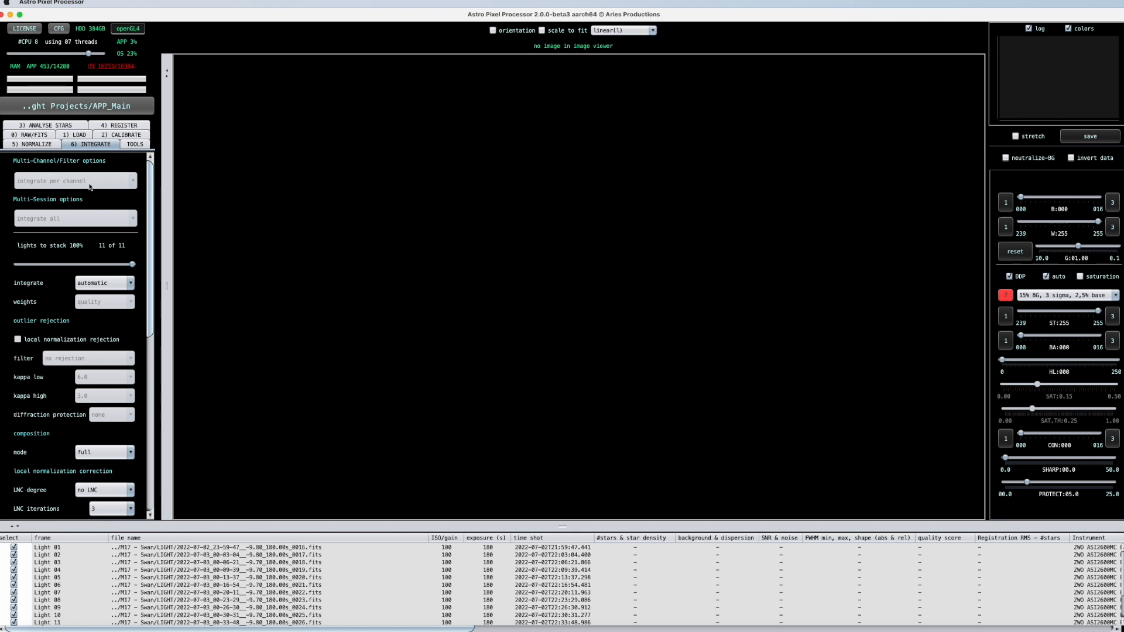
pyautogui.moveTo(75, 180)
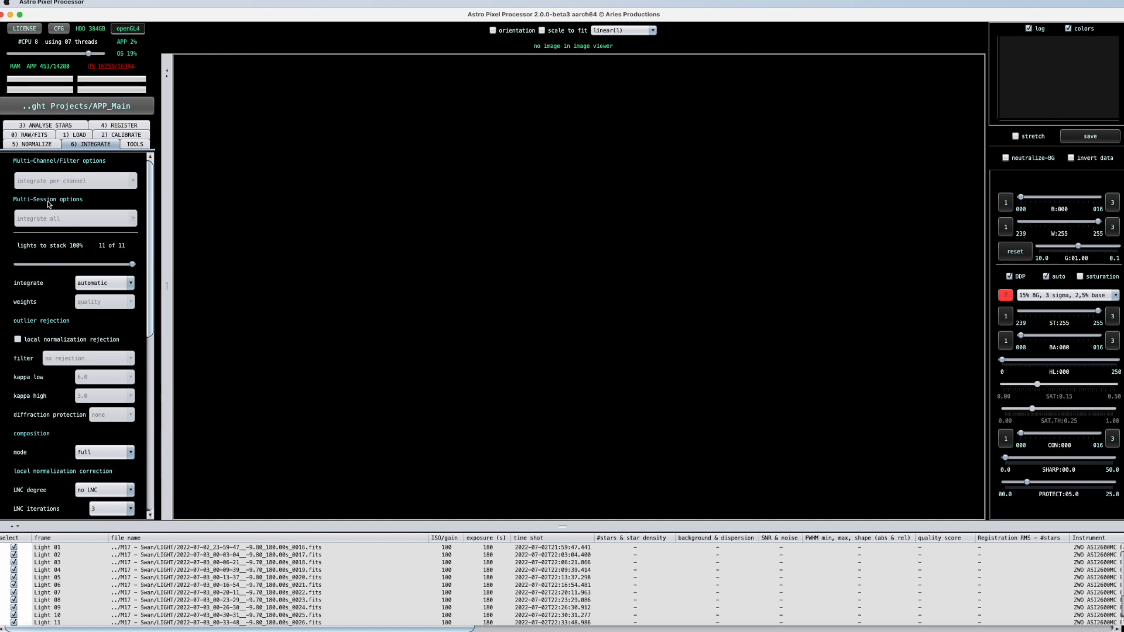
pyautogui.moveTo(72, 225)
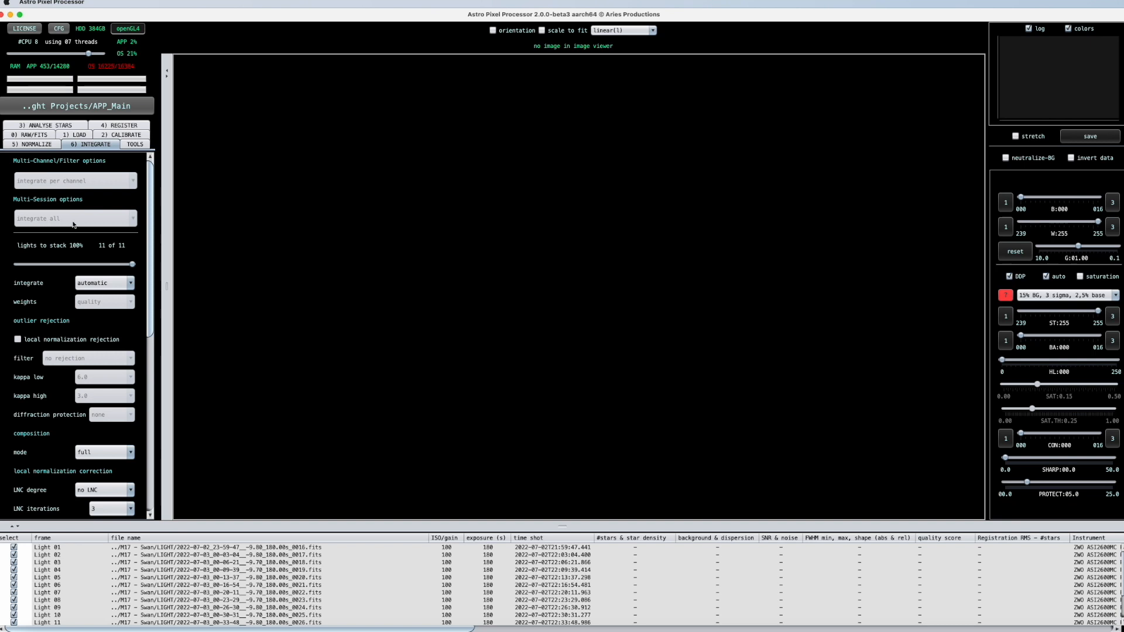
pyautogui.moveTo(74, 218)
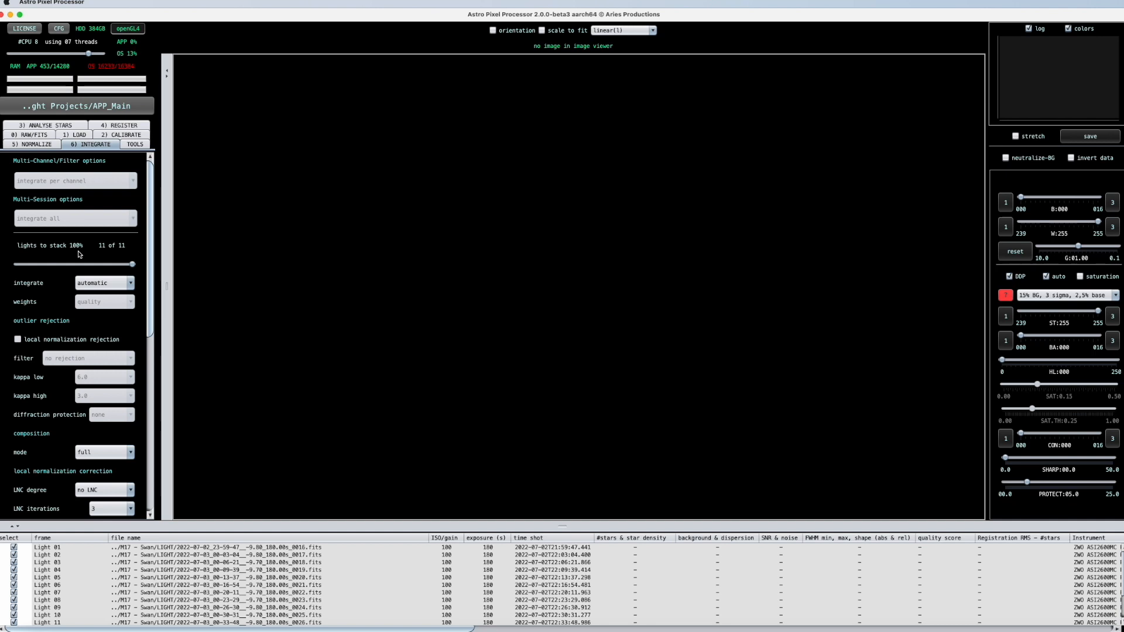
pyautogui.moveTo(51, 257)
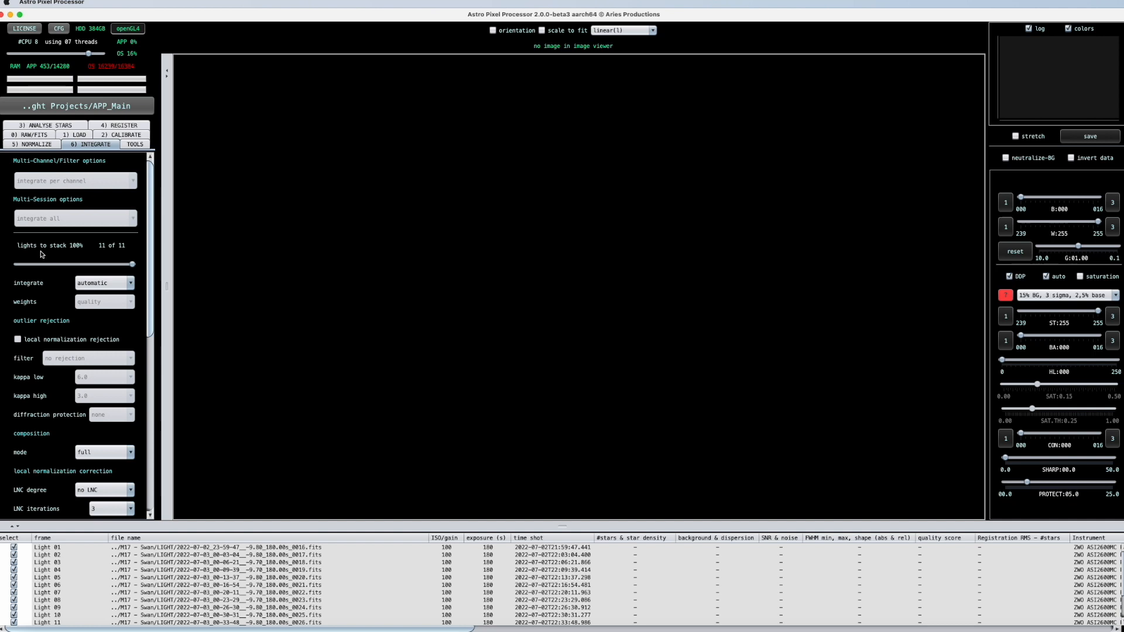
pyautogui.moveTo(123, 267)
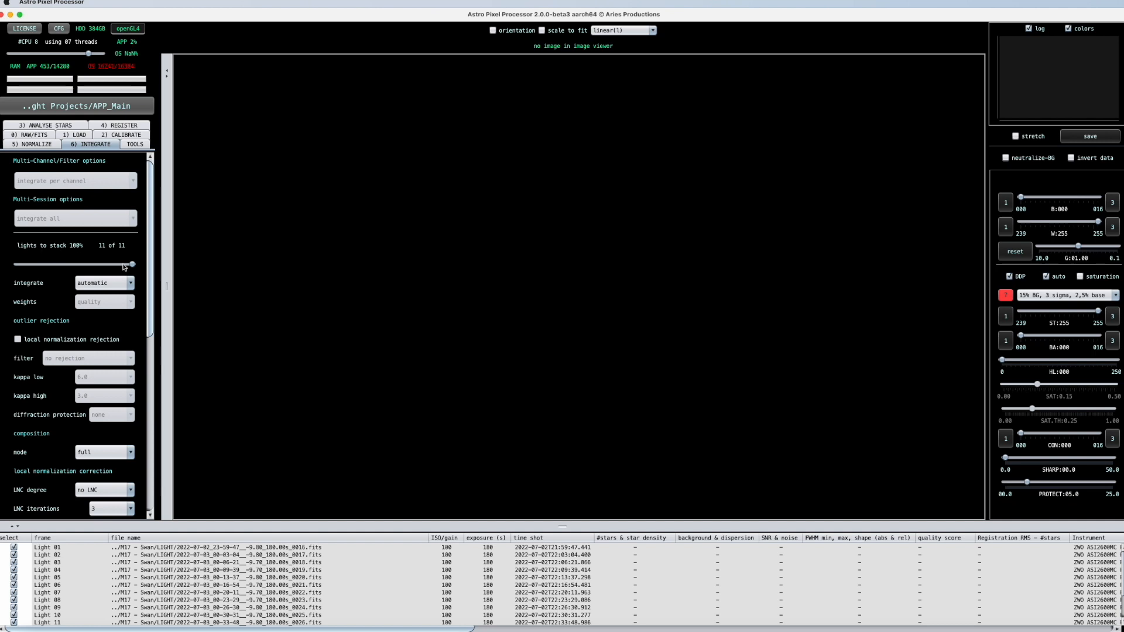
# - Lower the lights-to-stack slider to 90%, 9 of 11 frames
pyautogui.moveTo(130, 263); pyautogui.dragTo(114, 263)
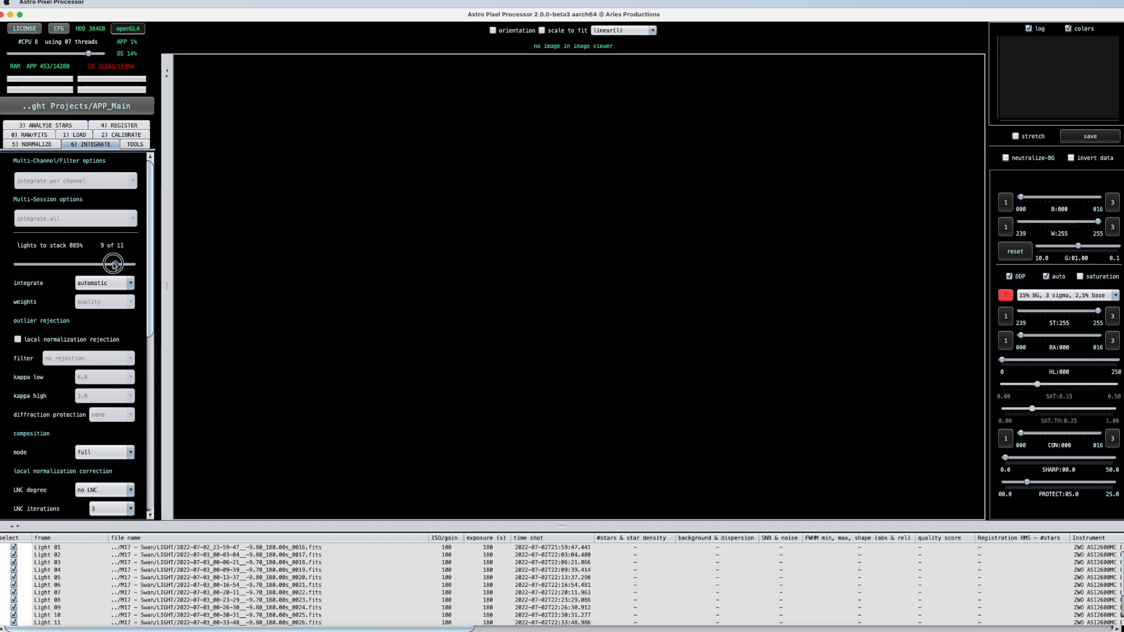
pyautogui.moveTo(112, 262); pyautogui.dragTo(119, 262)
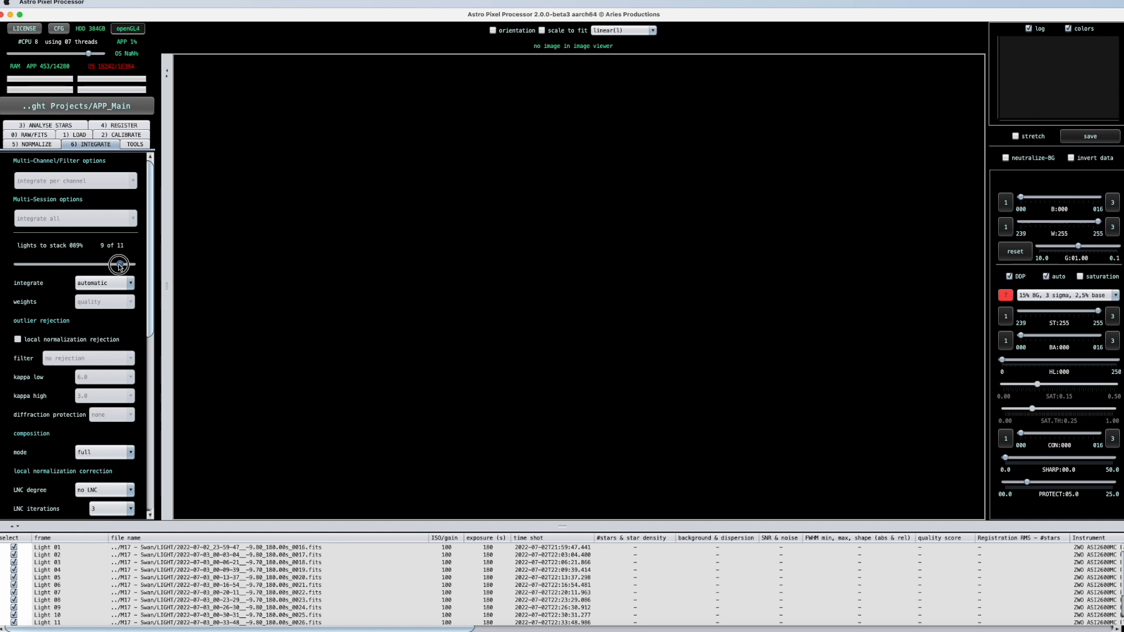
pyautogui.moveTo(119, 263); pyautogui.dragTo(122, 263)
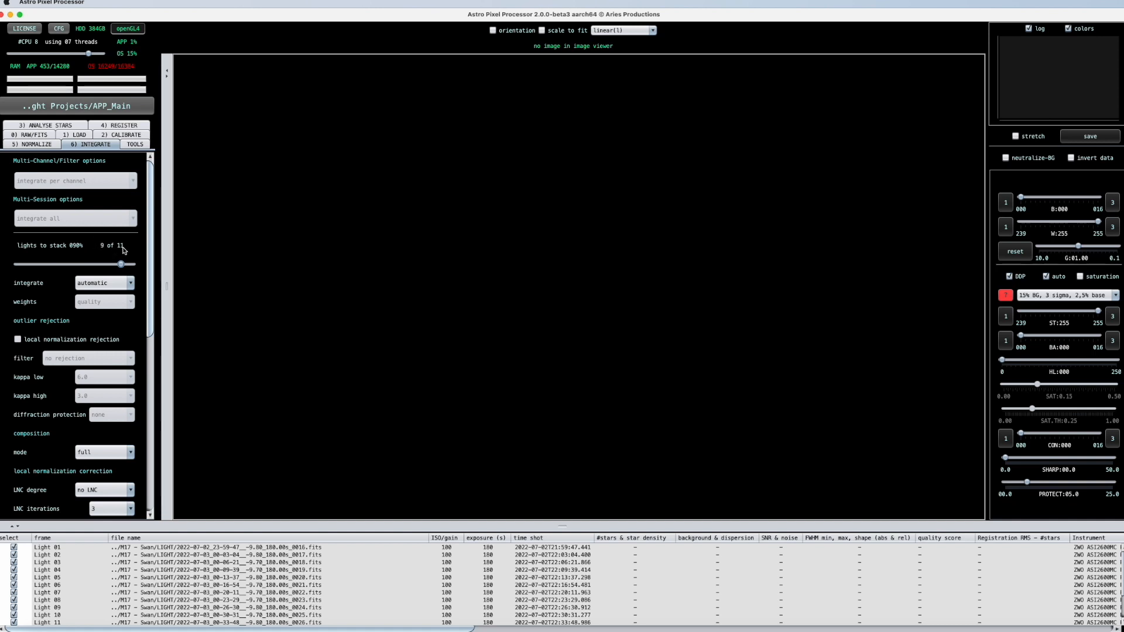
pyautogui.moveTo(91, 225)
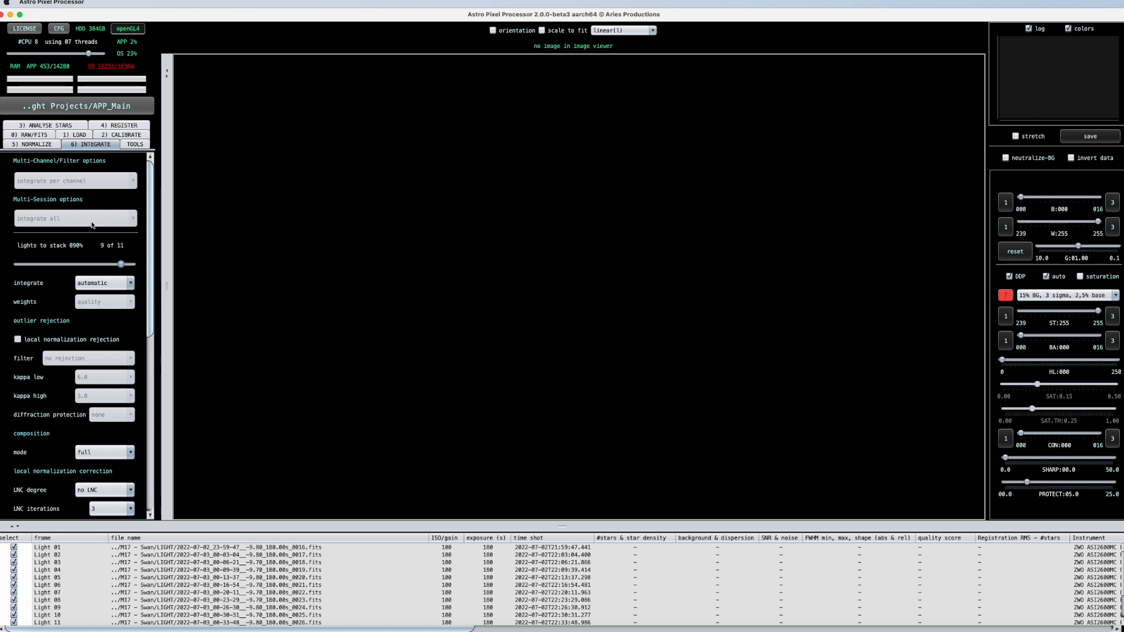
# - Launch the integration and name the astronomical object M17
pyautogui.scroll(-3)
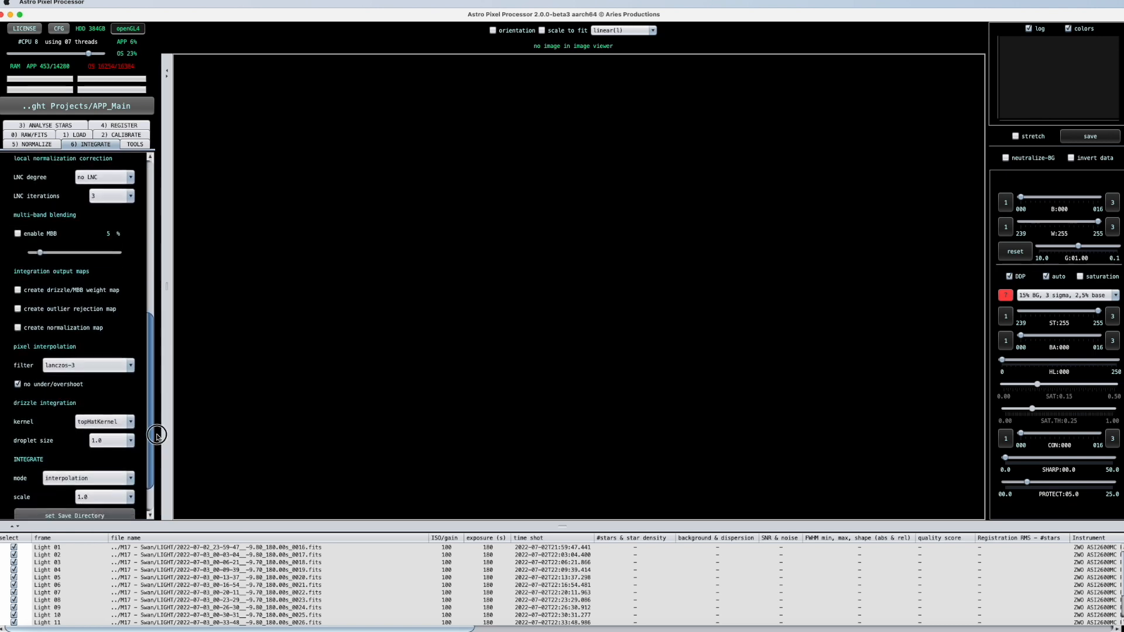
pyautogui.scroll(-3)
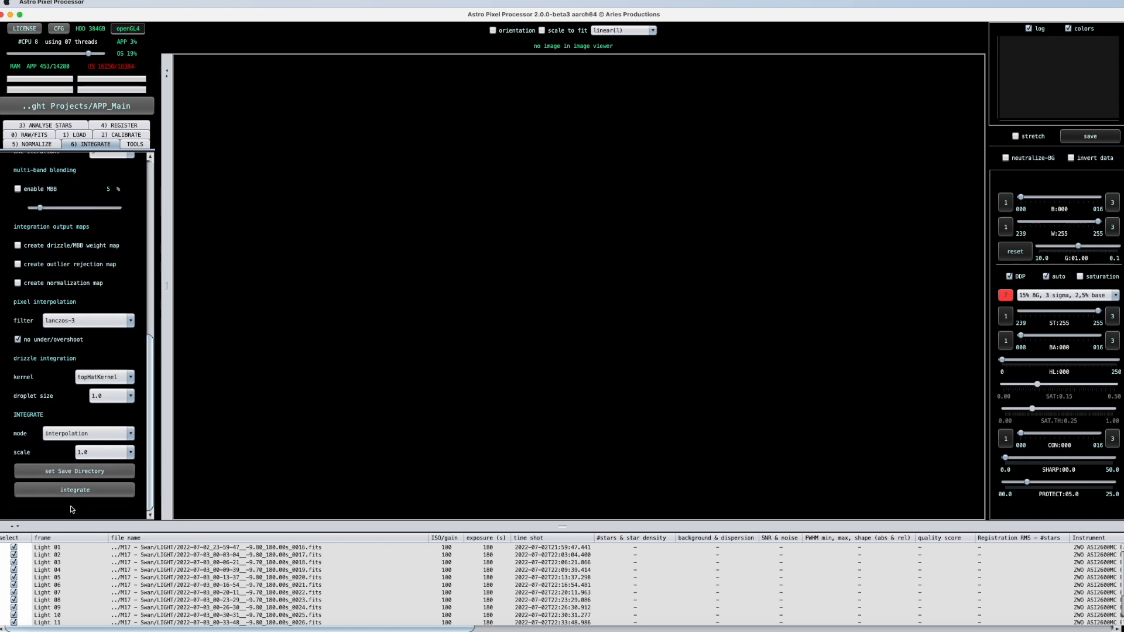
pyautogui.click(75, 489)
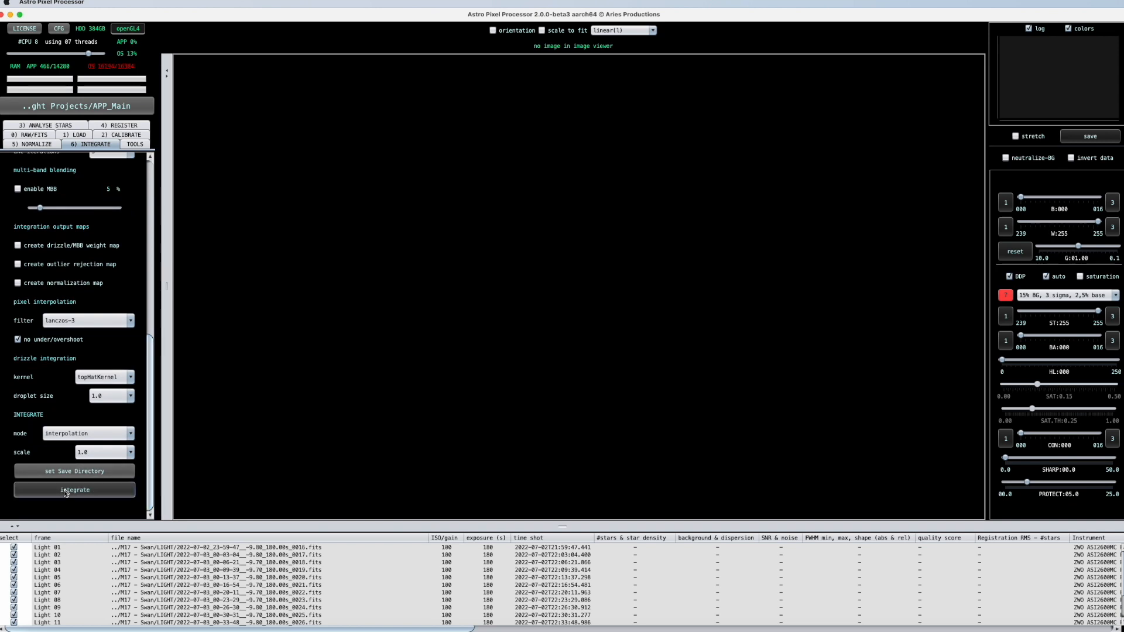
pyautogui.click(75, 489)
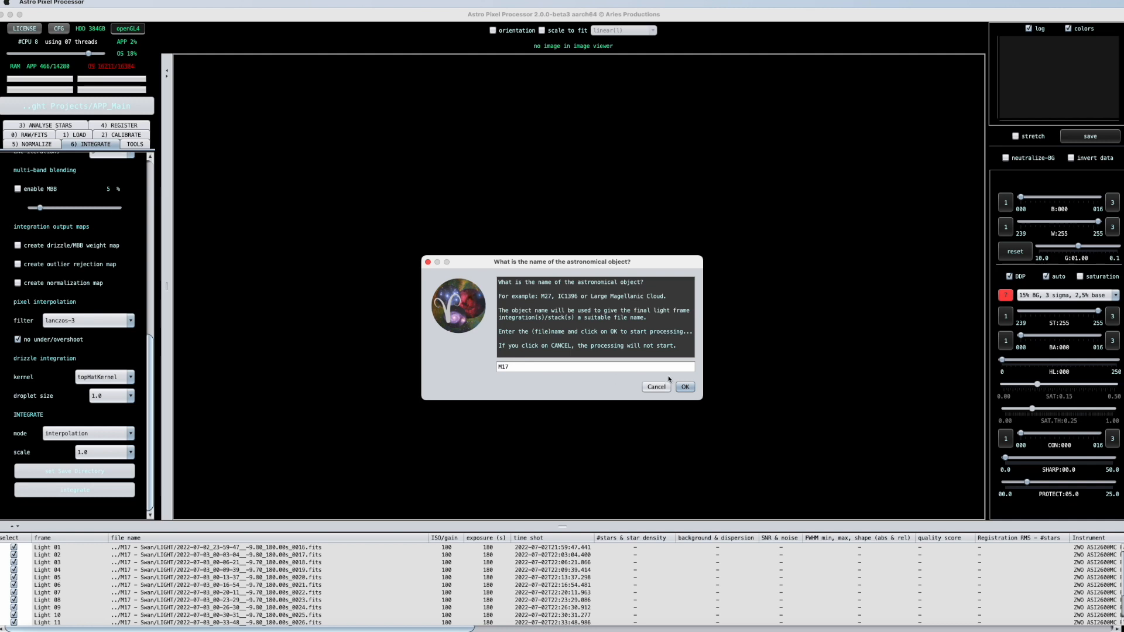
pyautogui.click(656, 386)
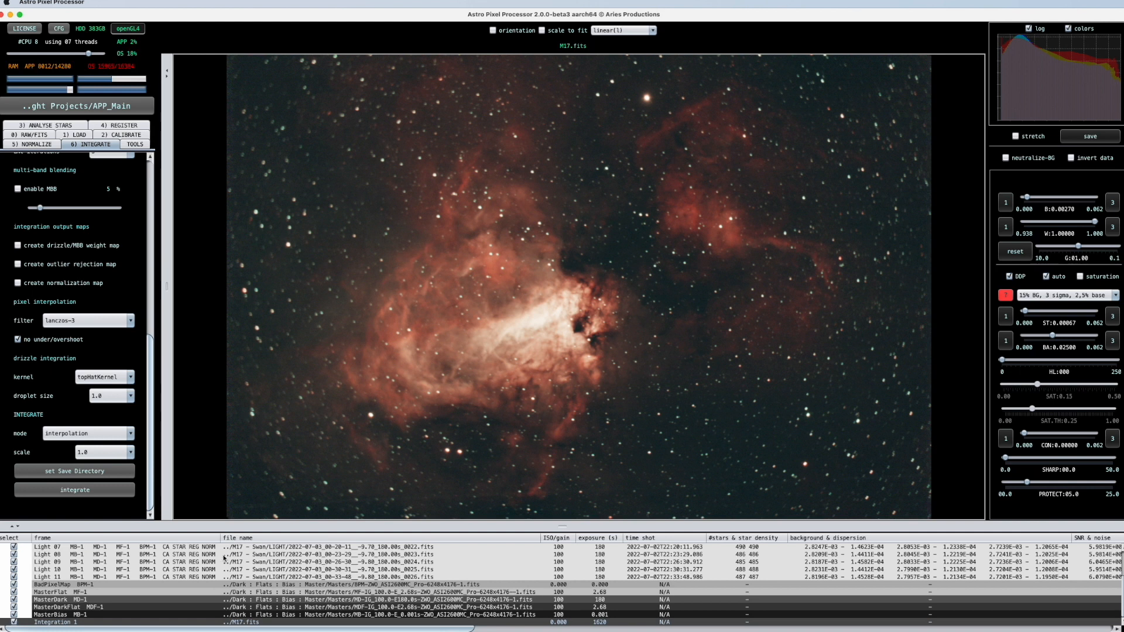
pyautogui.moveTo(595, 458)
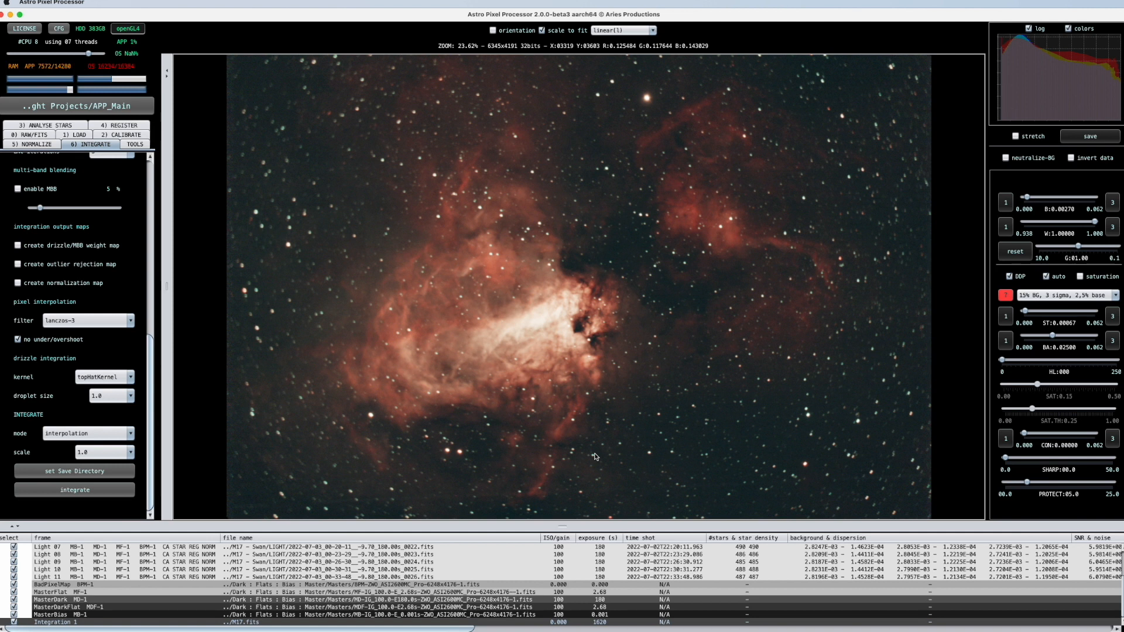
pyautogui.moveTo(656, 439)
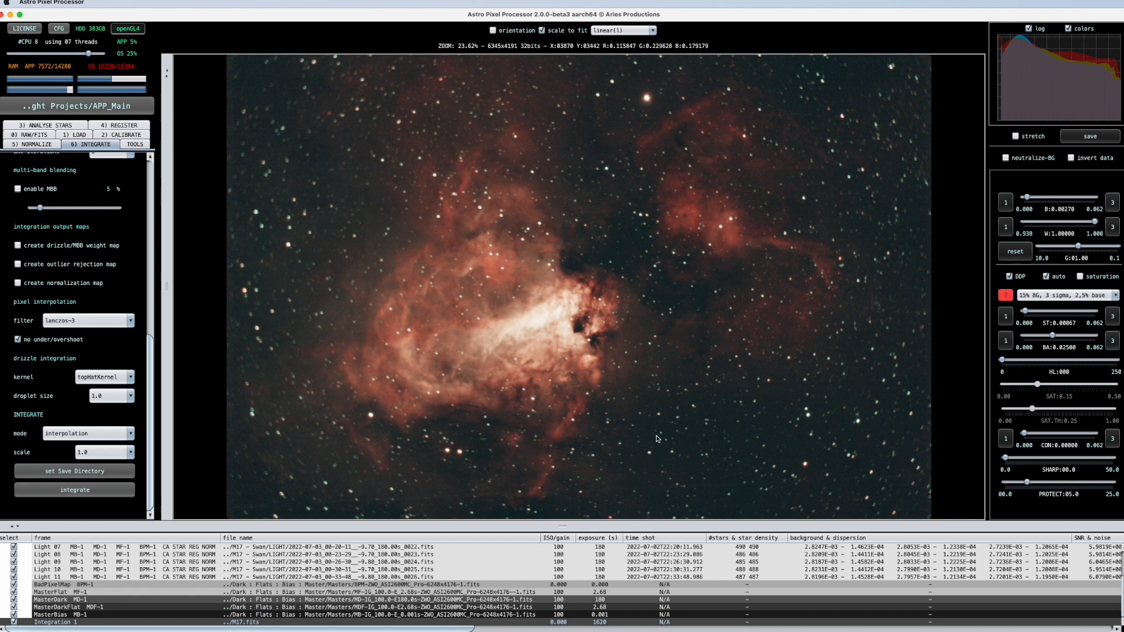
pyautogui.moveTo(717, 414)
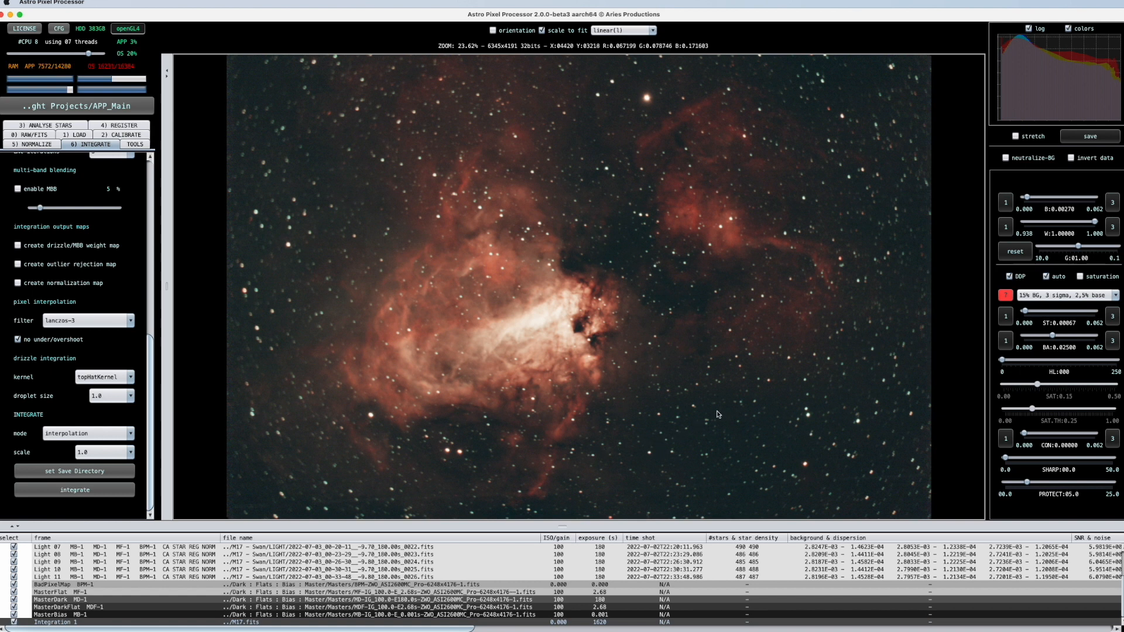
pyautogui.moveTo(745, 436)
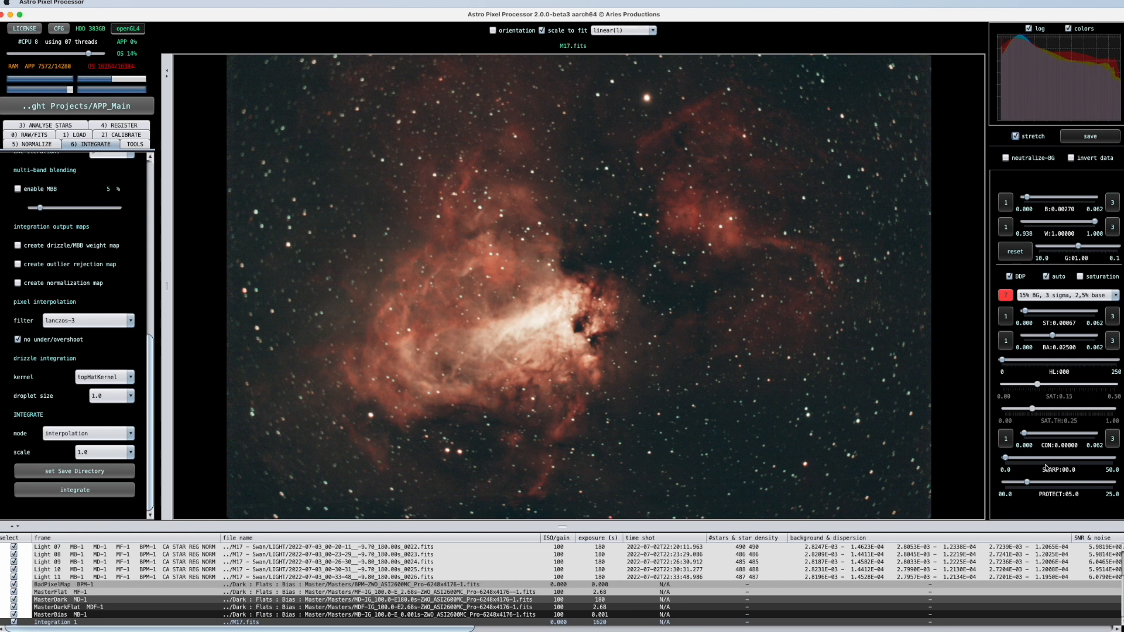
pyautogui.moveTo(992, 249)
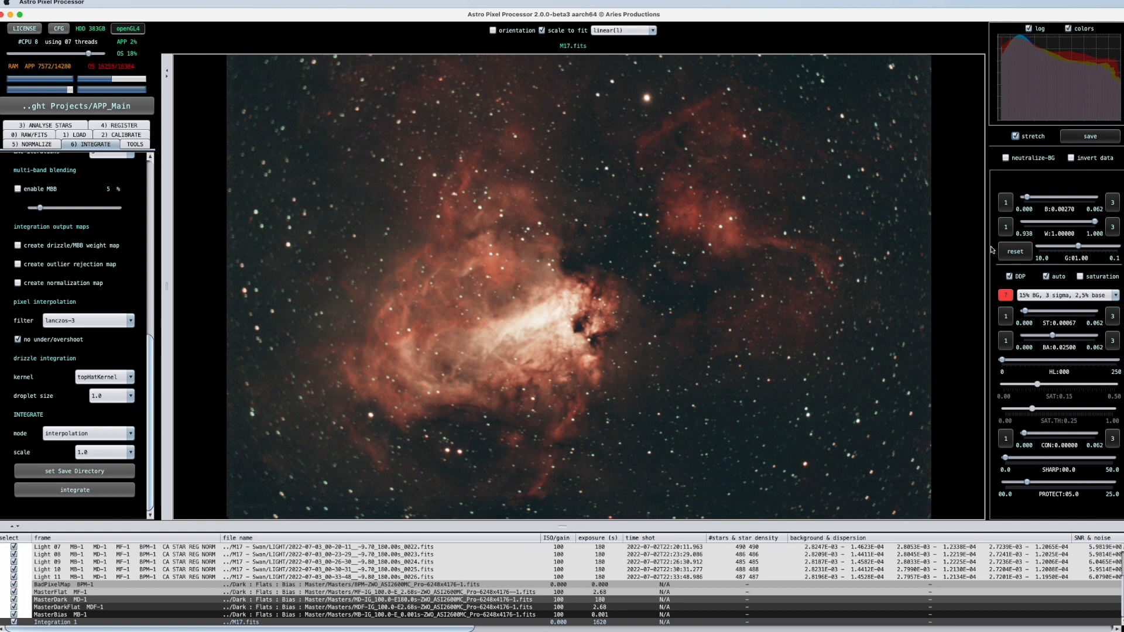
pyautogui.moveTo(860, 261)
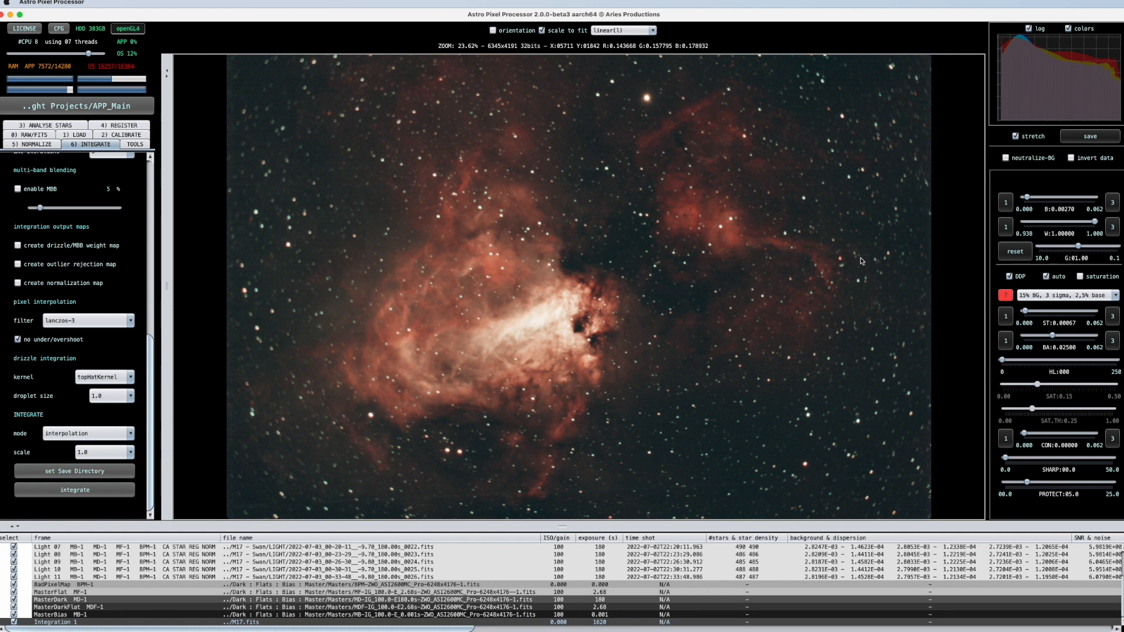
pyautogui.moveTo(856, 257)
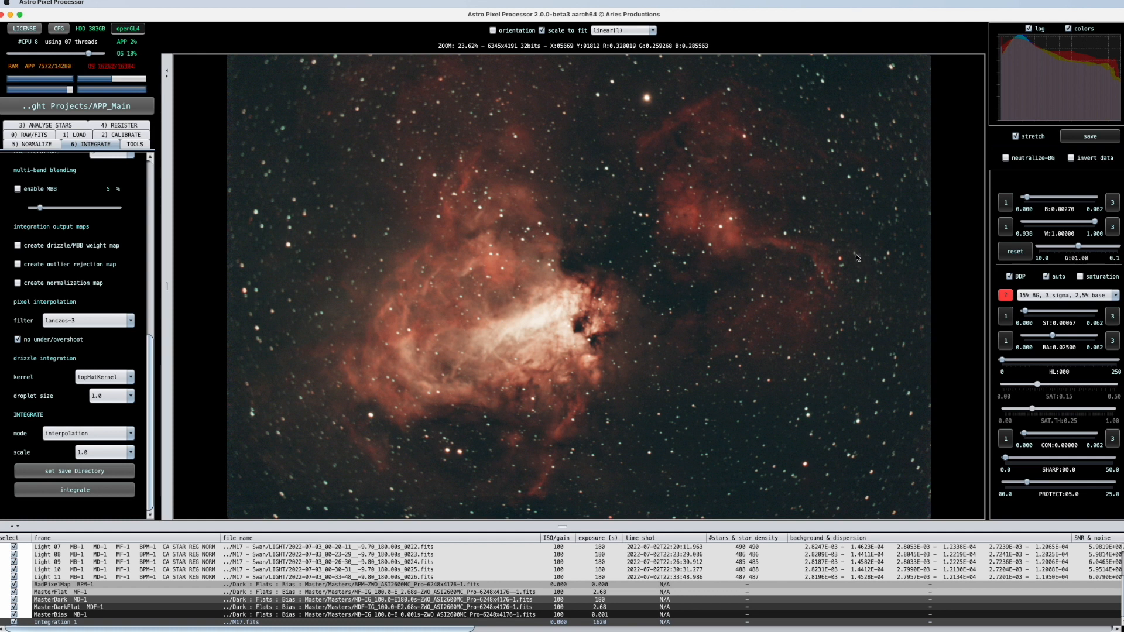
pyautogui.moveTo(856, 258)
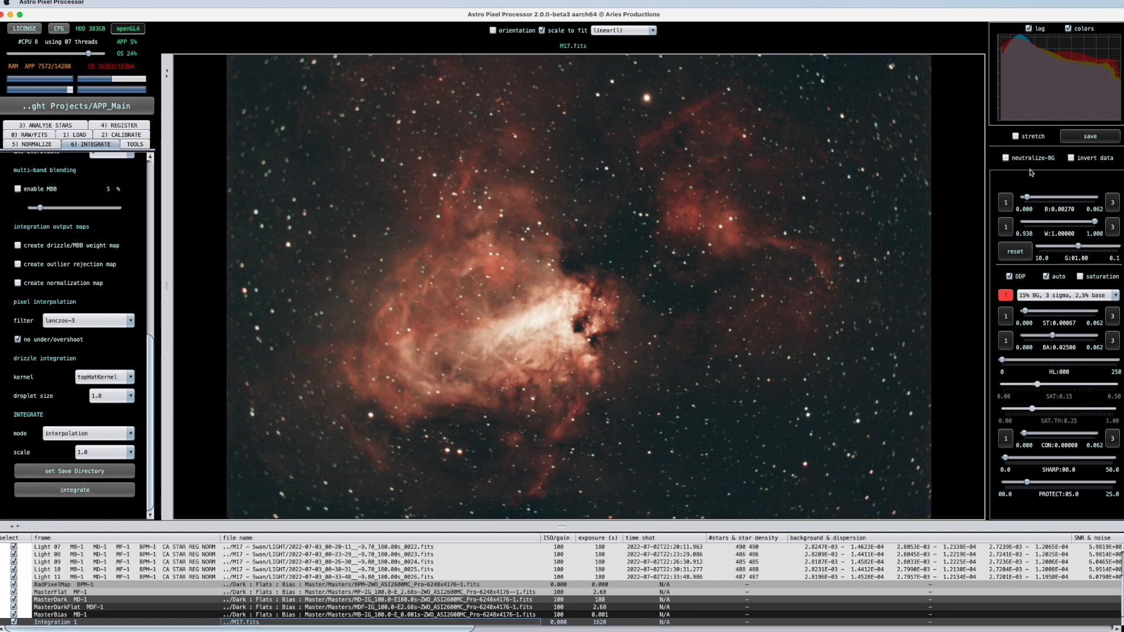
pyautogui.moveTo(1088, 209)
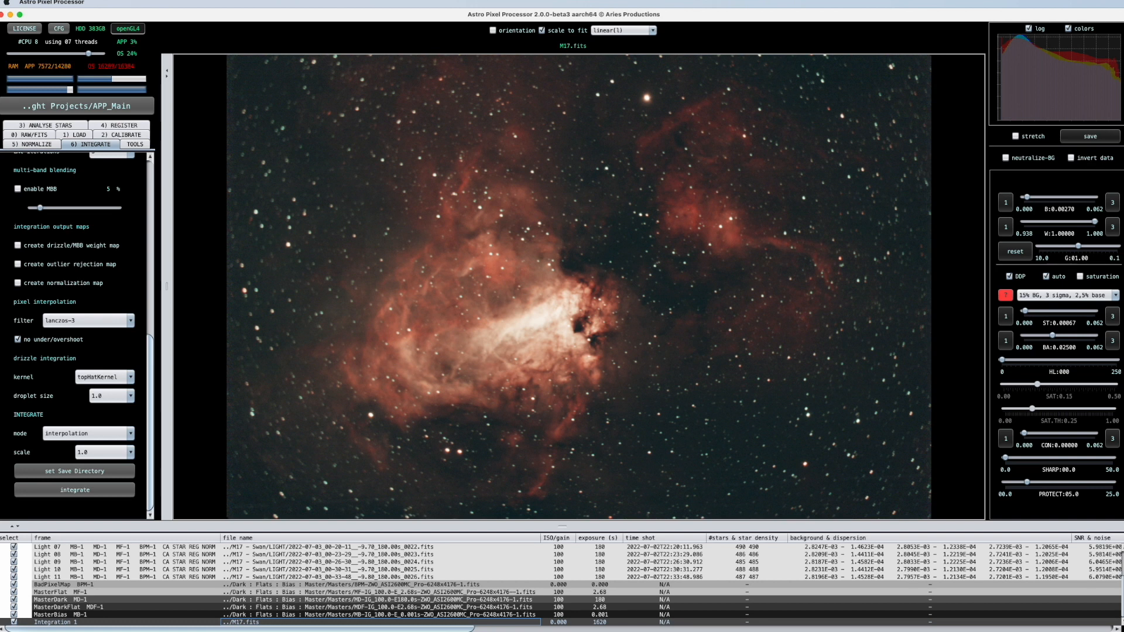
pyautogui.moveTo(1090, 136)
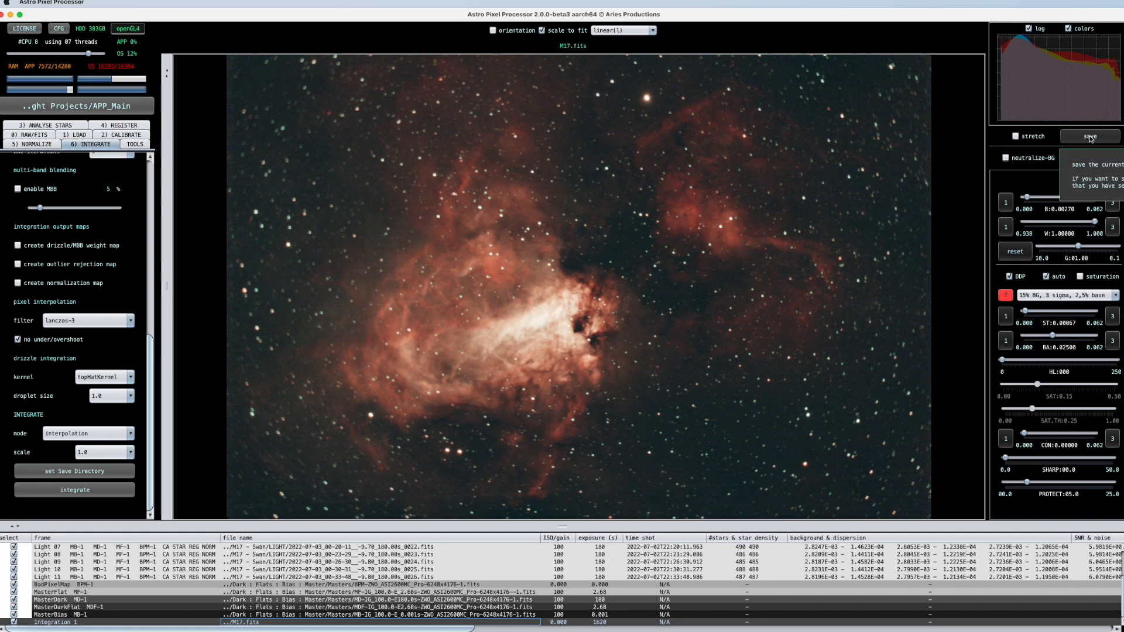
# - Save the unstretched integration as 32-bit float FITS named M17-NoSt
pyautogui.click(1088, 136)
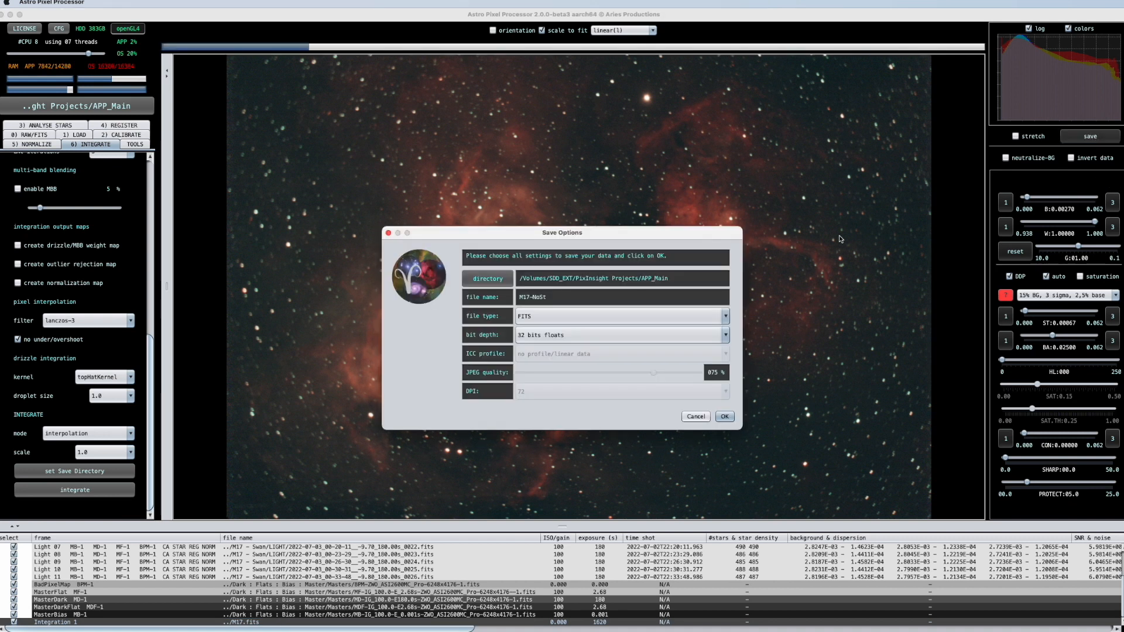
pyautogui.moveTo(604, 330)
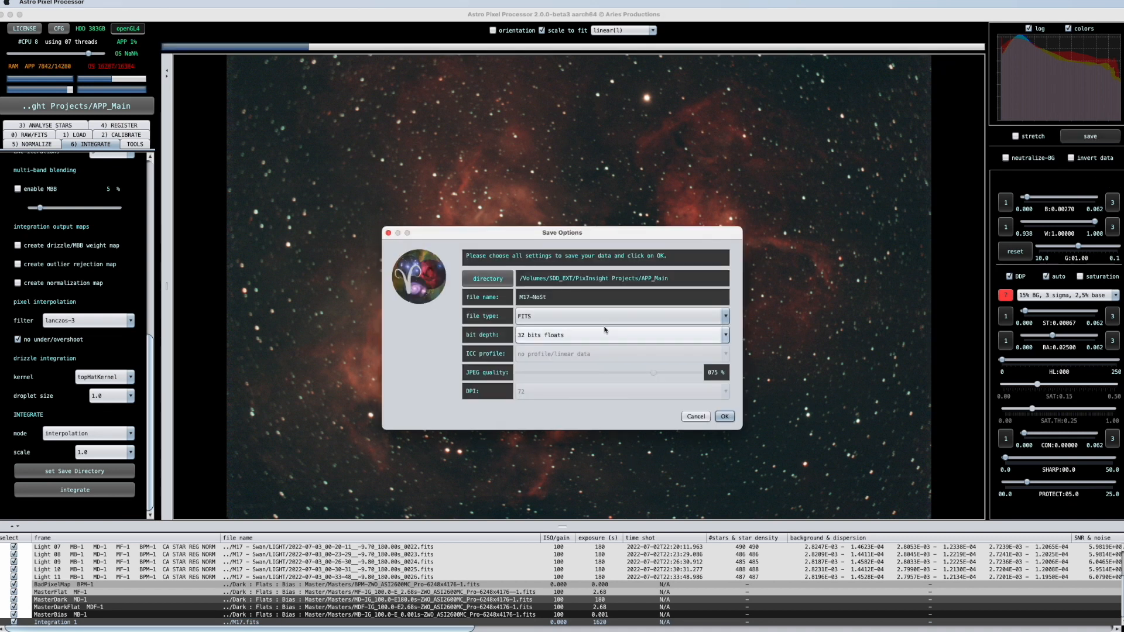
pyautogui.click(724, 416)
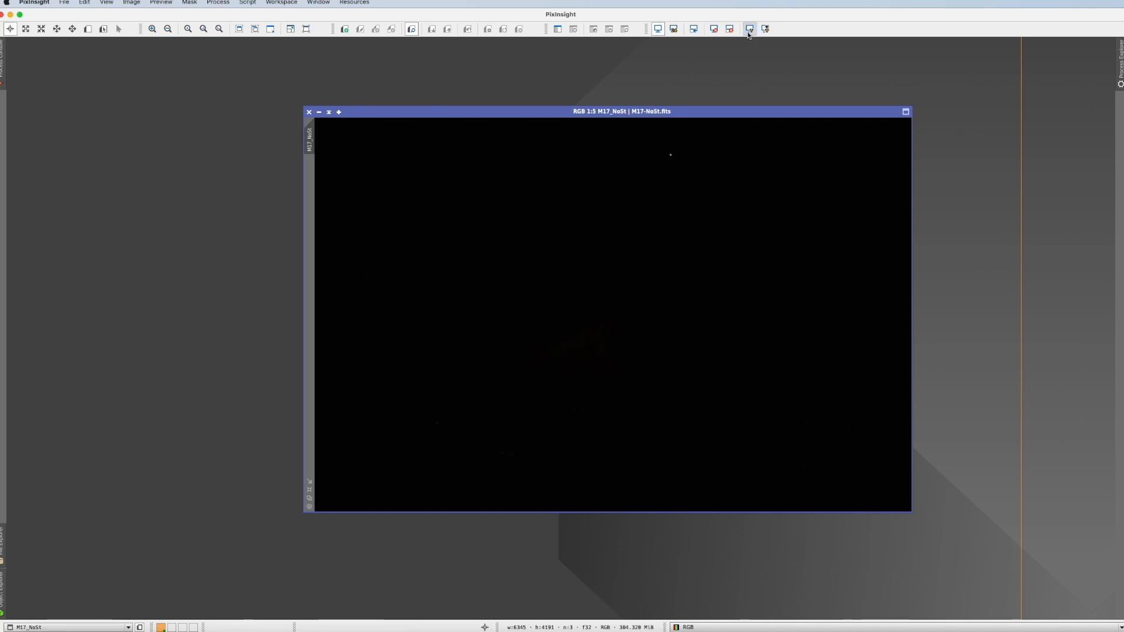
# - Apply STF AutoStretch so the Omega Nebula and its stars become visible
pyautogui.click(747, 28)
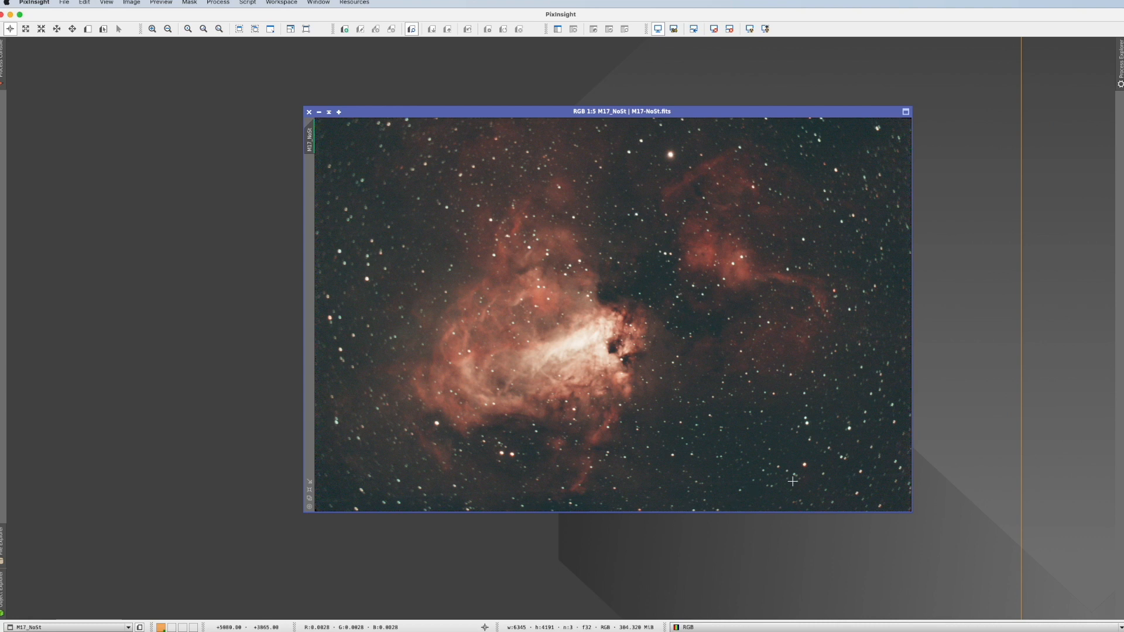
pyautogui.moveTo(810, 217)
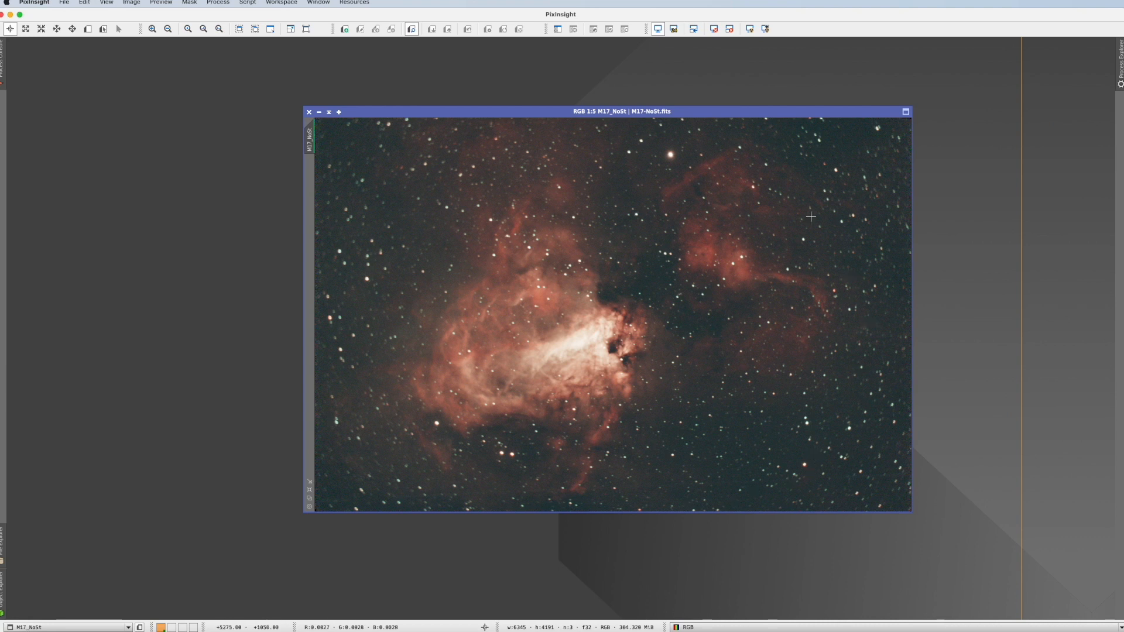
pyautogui.moveTo(813, 211)
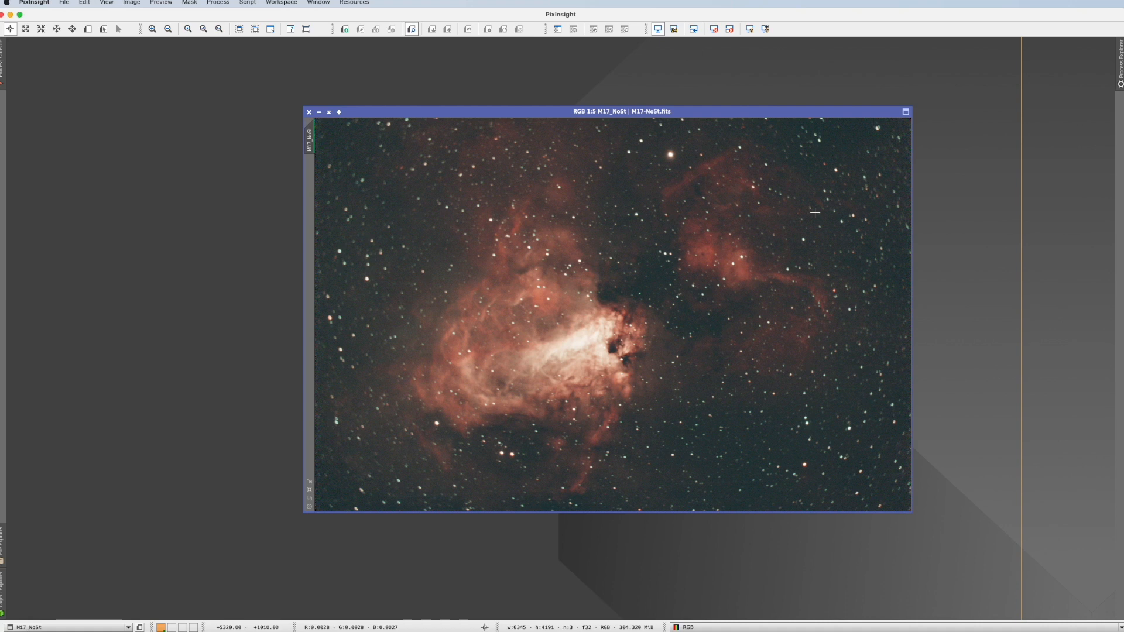
pyautogui.moveTo(442, 56)
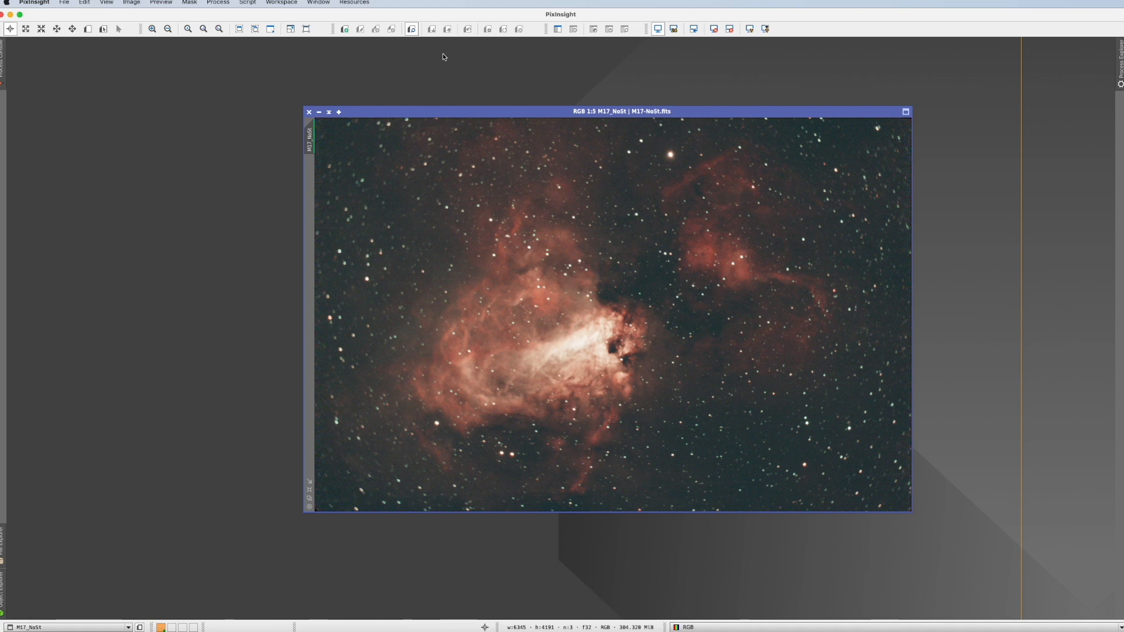
pyautogui.moveTo(465, 72)
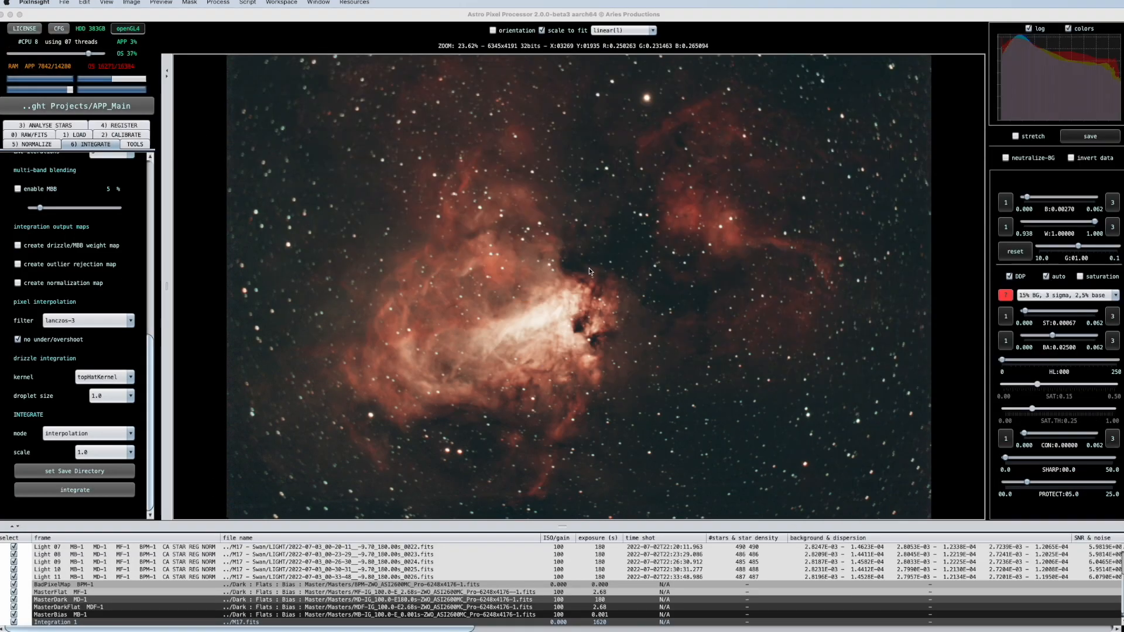
pyautogui.moveTo(707, 348)
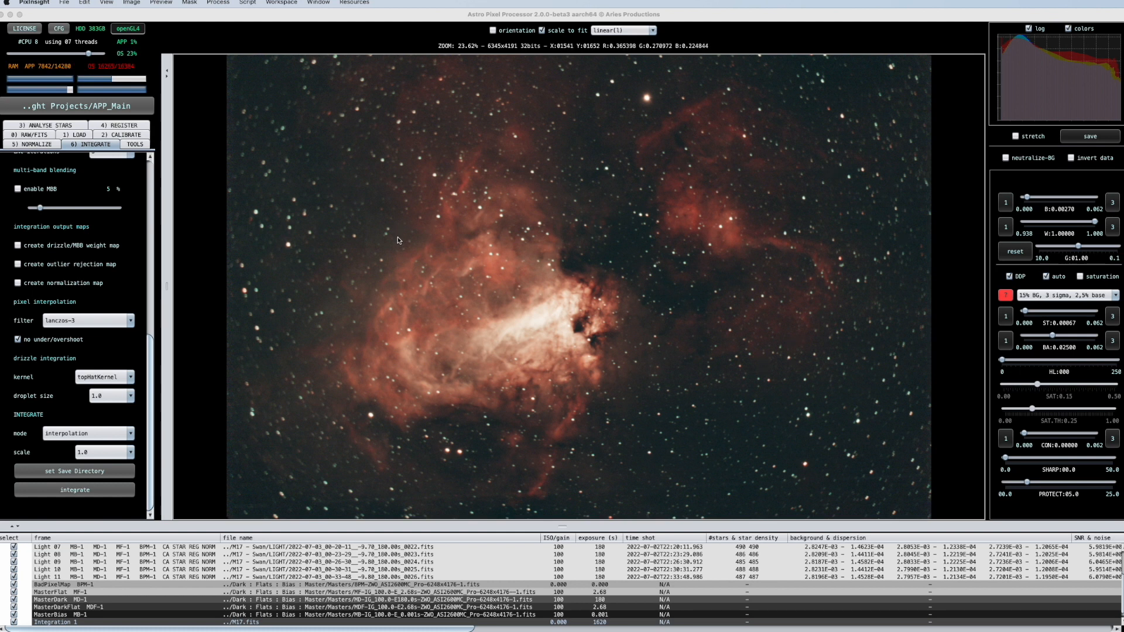
pyautogui.moveTo(687, 446)
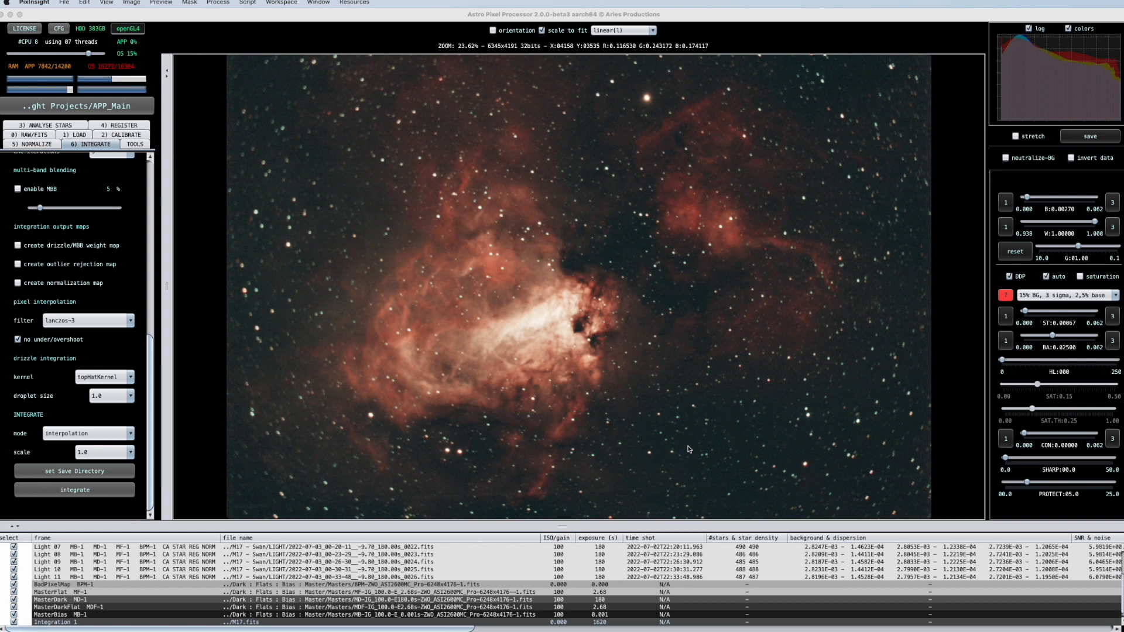
pyautogui.moveTo(688, 452)
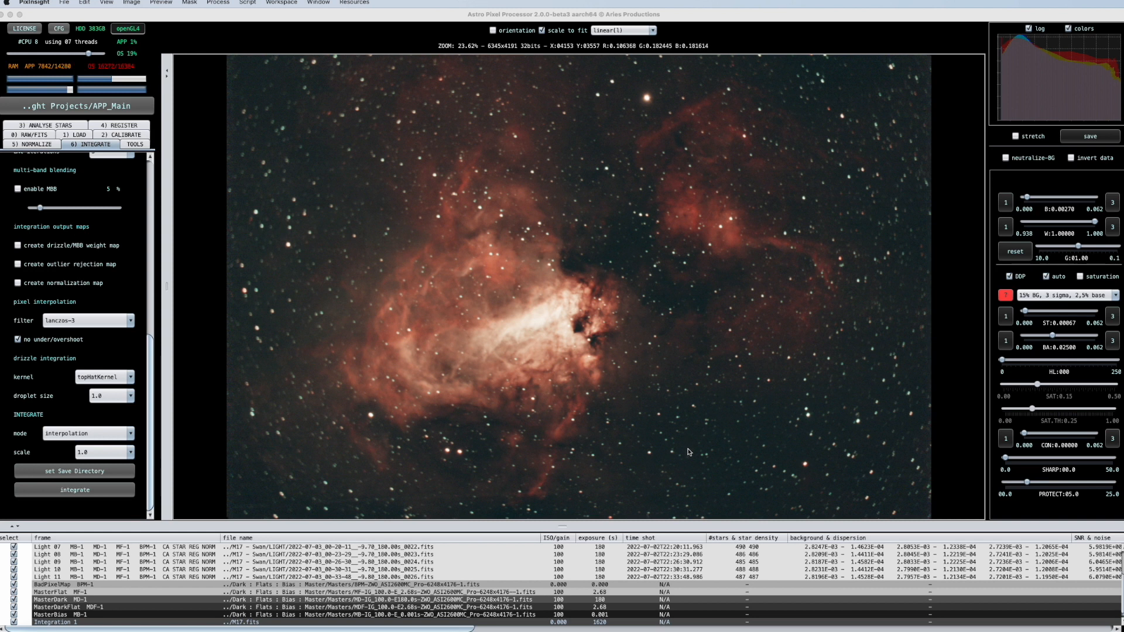
pyautogui.moveTo(748, 426)
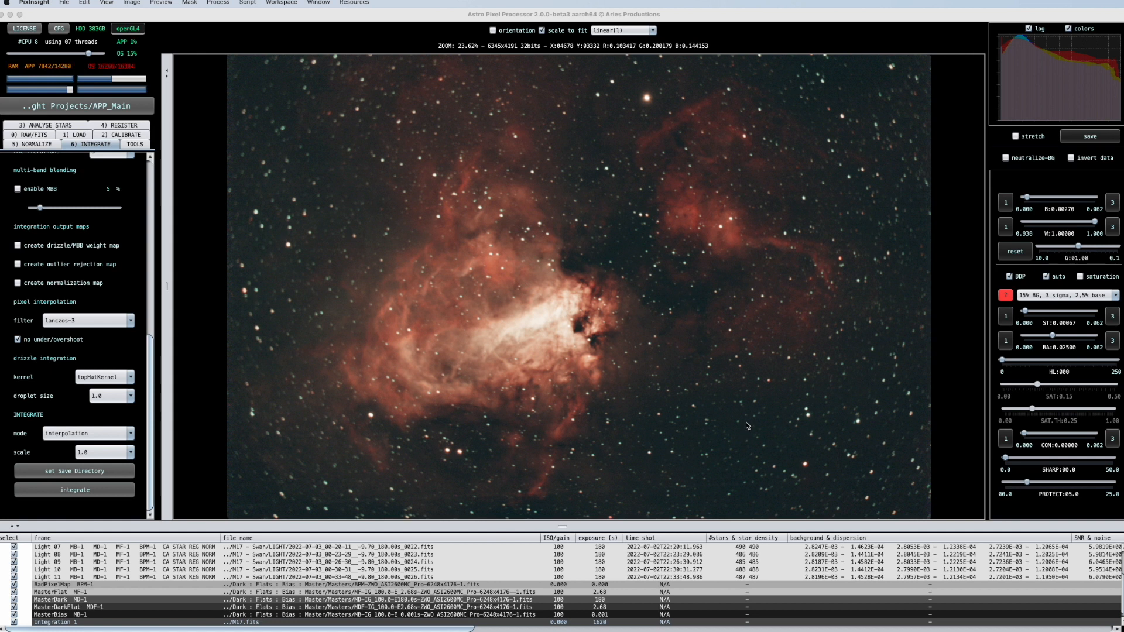
pyautogui.moveTo(254, 337)
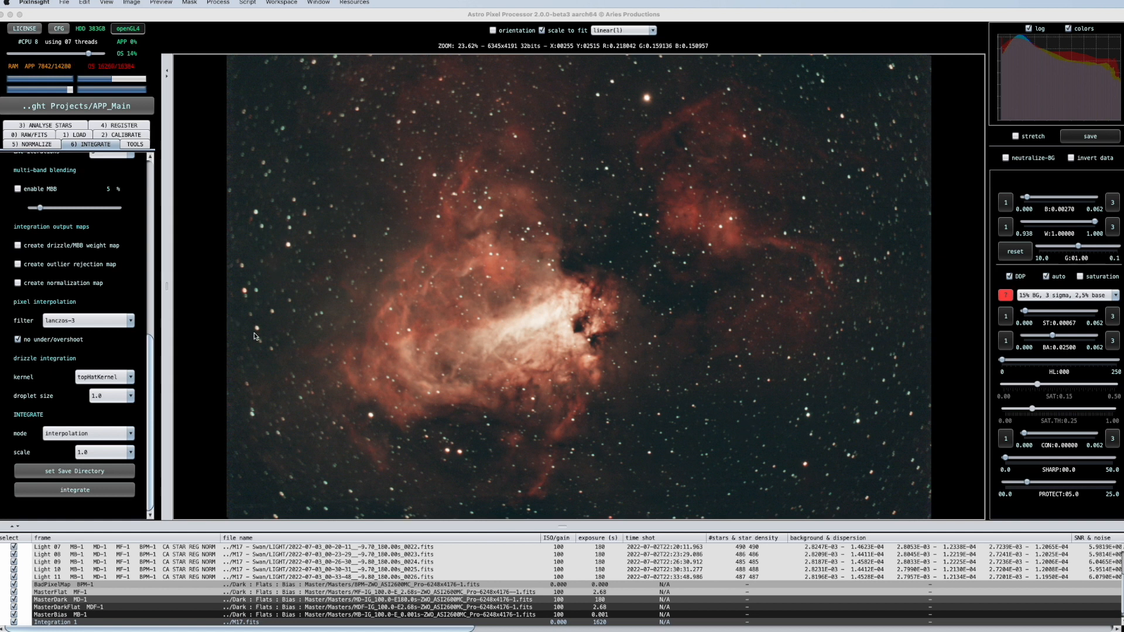
pyautogui.moveTo(254, 335)
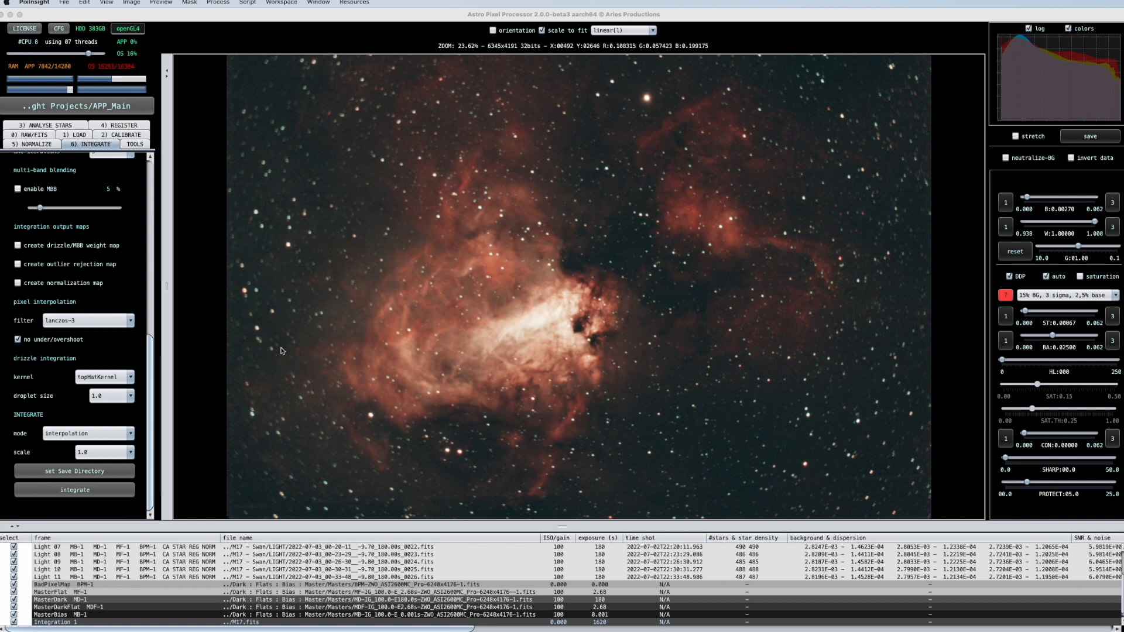
pyautogui.moveTo(547, 297)
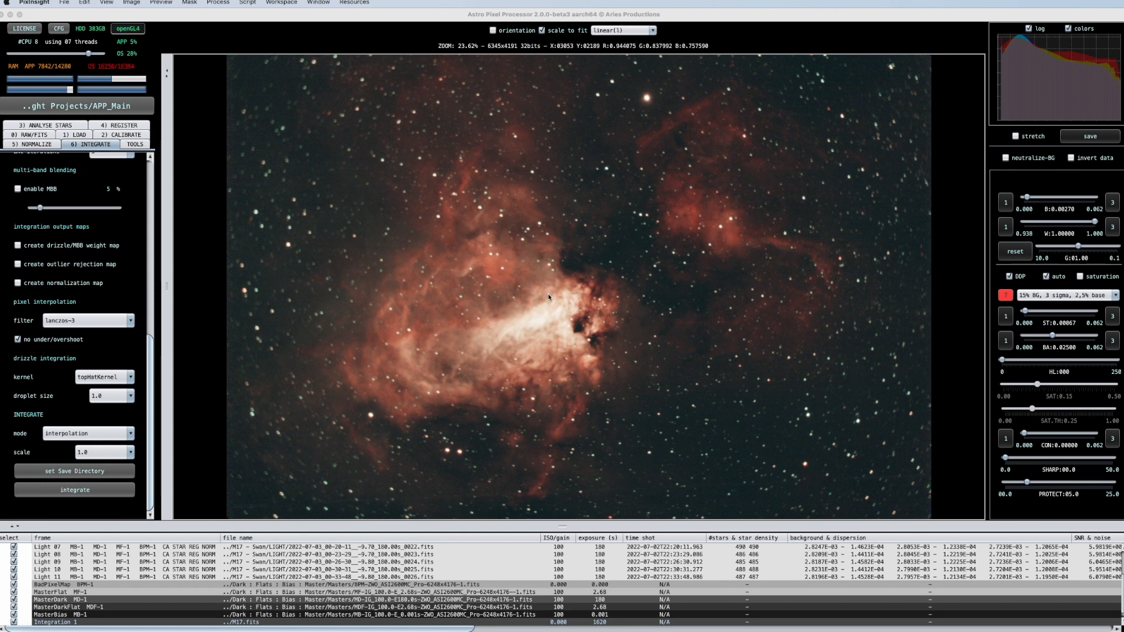
pyautogui.moveTo(480, 350)
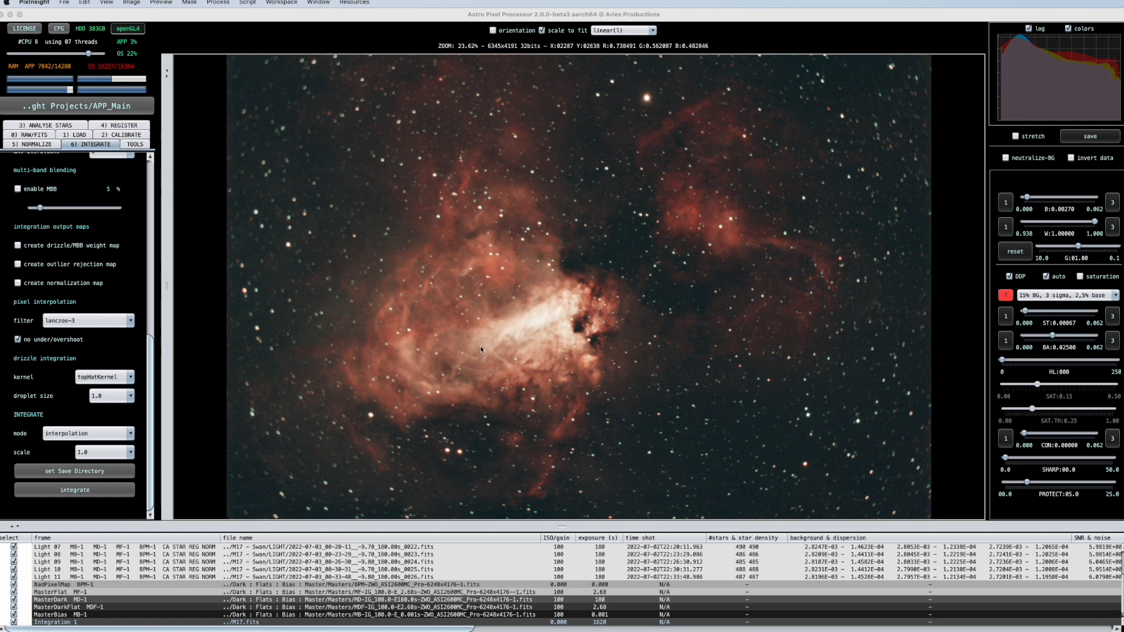
pyautogui.moveTo(480, 346)
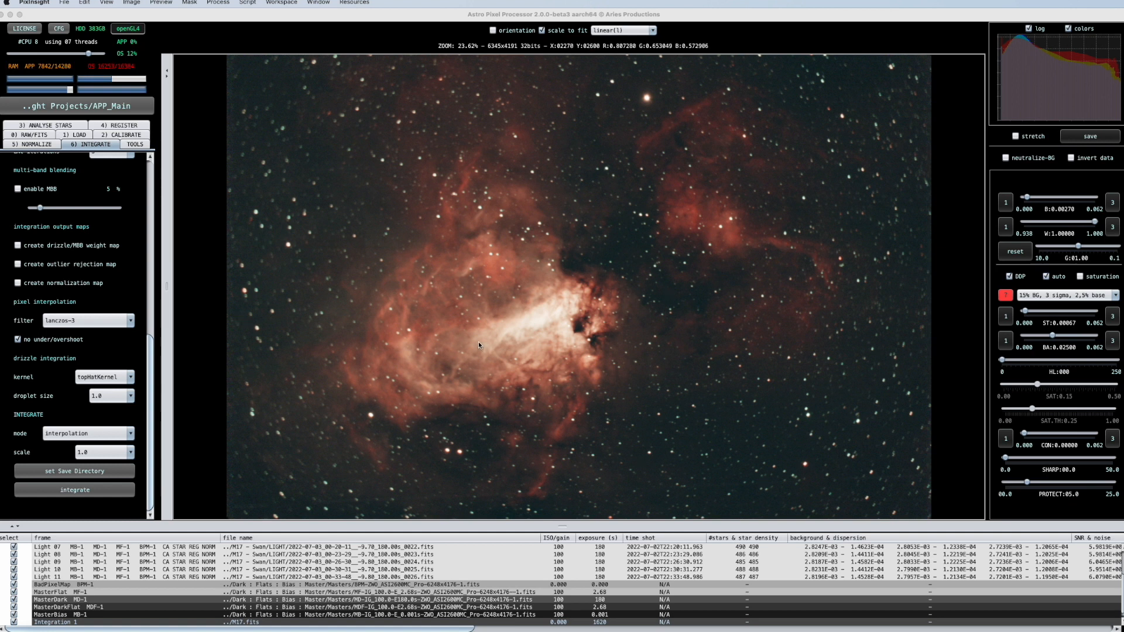